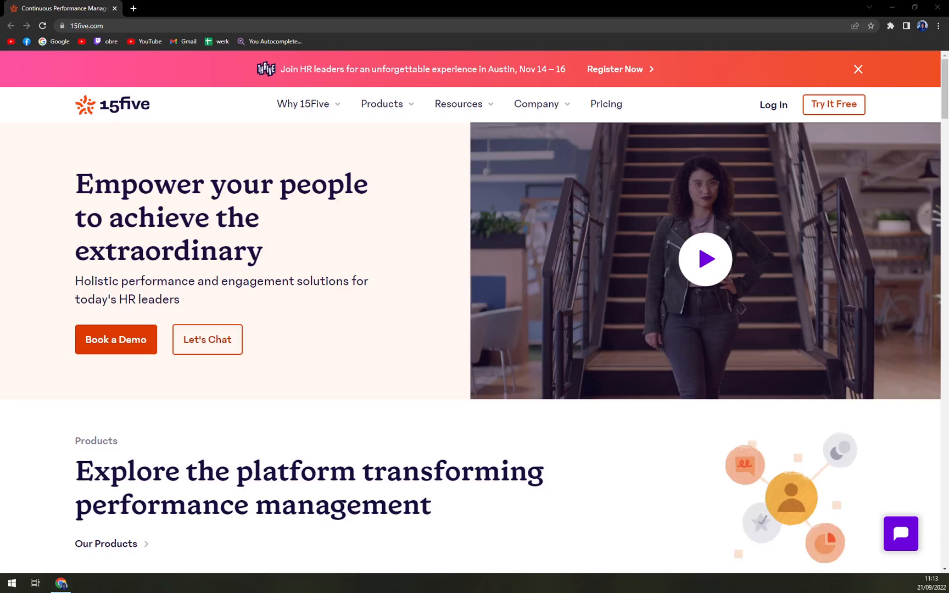
mouse_move(211, 125)
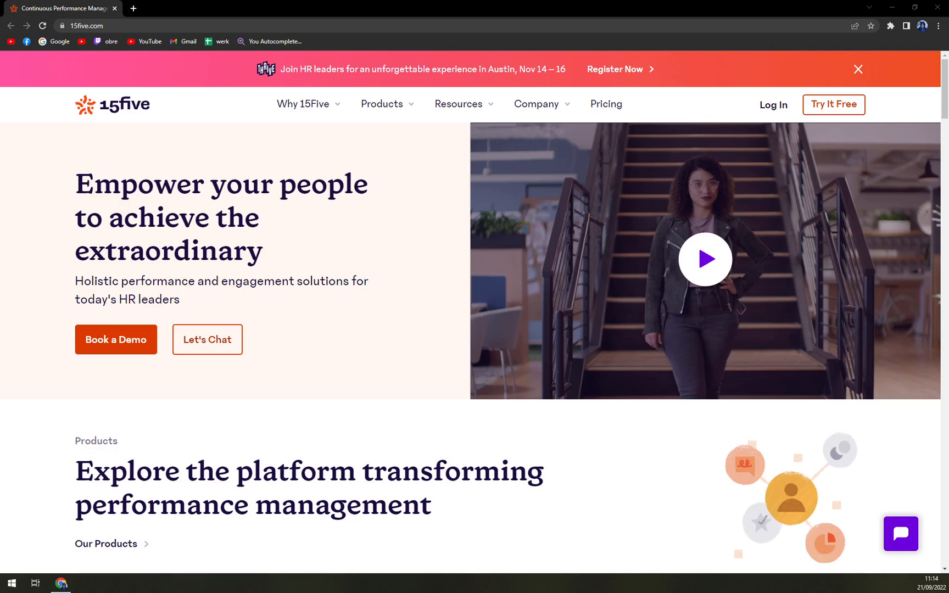
Step: Scroll through the current 15Five feature page from top to bottom and back
scroll("down", 3)
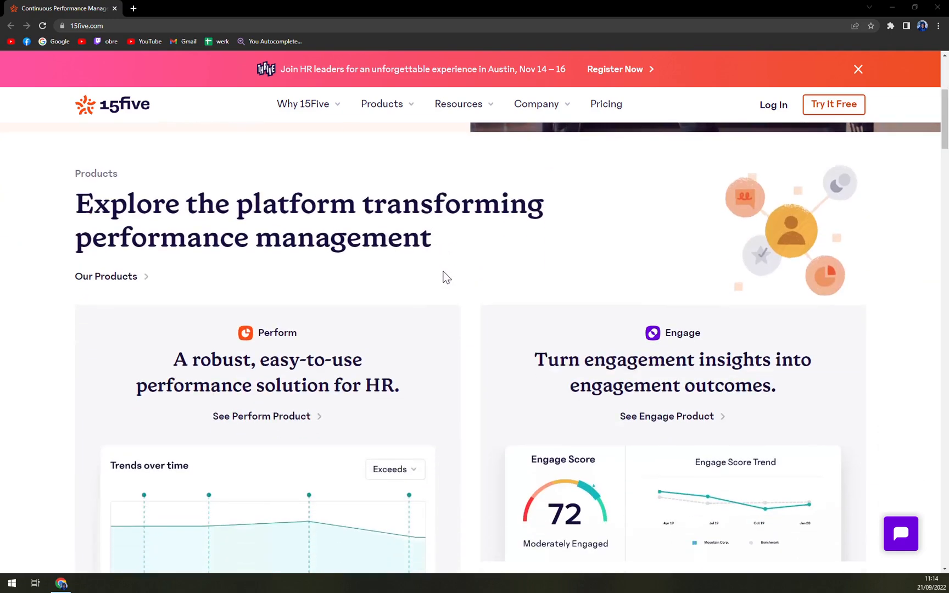
scroll("down", 3)
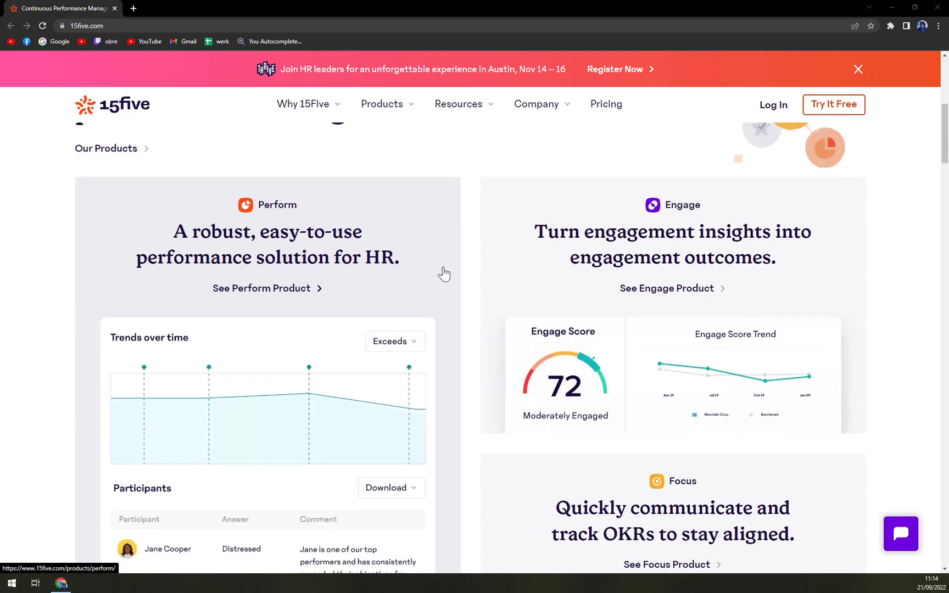
mouse_move(491, 282)
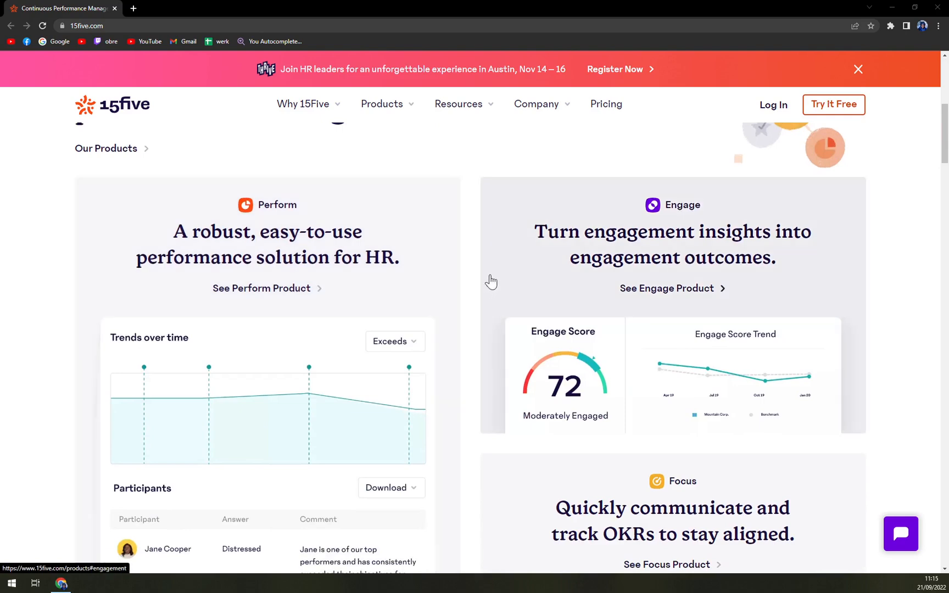
mouse_move(497, 280)
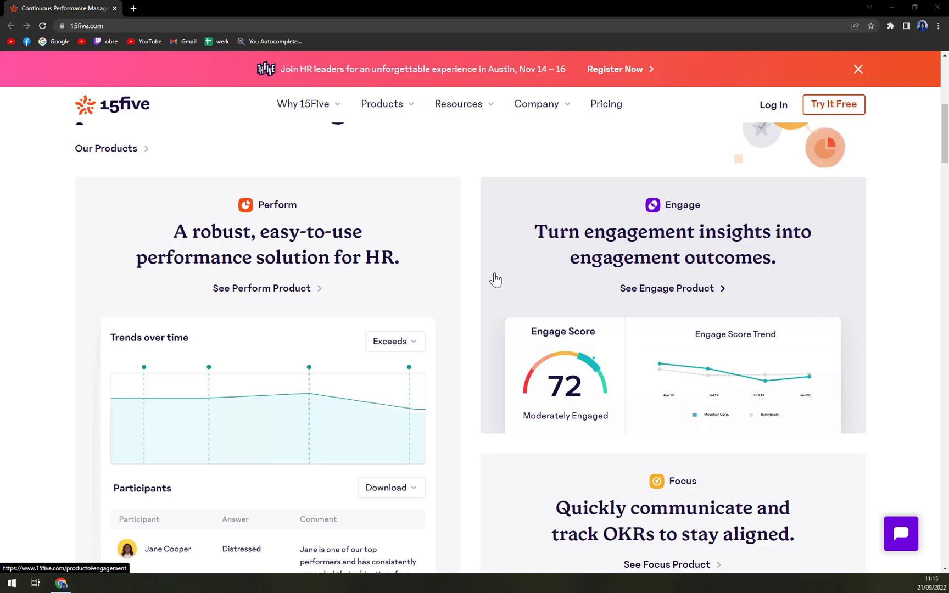
mouse_move(507, 279)
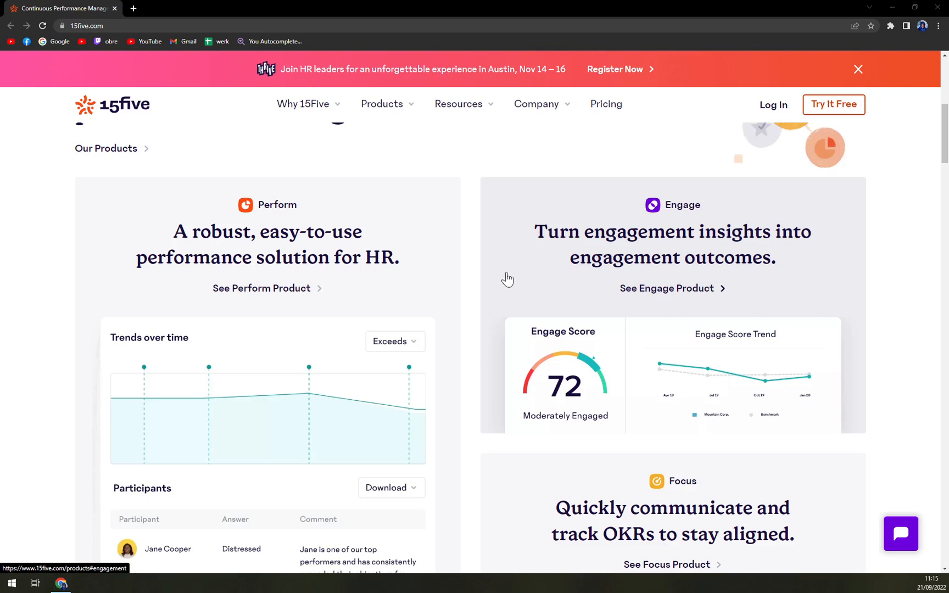
mouse_move(512, 270)
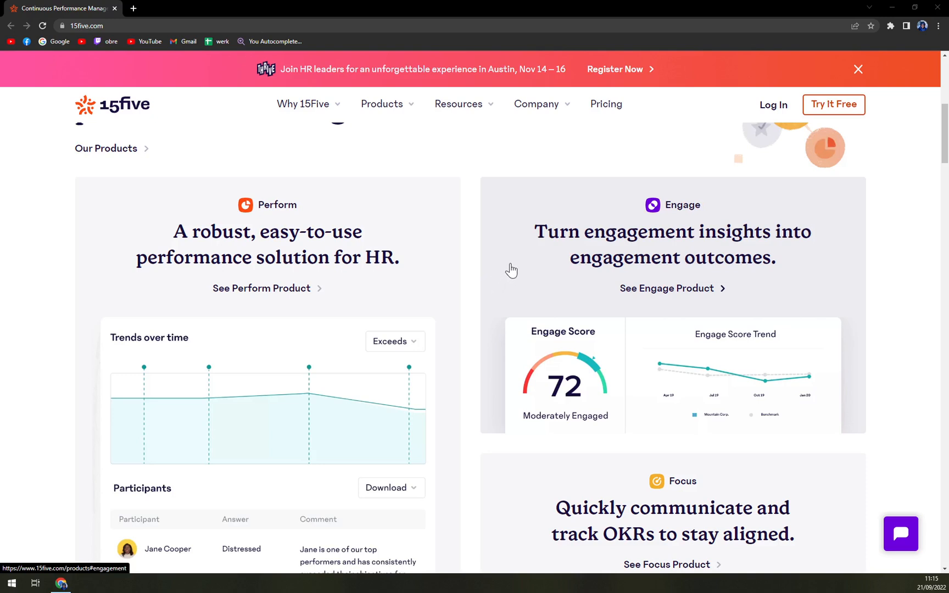
mouse_move(525, 265)
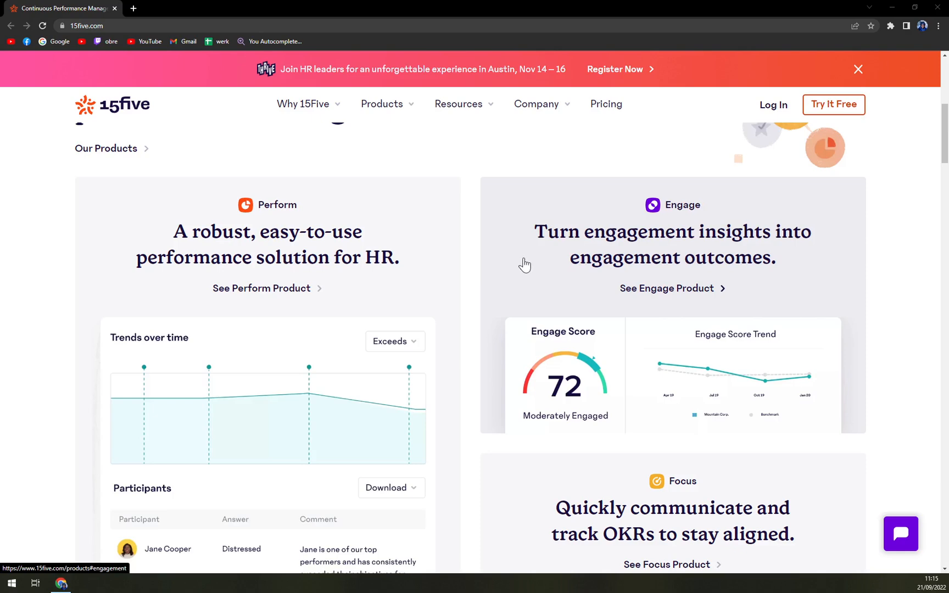
scroll("down", 3)
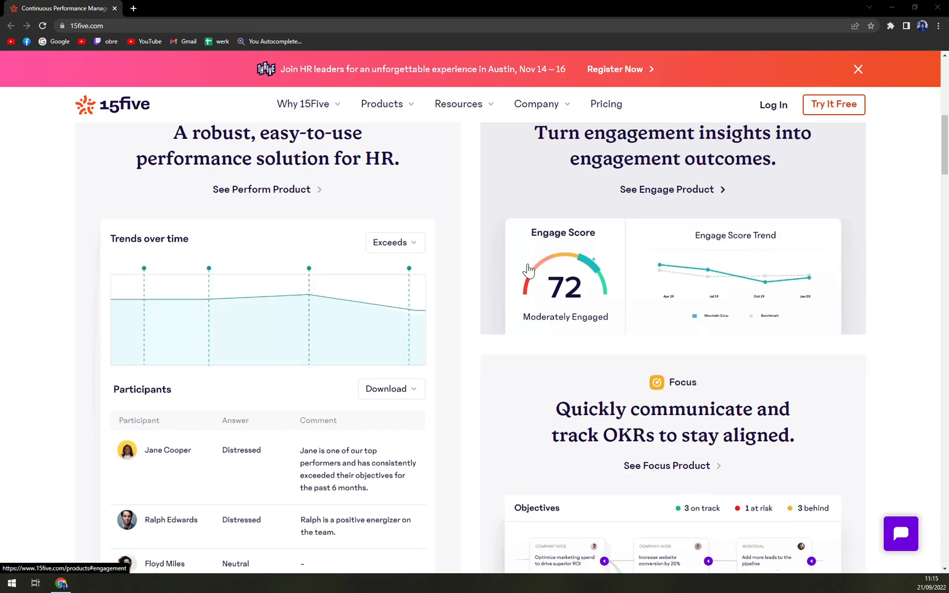
scroll("down", 3)
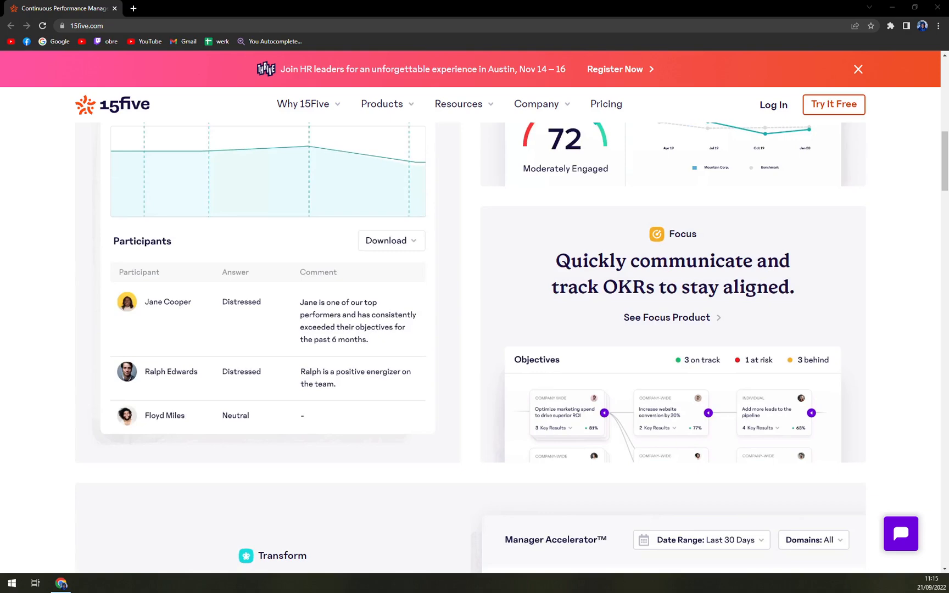
scroll("down", 3)
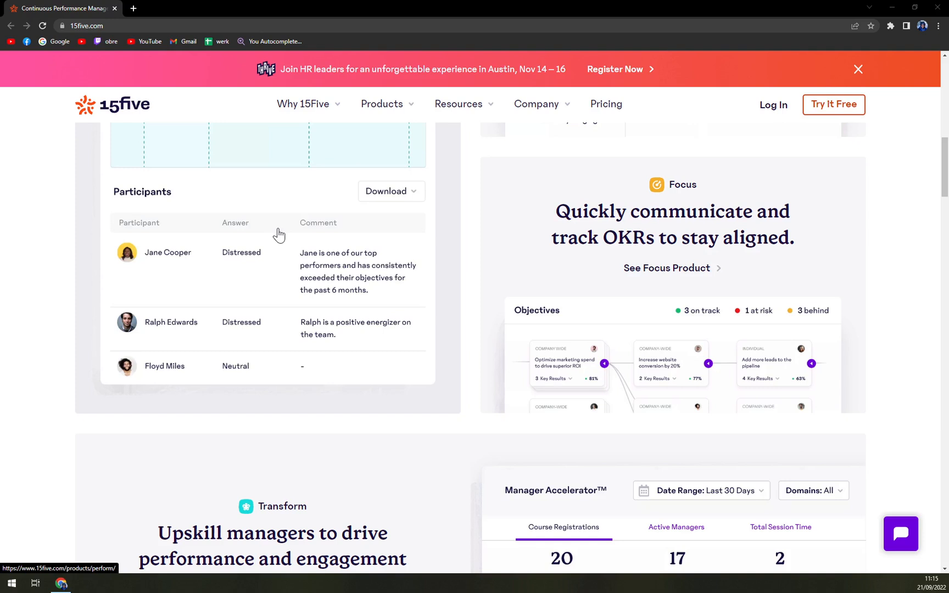
mouse_move(288, 213)
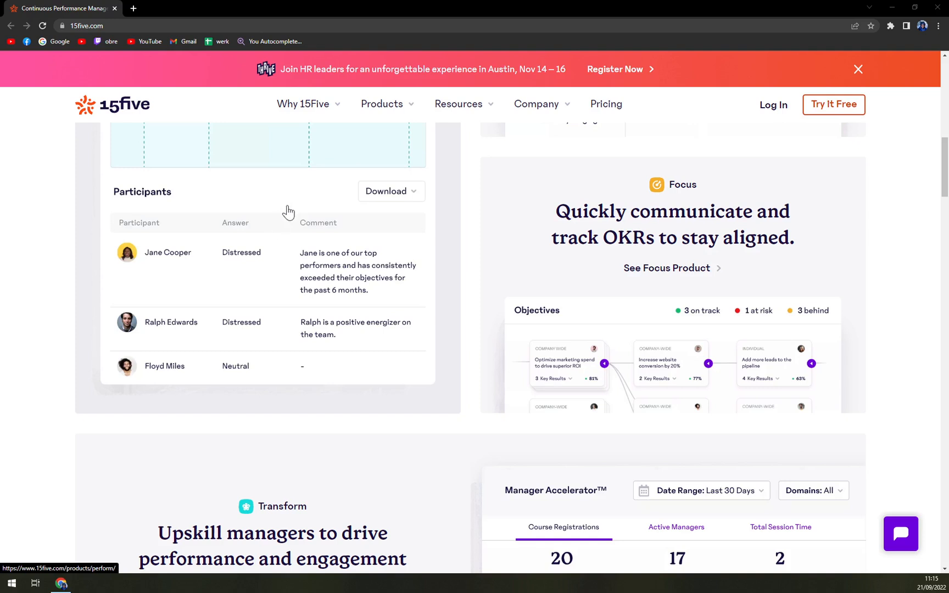
scroll("down", 3)
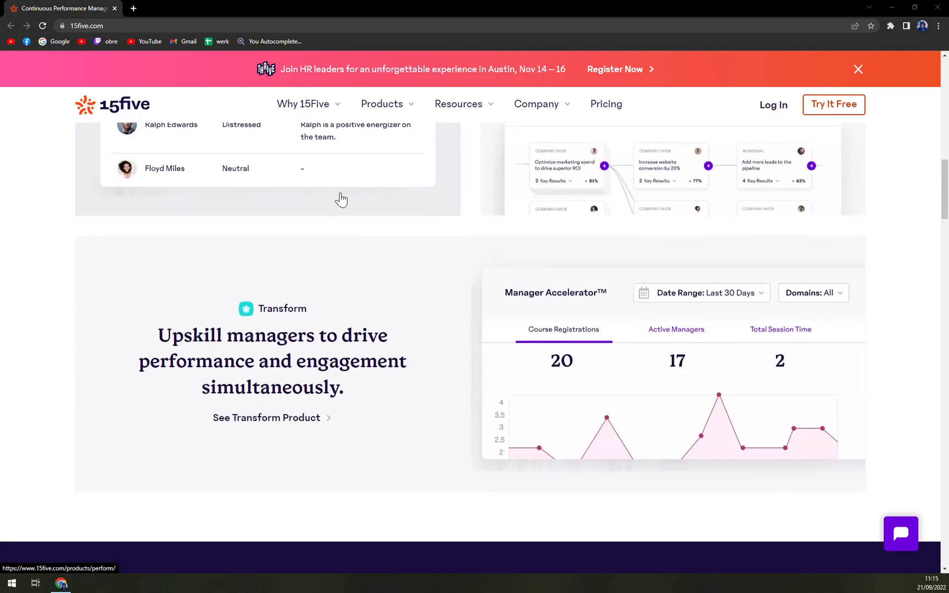
scroll("down", 3)
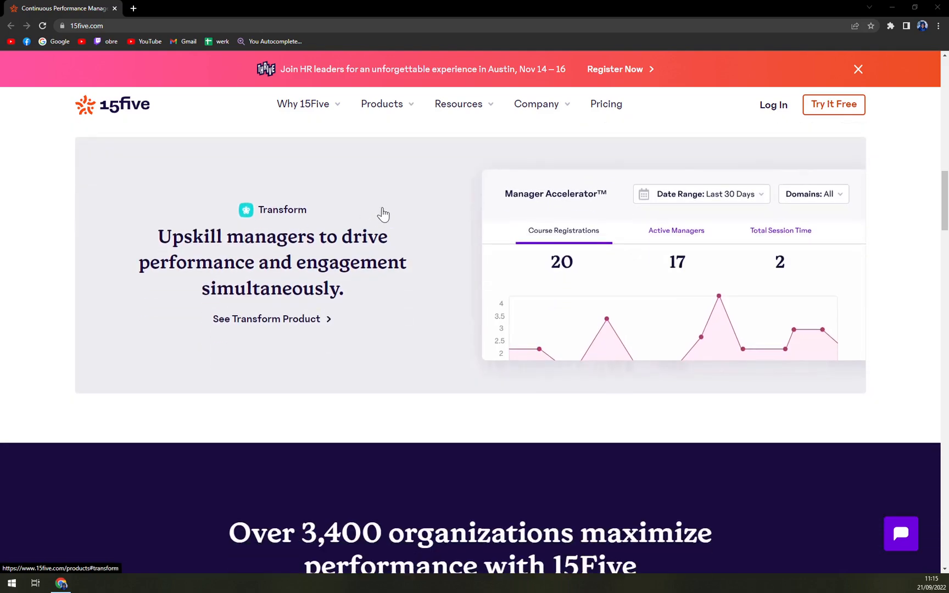
scroll("down", 3)
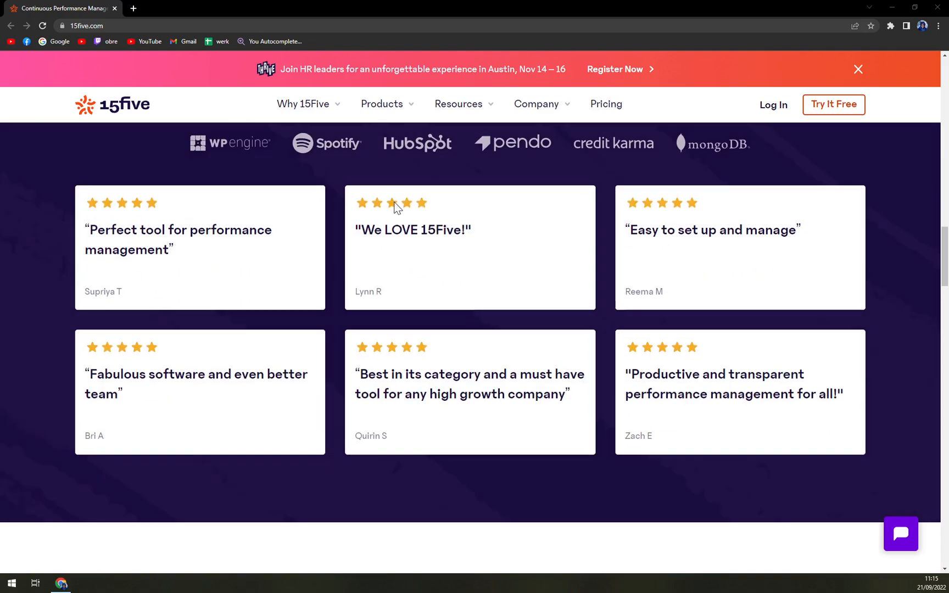
mouse_move(407, 210)
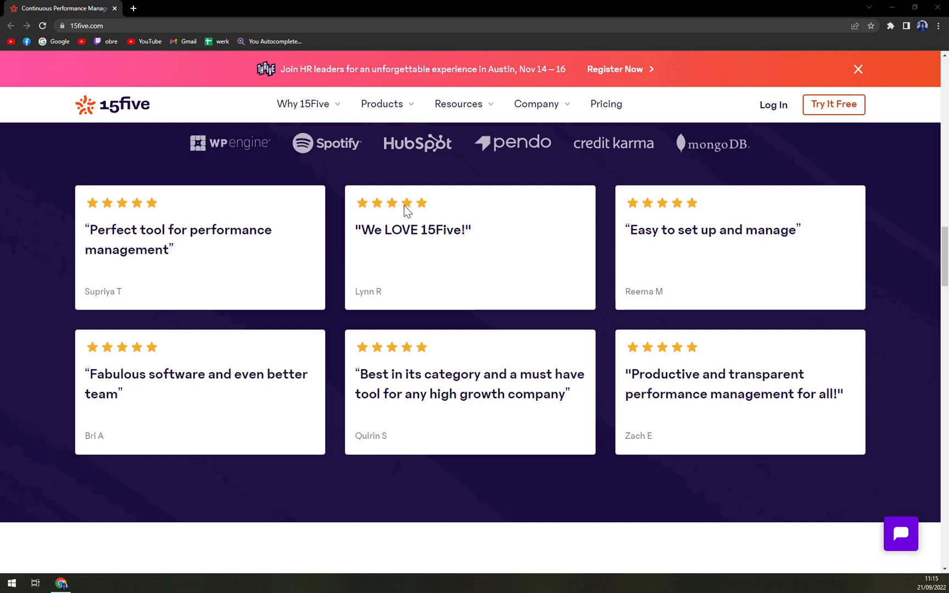
mouse_move(417, 219)
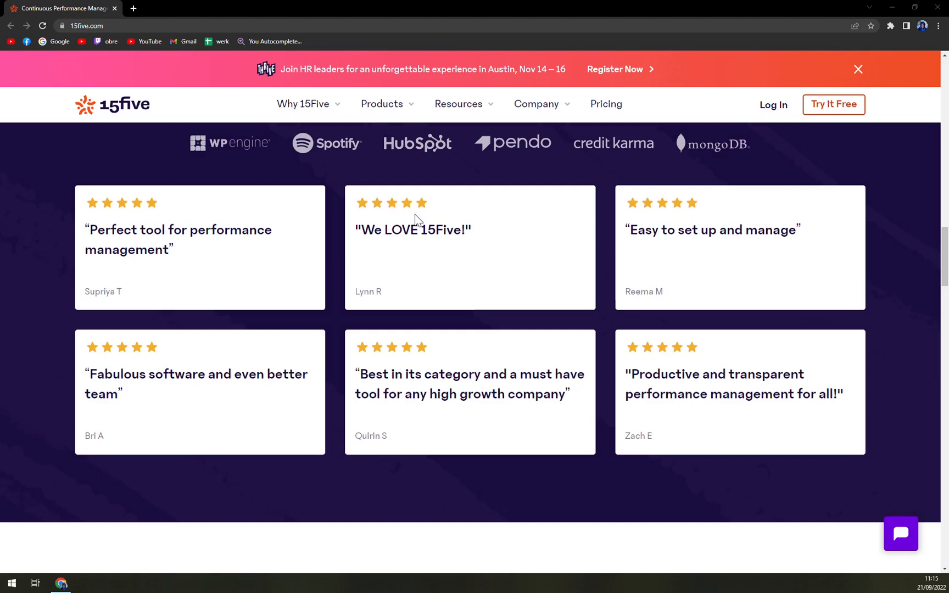
mouse_move(483, 228)
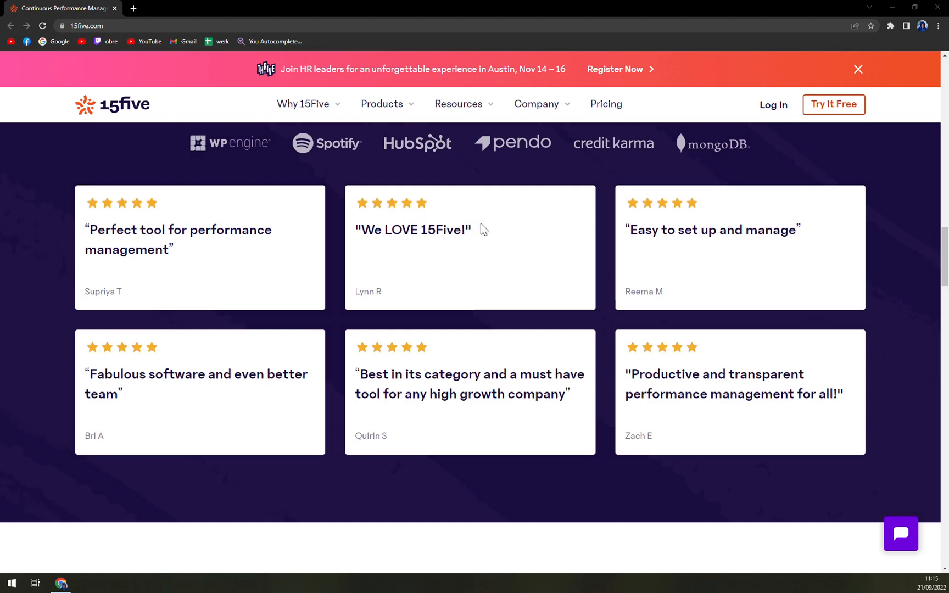
mouse_move(498, 231)
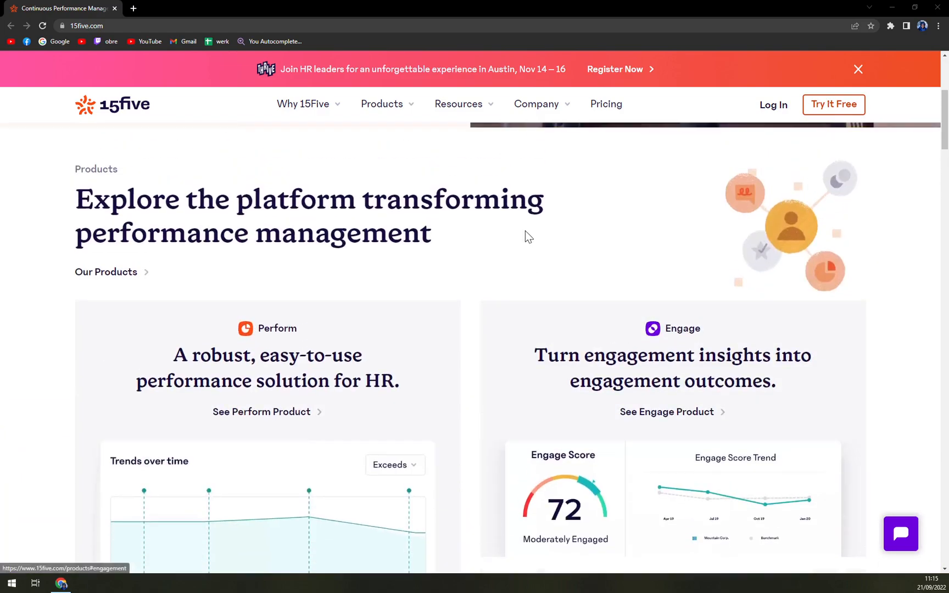
scroll("up", 3)
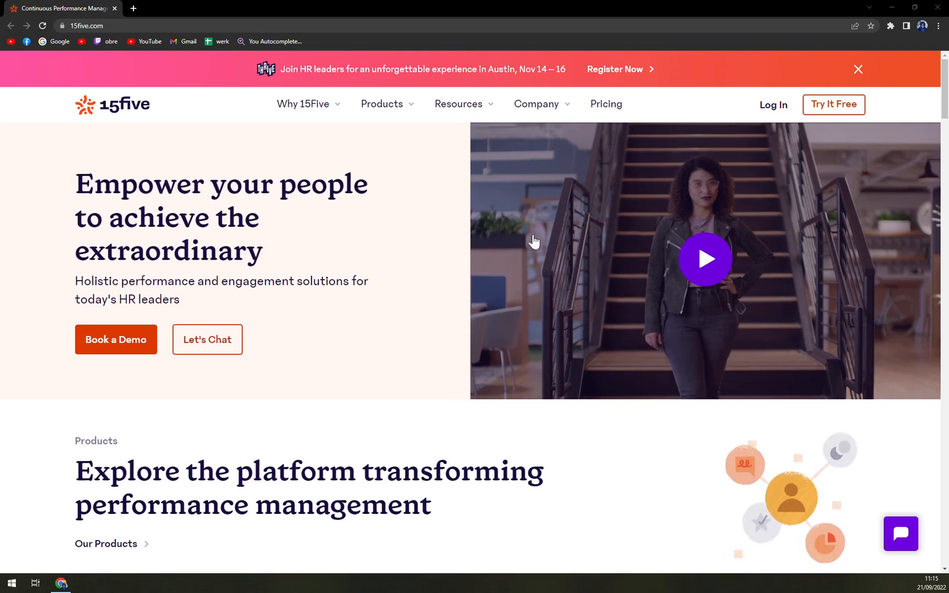
mouse_move(478, 242)
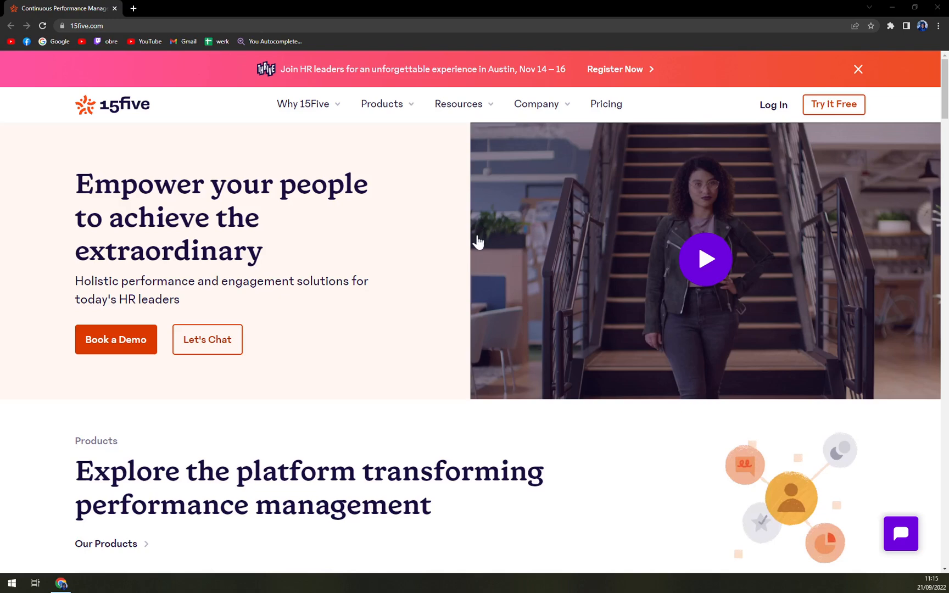
mouse_move(438, 253)
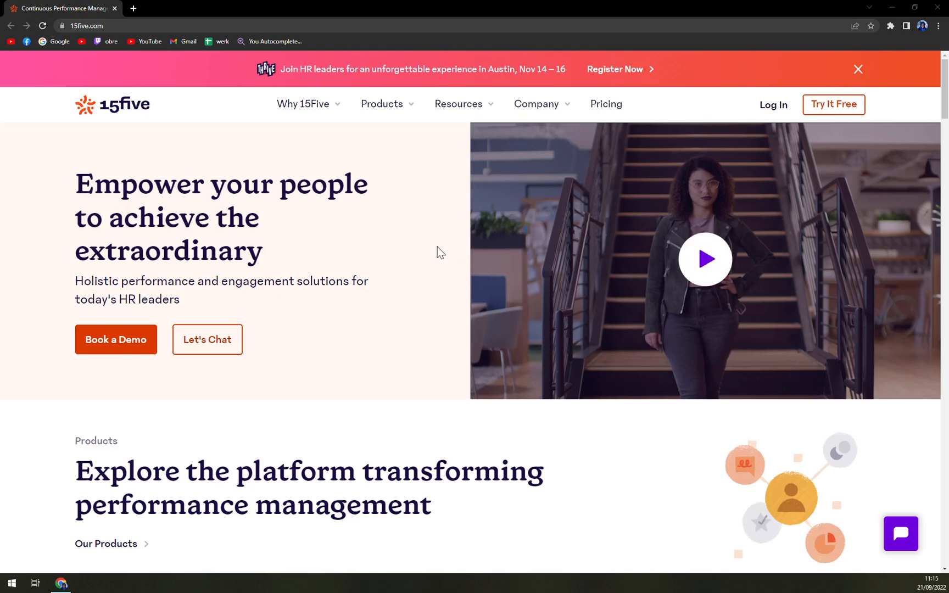
mouse_move(469, 280)
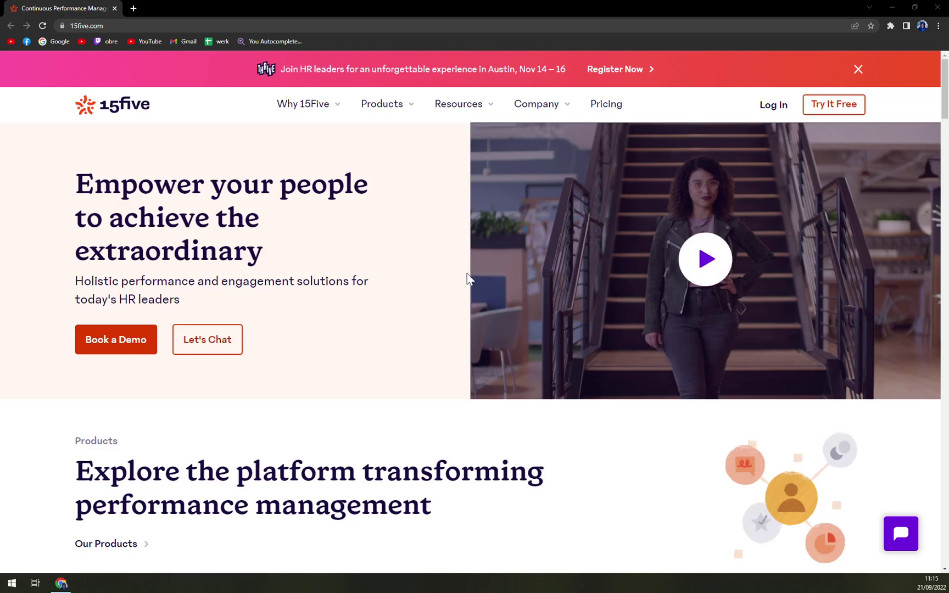
scroll("down", 3)
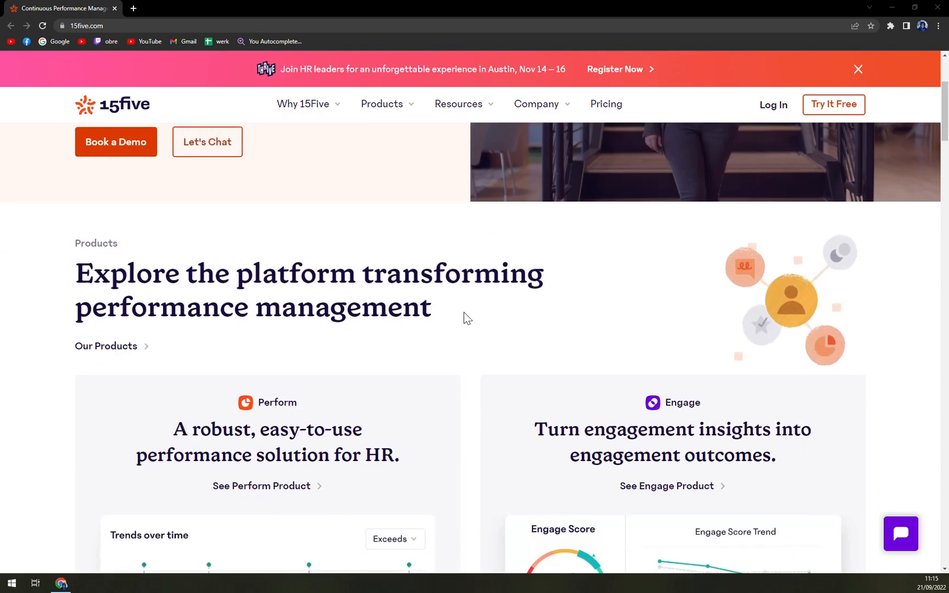
mouse_move(464, 321)
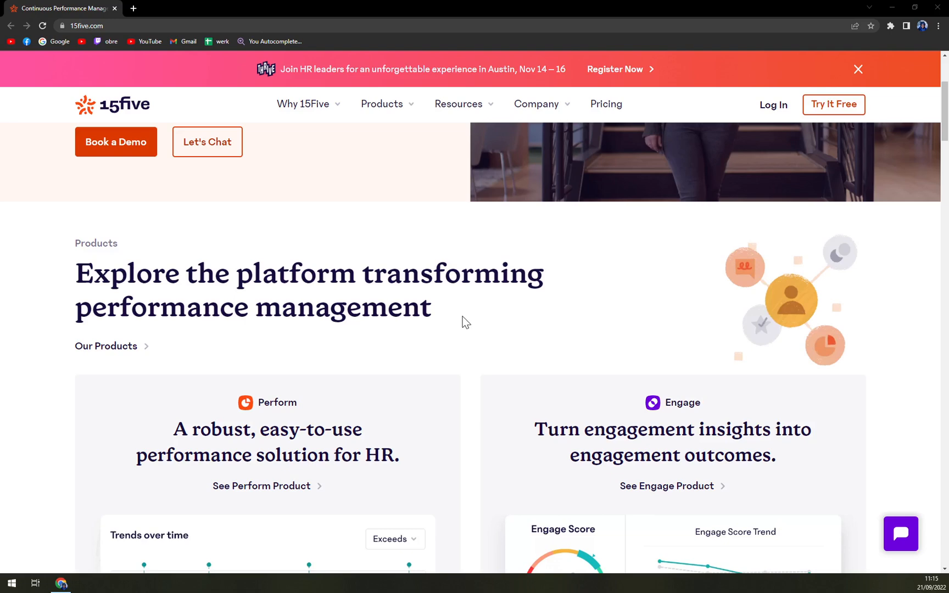
scroll("down", 3)
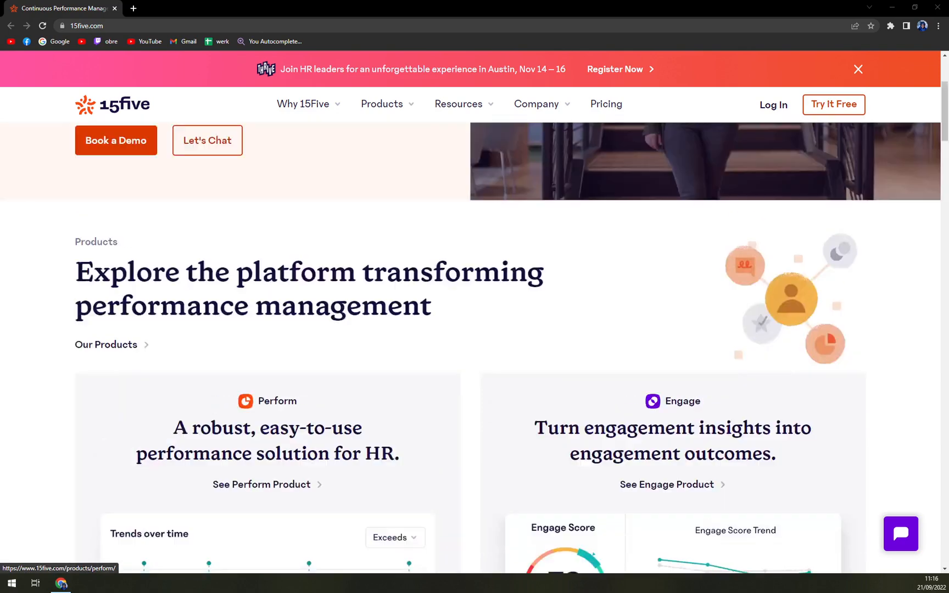
scroll("up", 3)
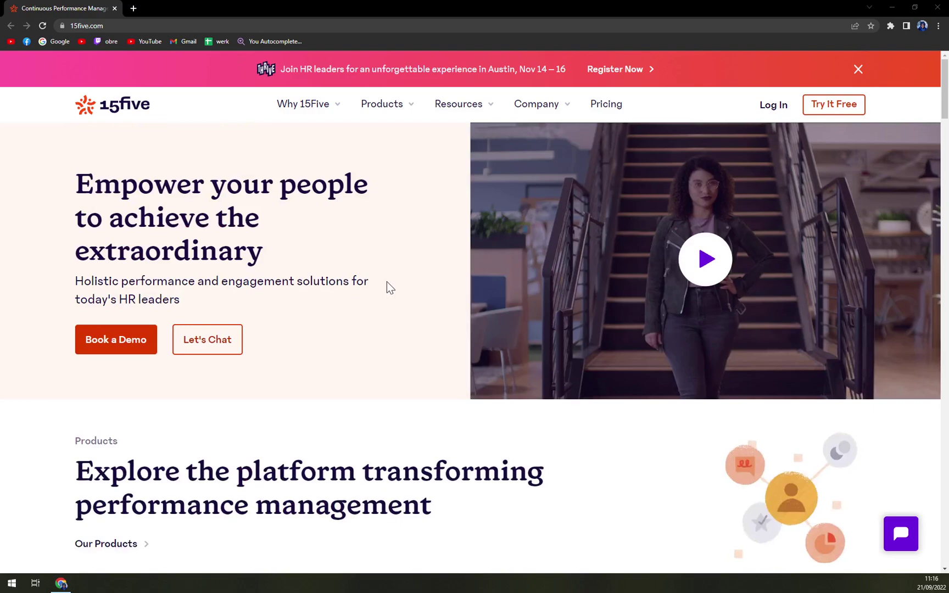
mouse_move(402, 282)
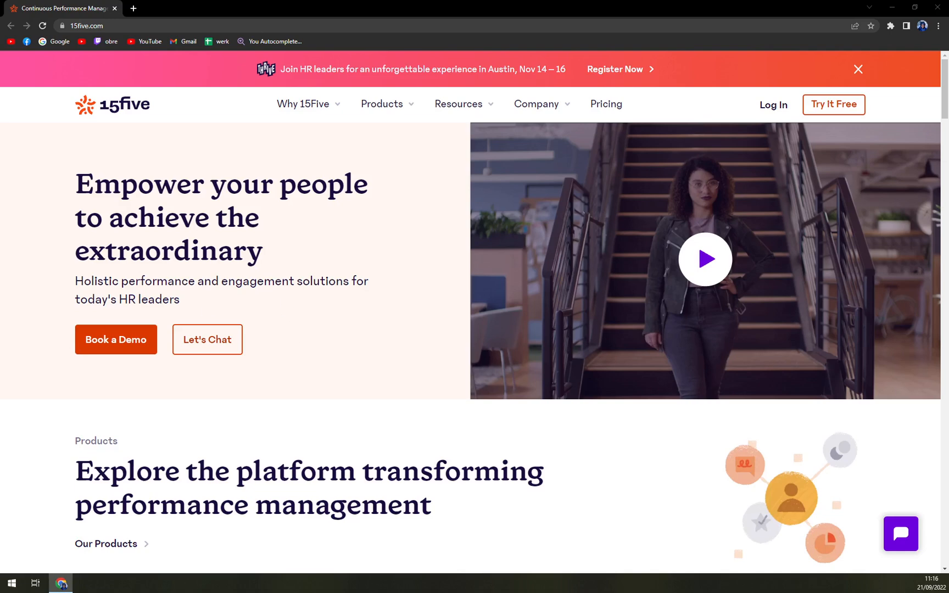
mouse_move(462, 145)
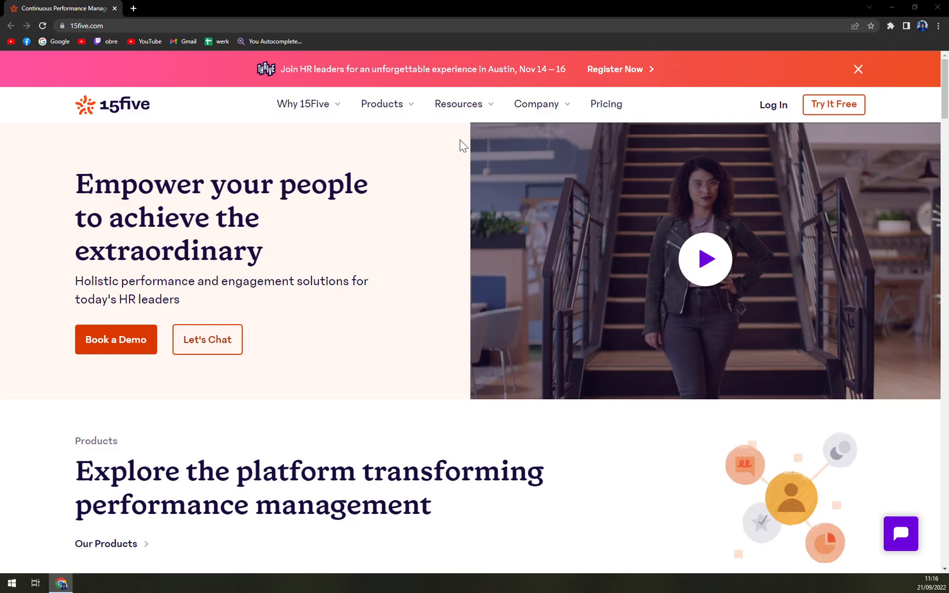
Step: Go to Pricing and browse the Engage, Perform, Focus and Total Platform plan comparison
left_click(606, 104)
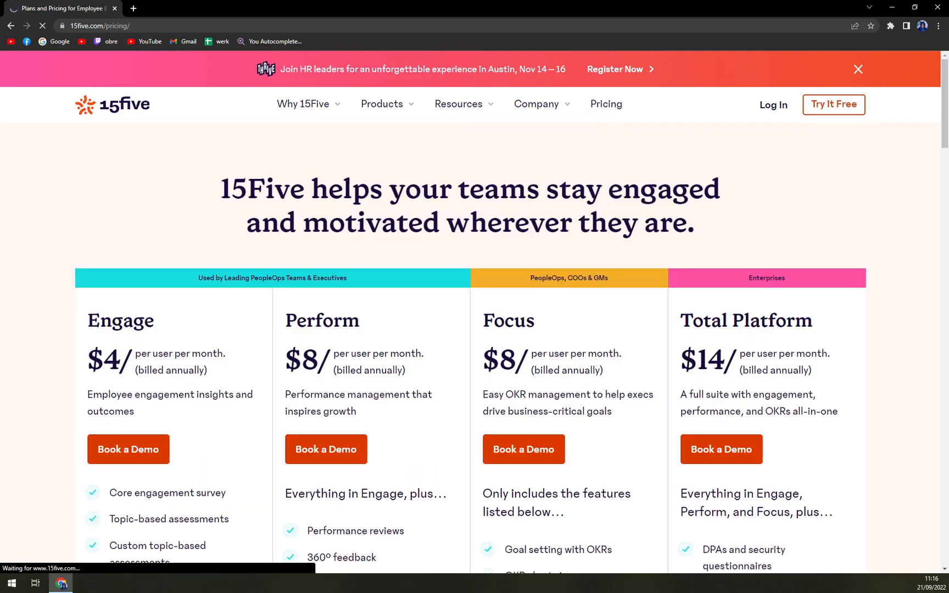
scroll("down", 3)
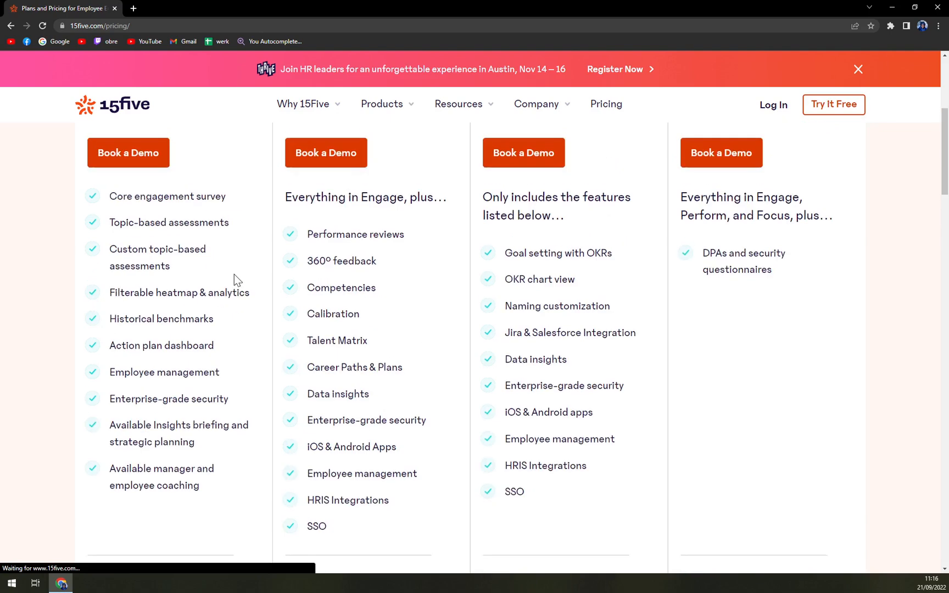
scroll("up", 3)
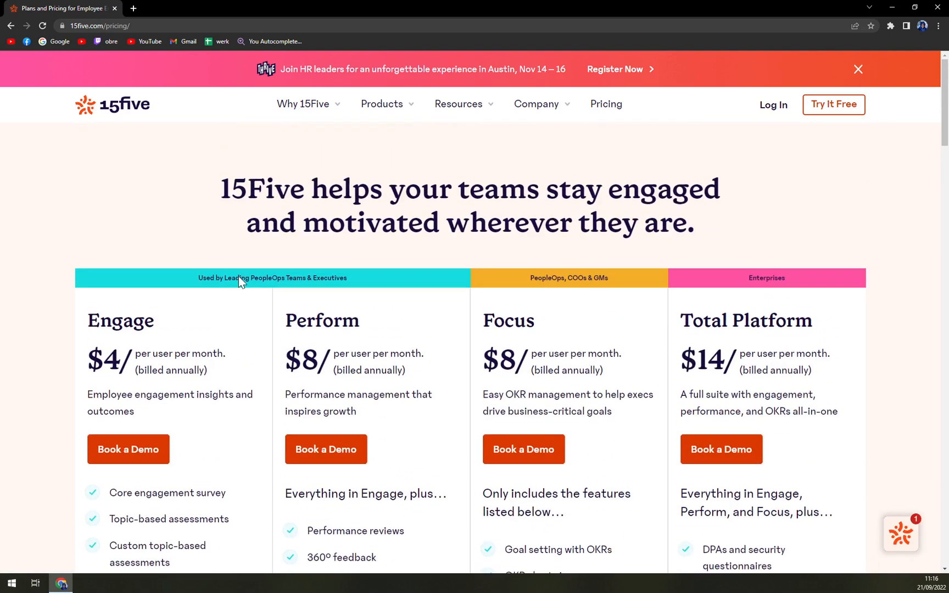
scroll("down", 3)
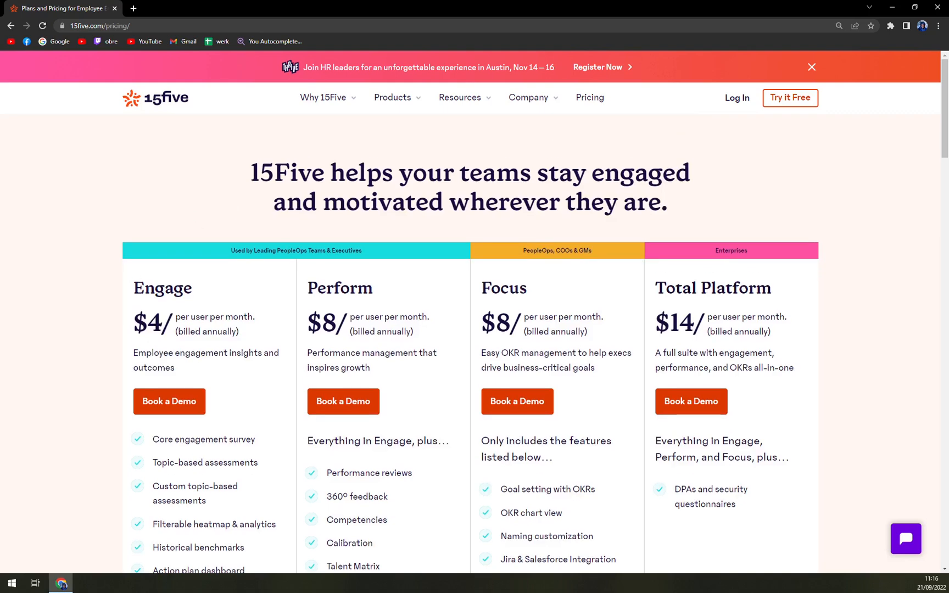
mouse_move(347, 150)
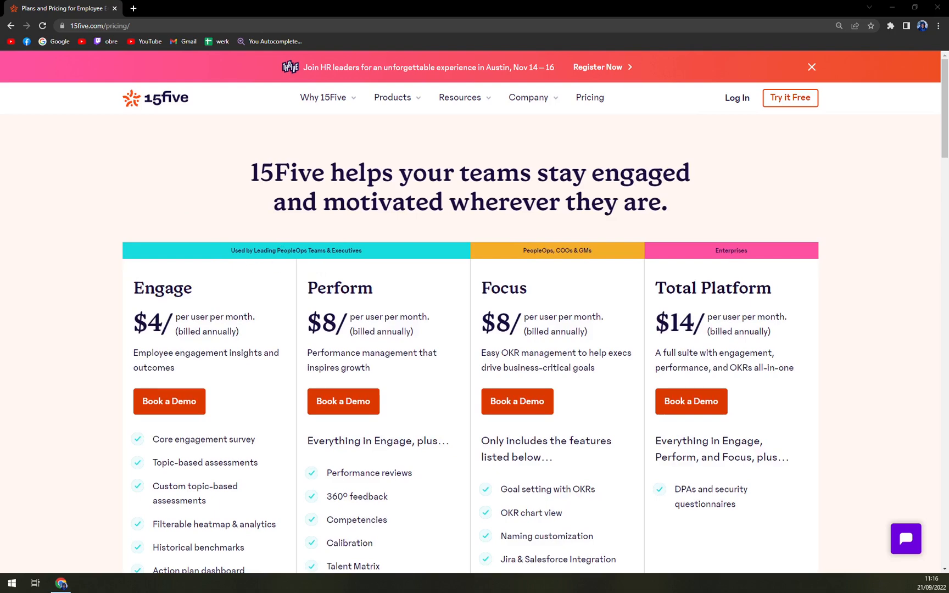
mouse_move(374, 236)
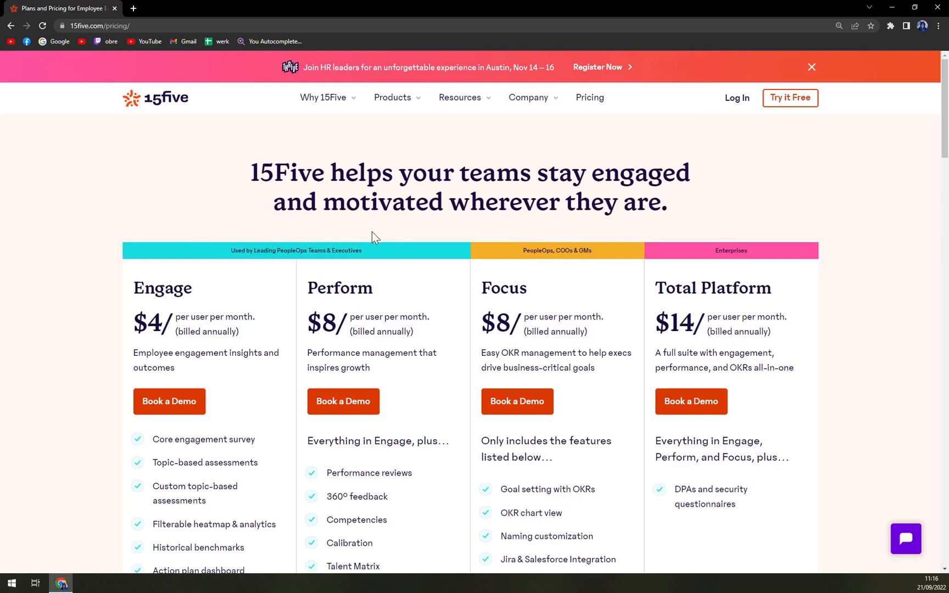
mouse_move(418, 234)
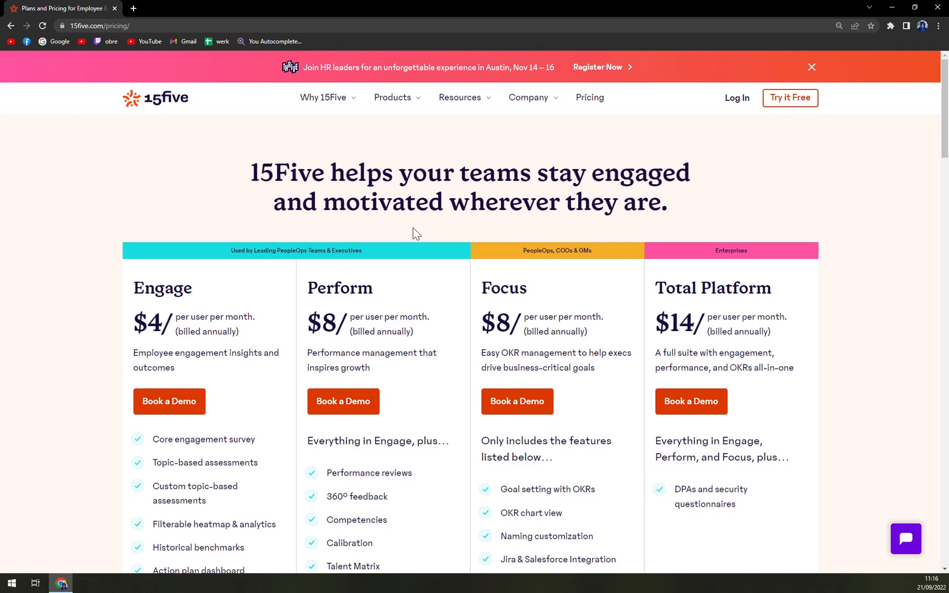
mouse_move(534, 267)
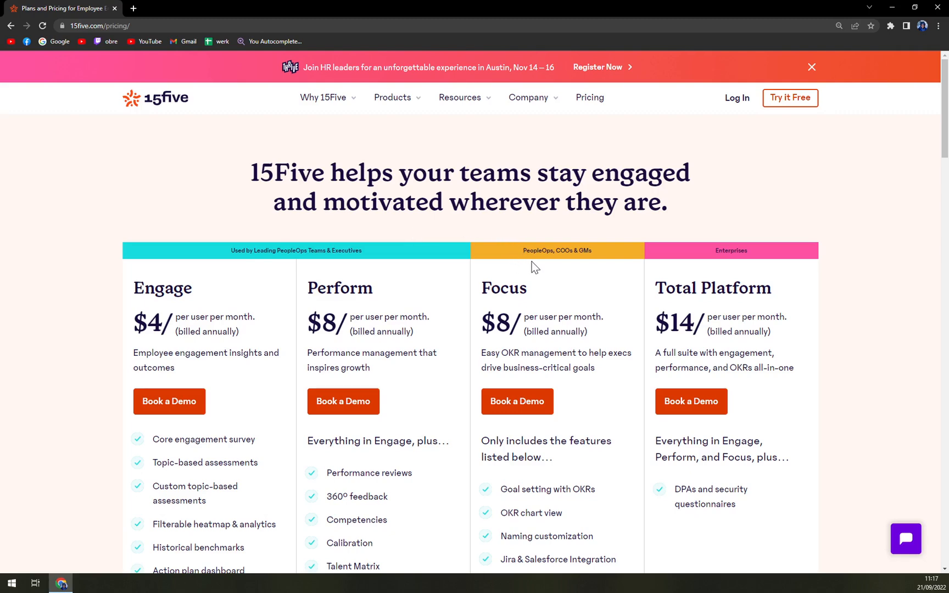
mouse_move(513, 265)
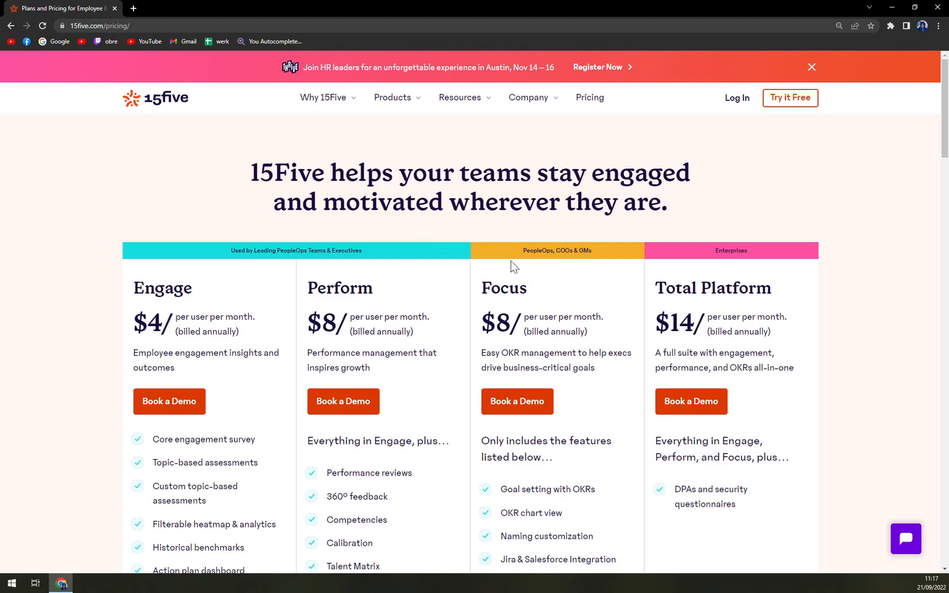
scroll("down", 3)
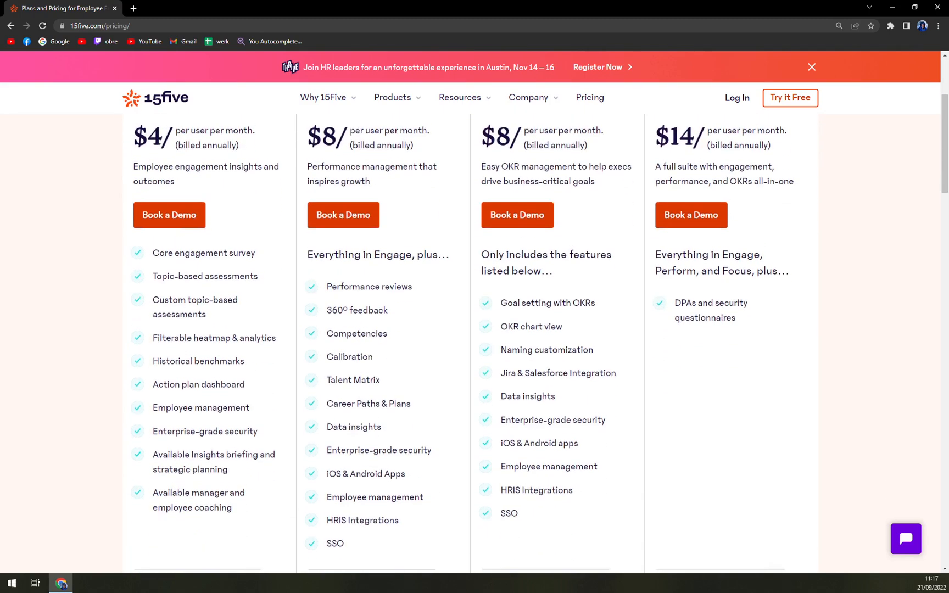
scroll("up", 3)
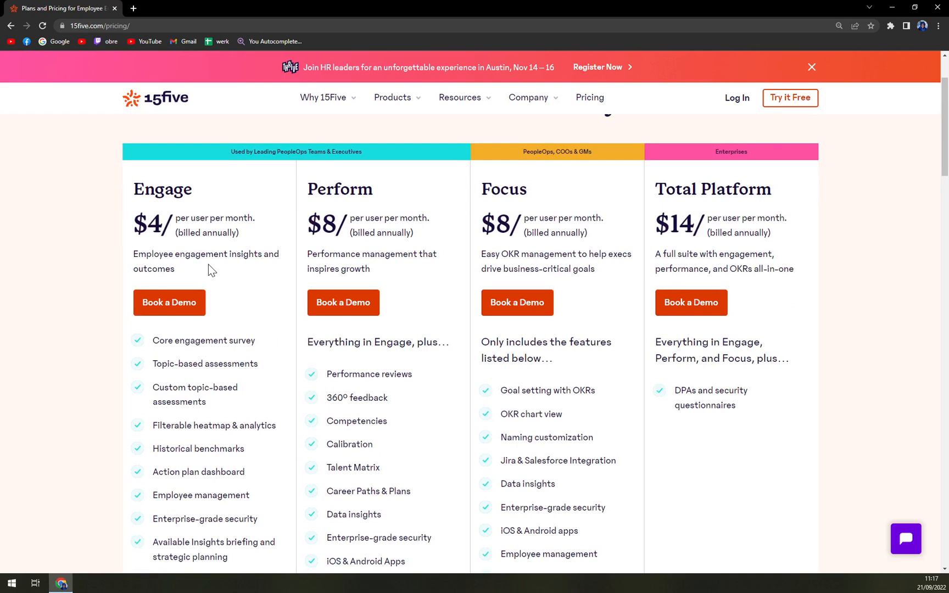
mouse_move(224, 264)
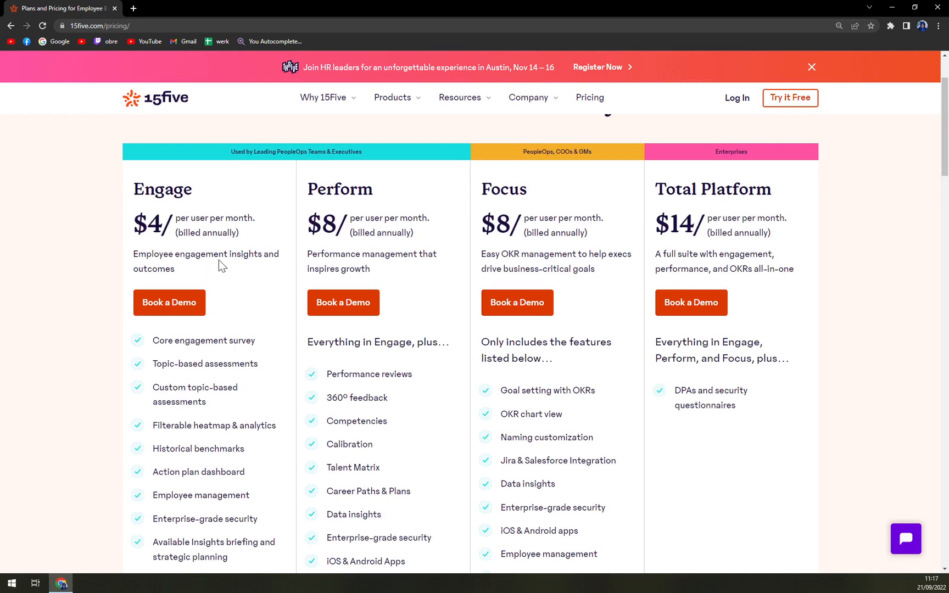
mouse_move(225, 154)
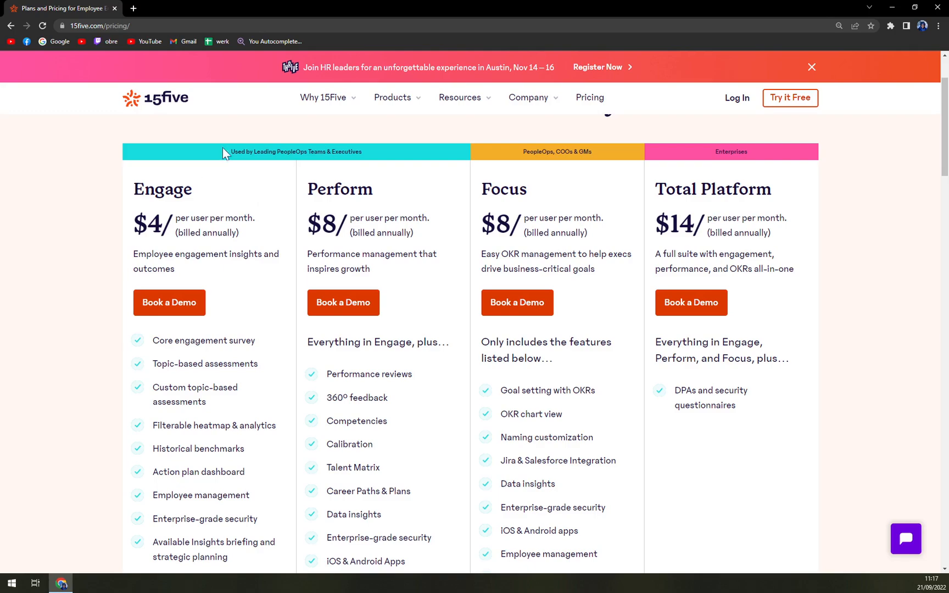
mouse_move(348, 166)
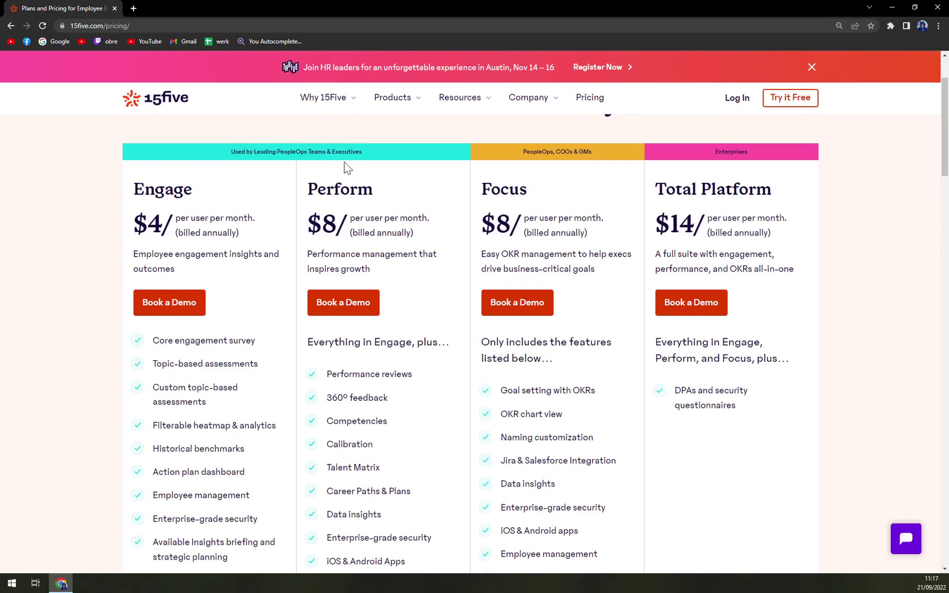
mouse_move(227, 270)
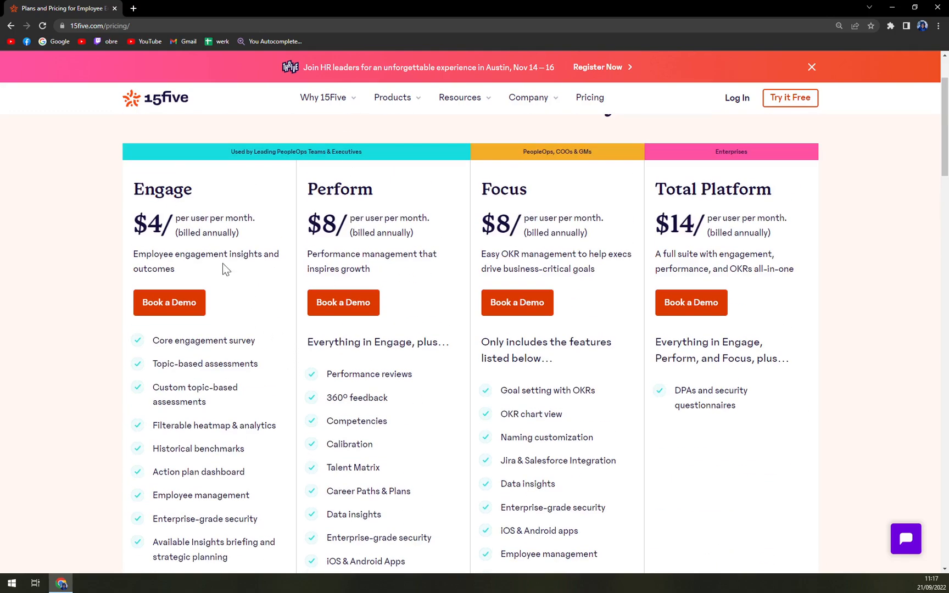
scroll("down", 3)
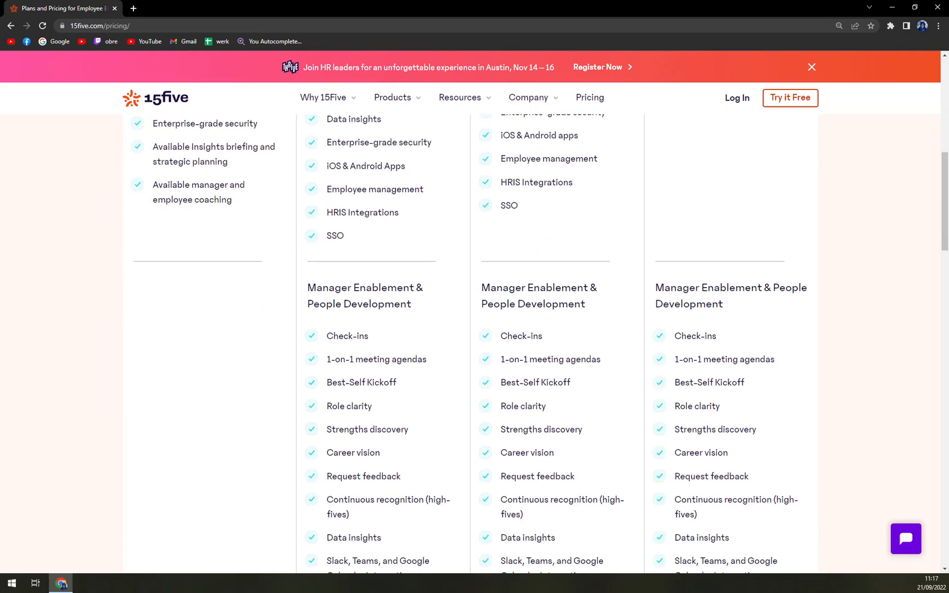
scroll("up", 3)
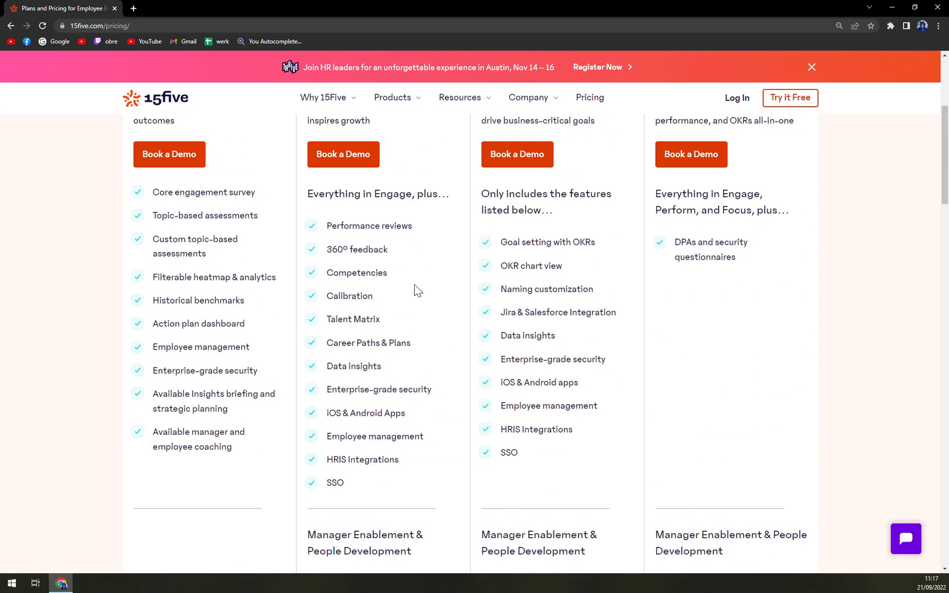
scroll("down", 3)
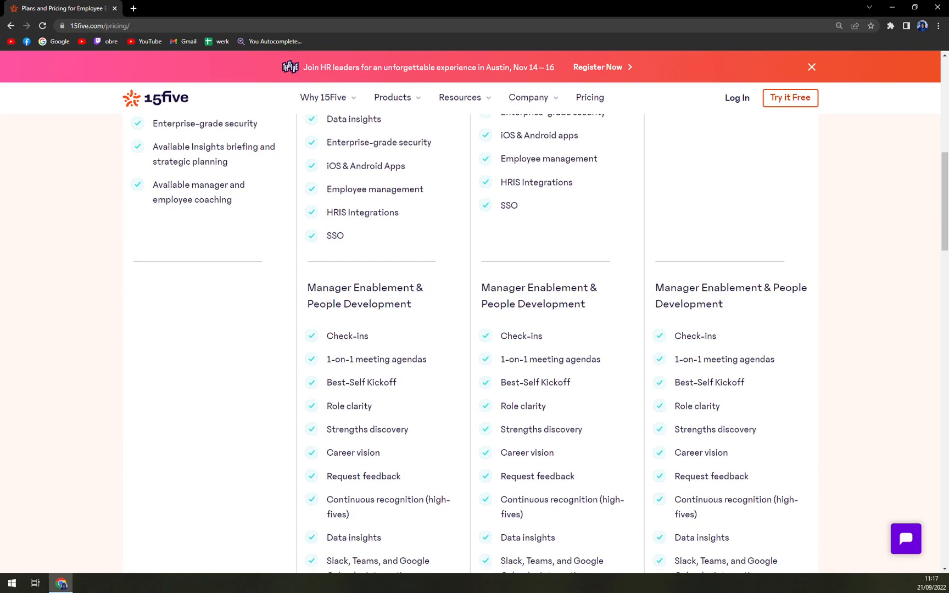
scroll("down", 3)
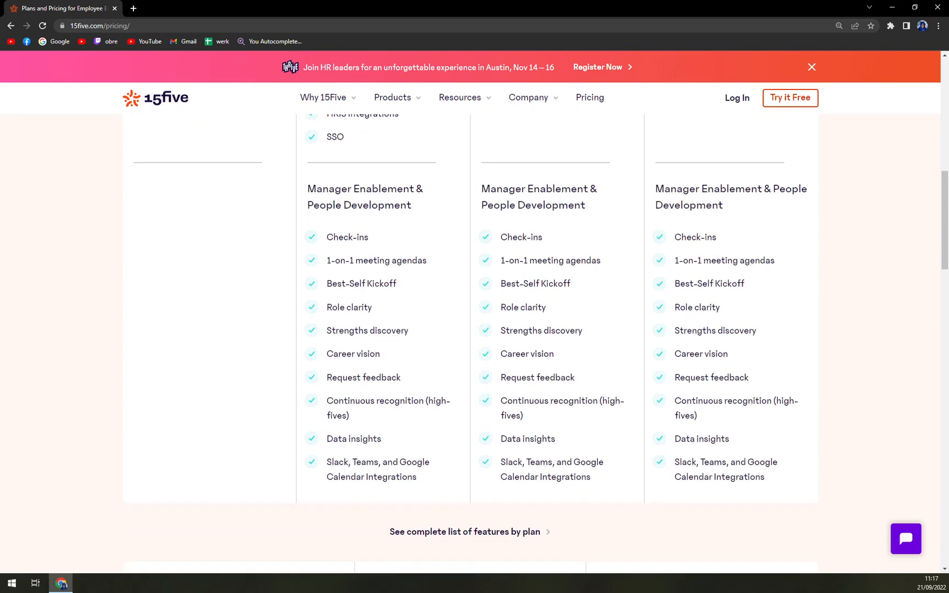
scroll("down", 3)
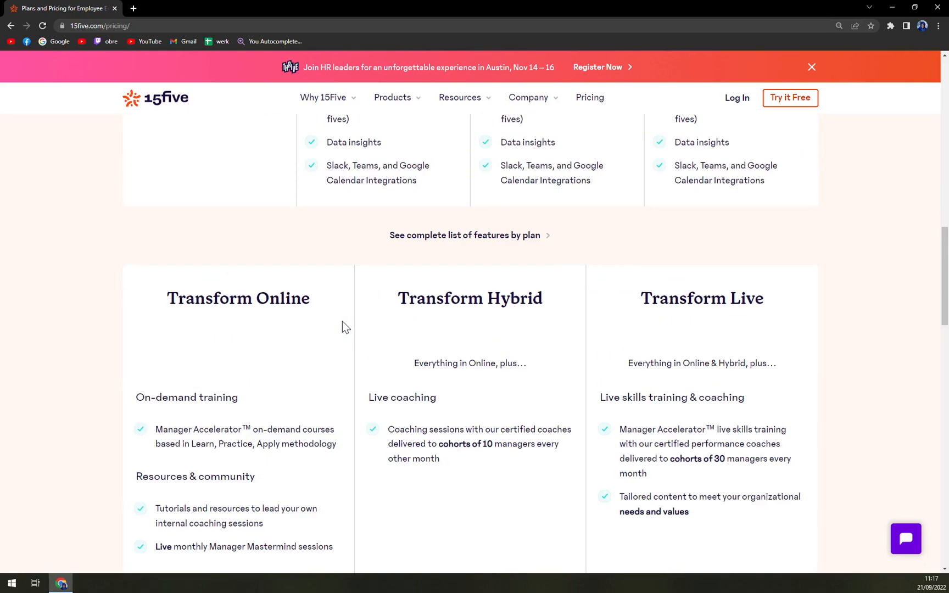
scroll("up", 3)
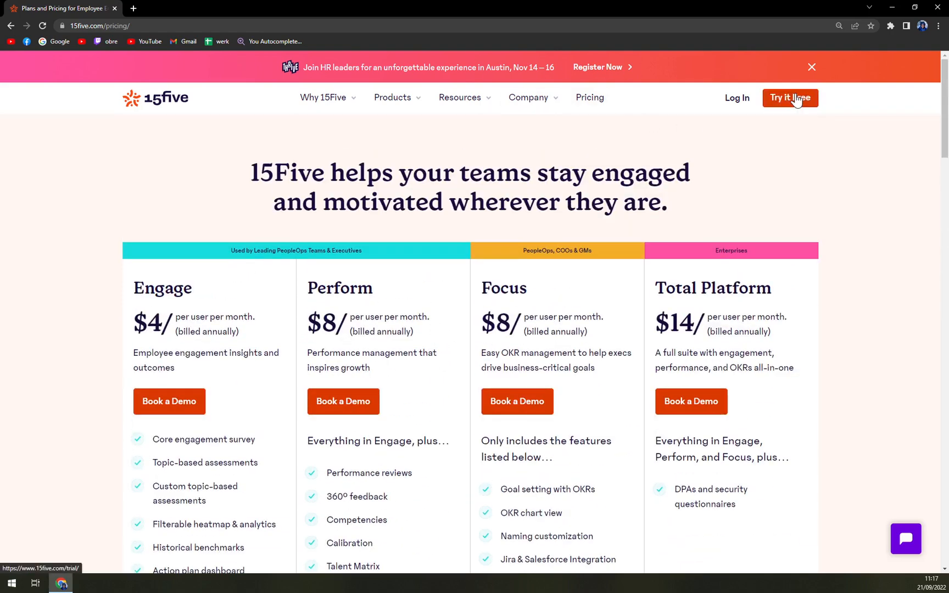
Step: Start the free-trial sign-up and fill in the name fields and company name MKTips
left_click(790, 98)
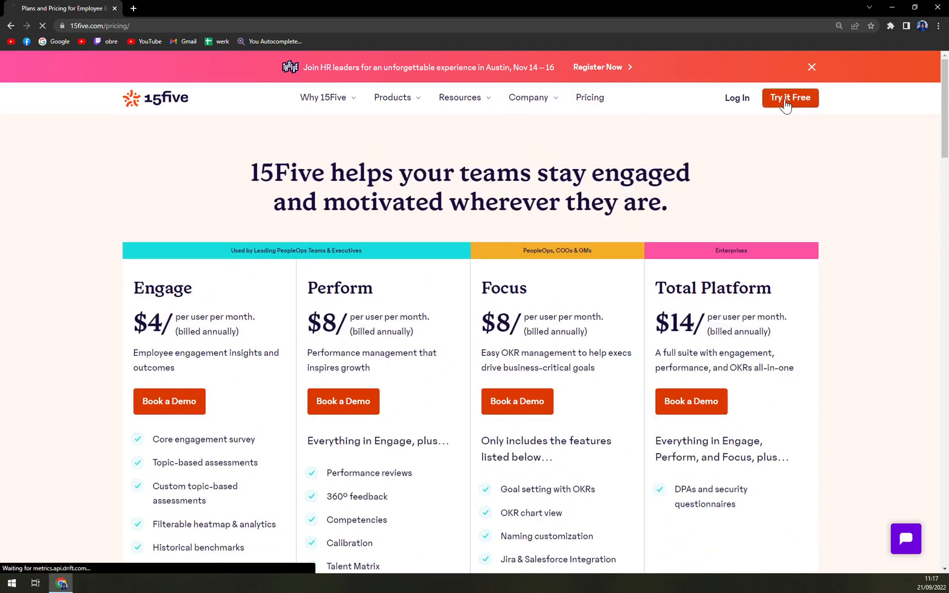
left_click(790, 97)
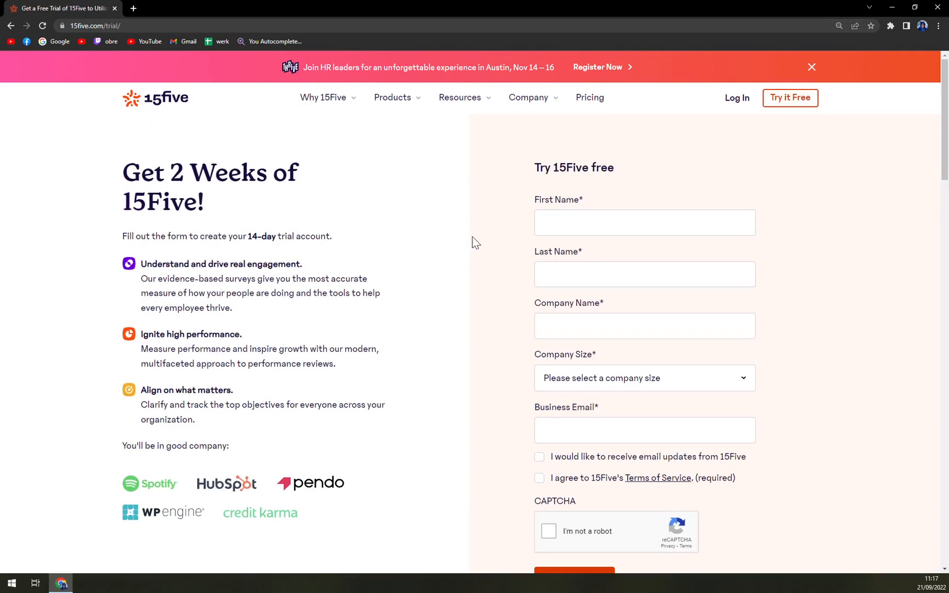
left_click(645, 223)
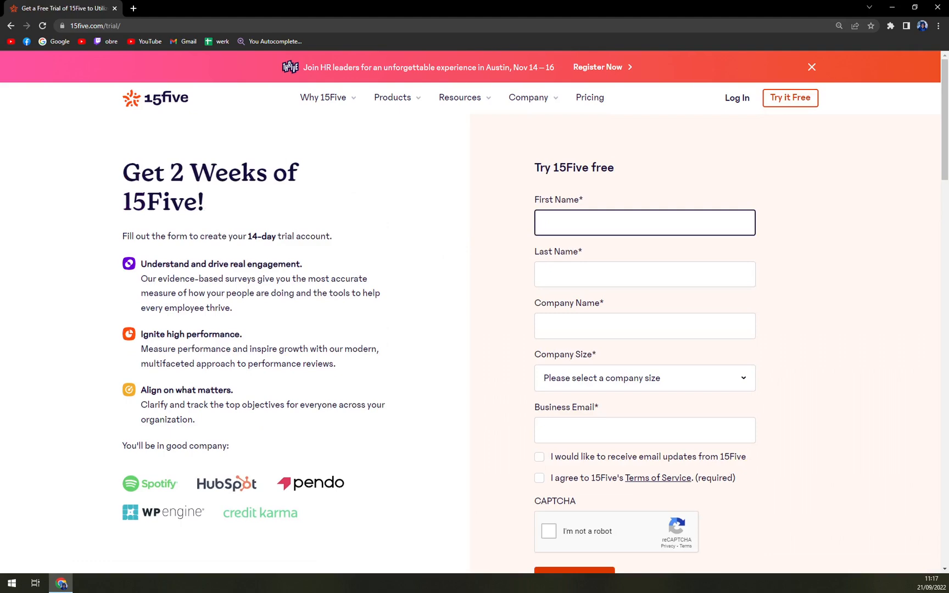
type("K")
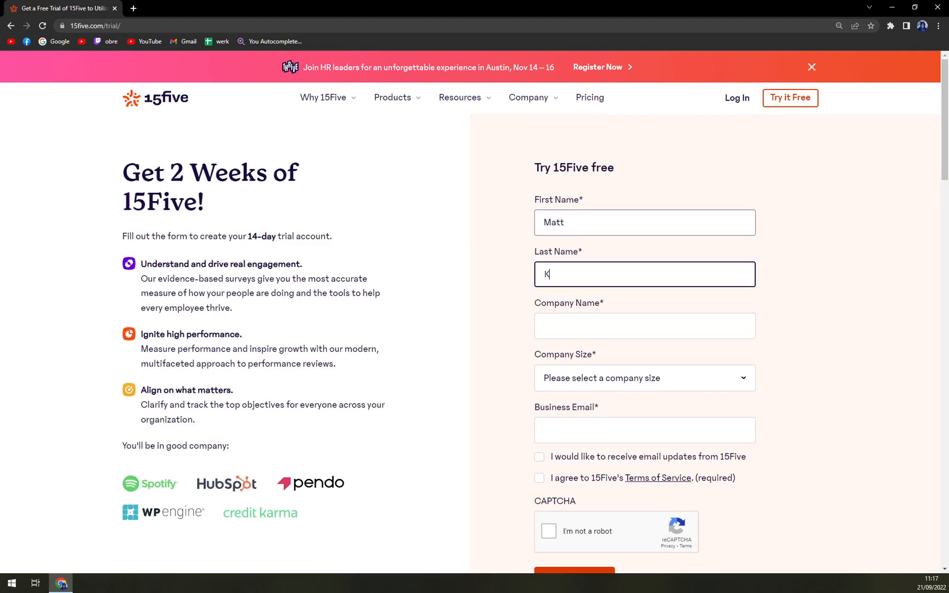
type("ing")
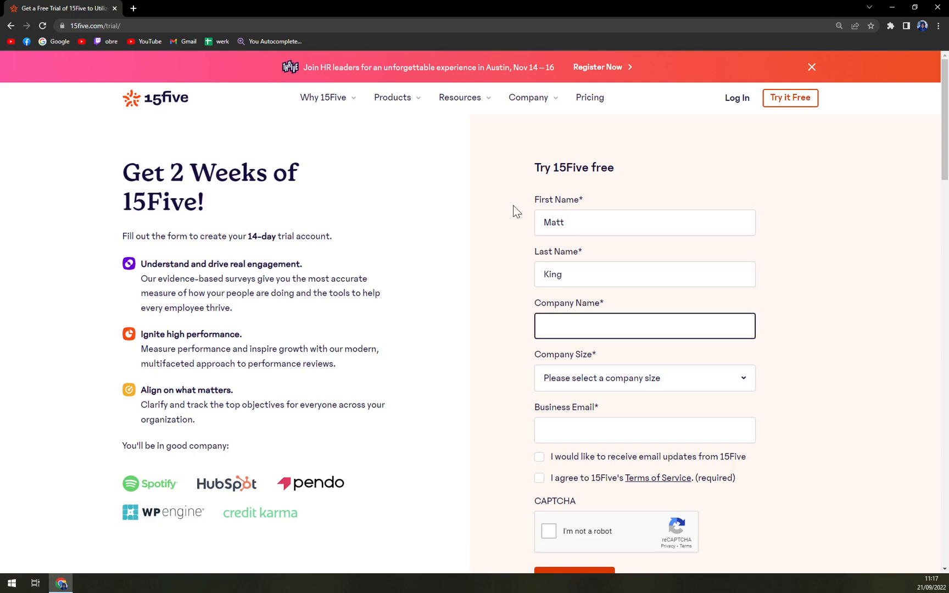
type("MKTip")
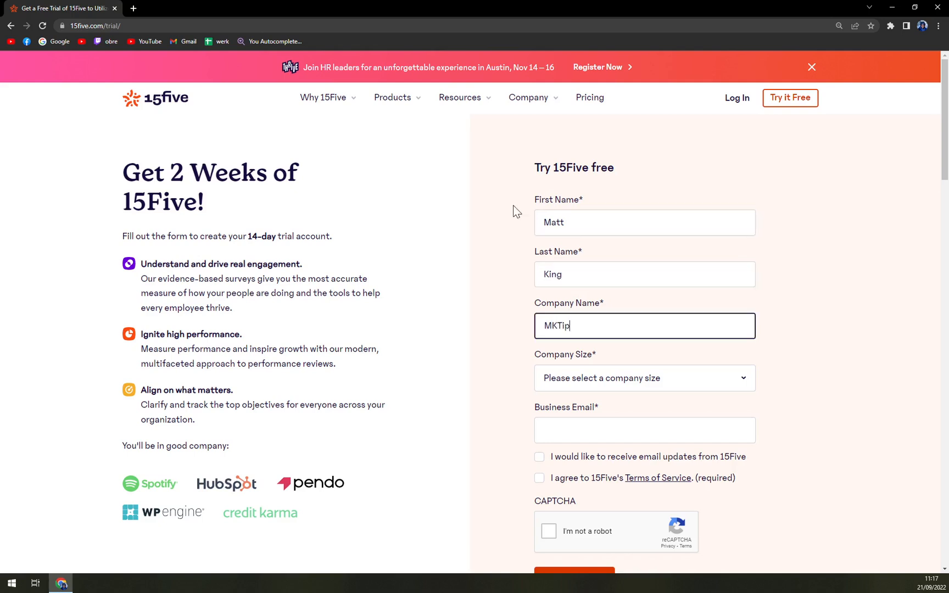
Step: Set company size 1 - 30, enter the business email, accept Terms, pass reCAPTCHA and submit Create my Trial
left_click(645, 377)
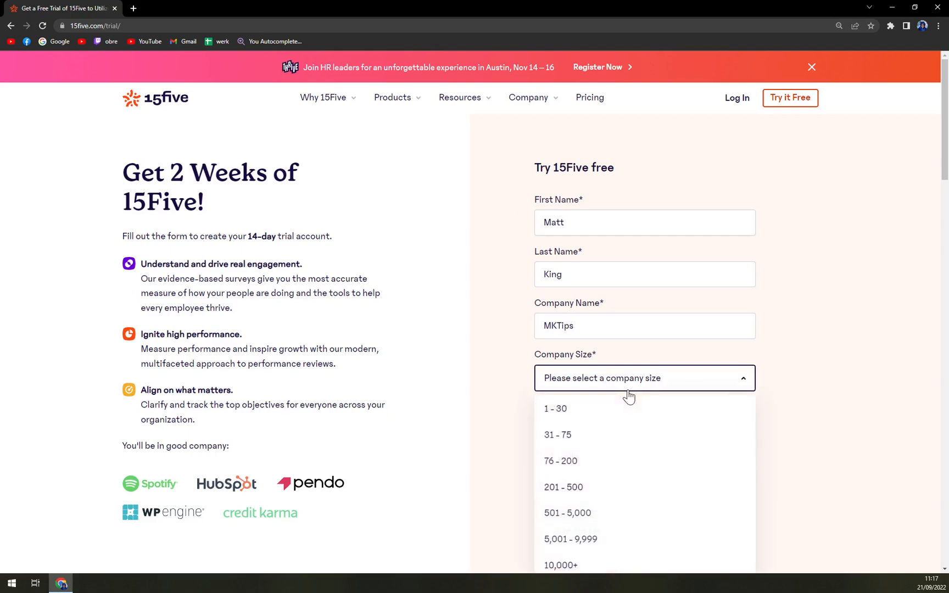
left_click(556, 409)
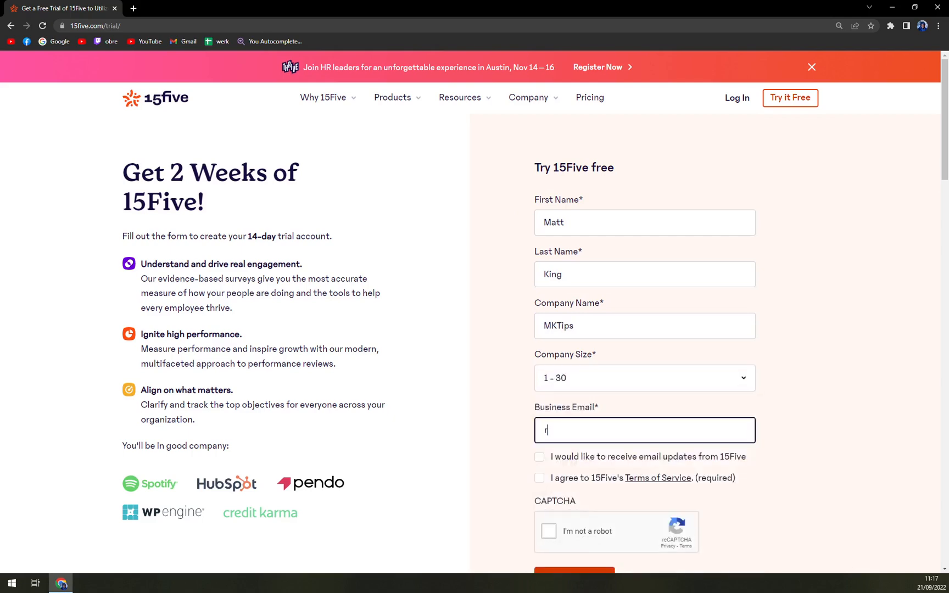
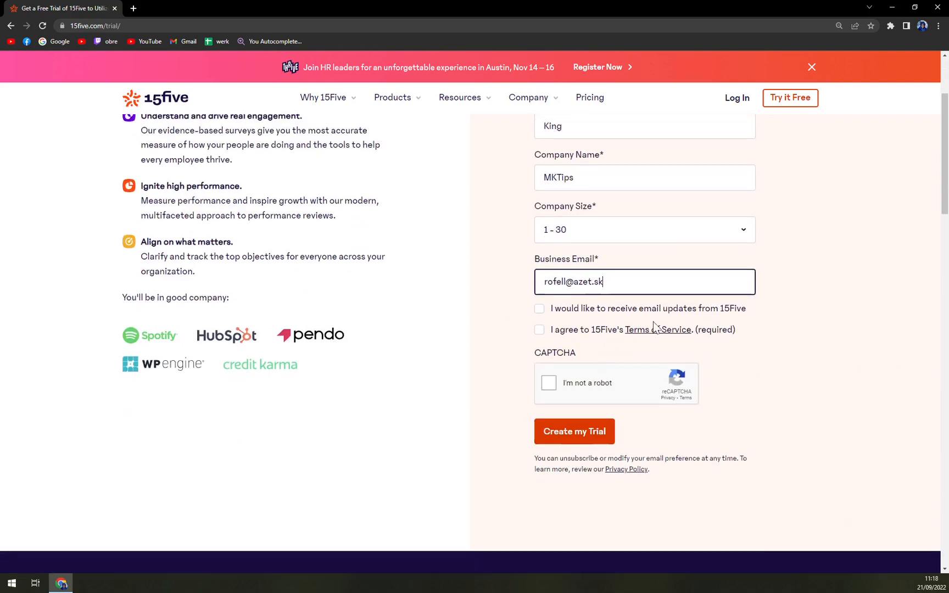
left_click(539, 330)
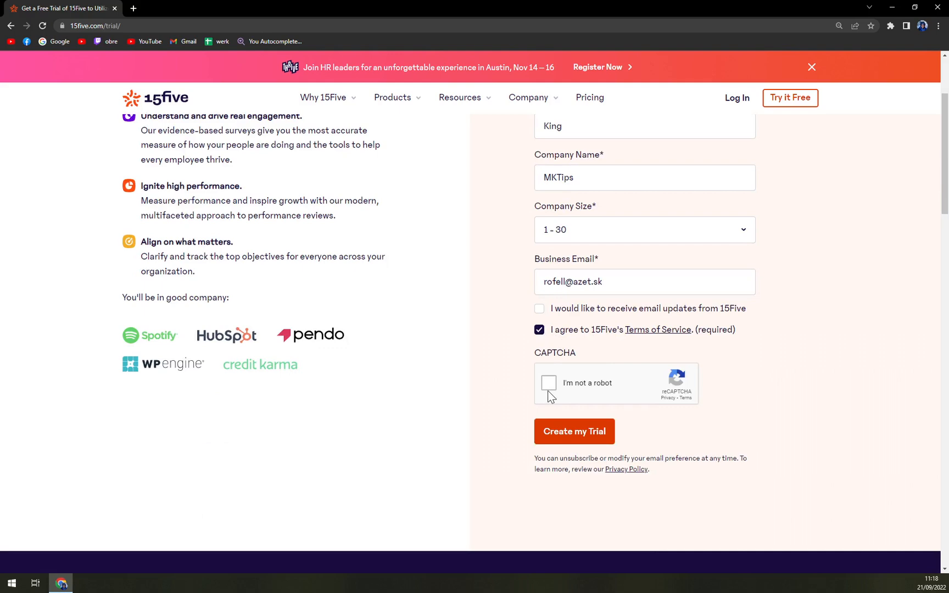
left_click(549, 383)
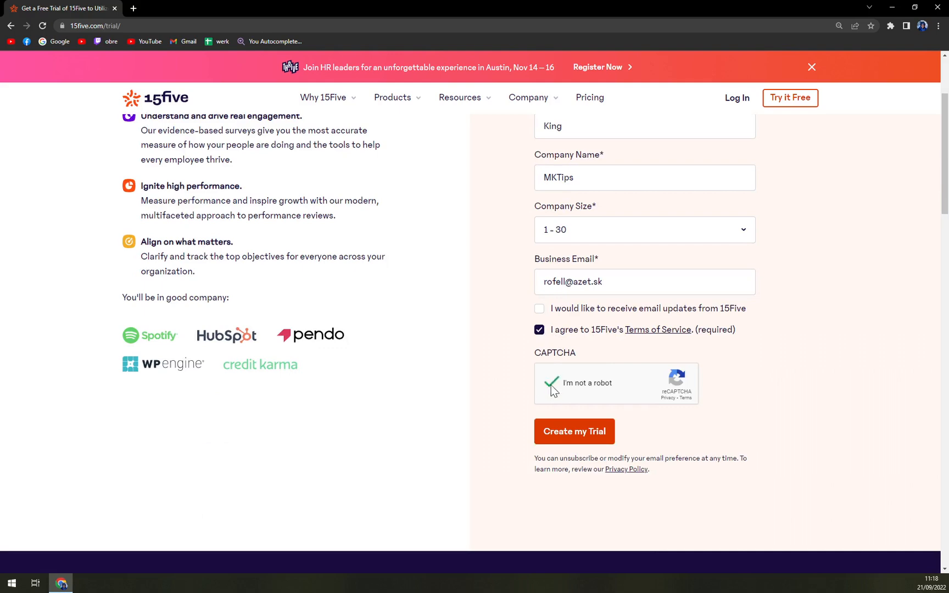
left_click(575, 432)
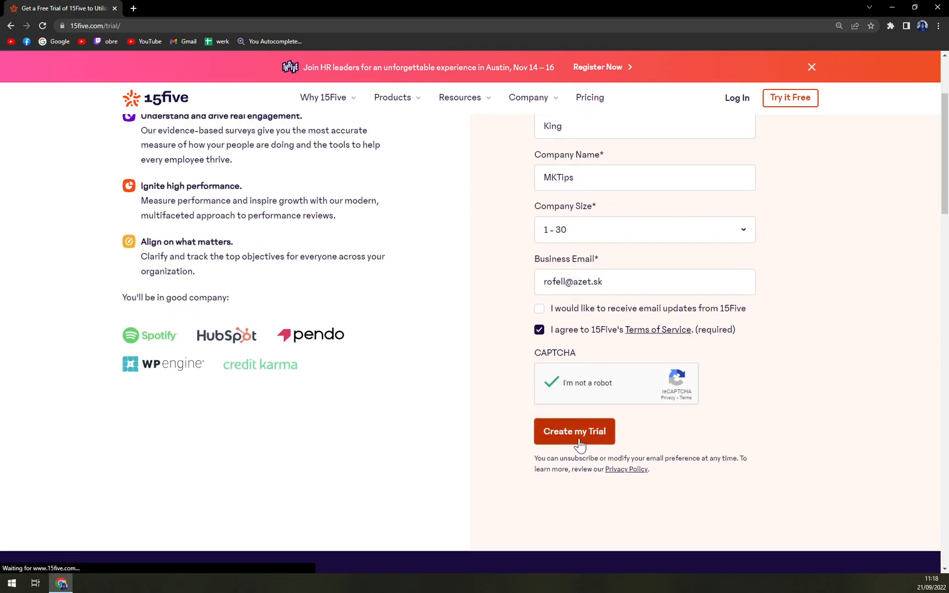
left_click(574, 433)
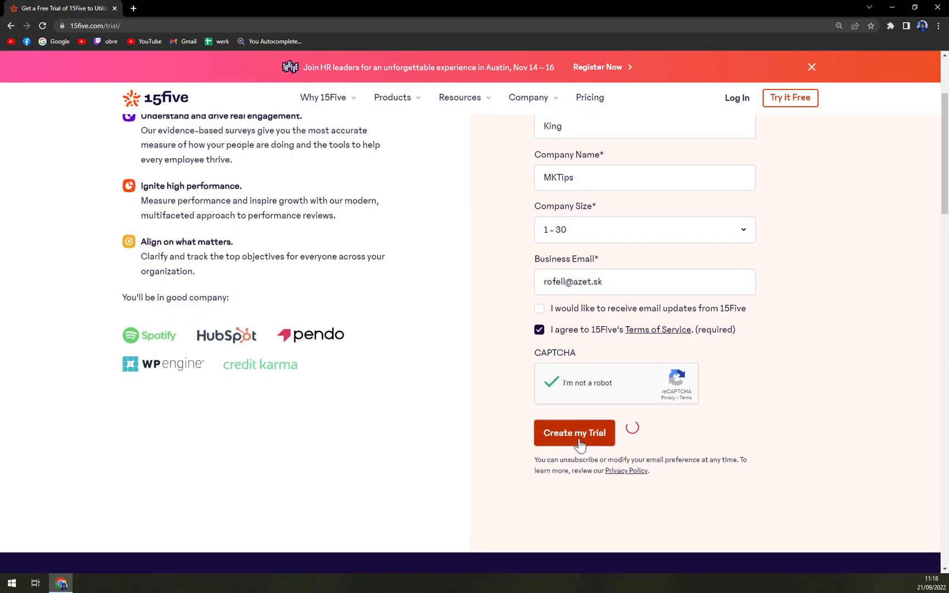
Step: From the Thank You page, follow the 15Five welcome email's Get Started link into account setup
left_click(575, 433)
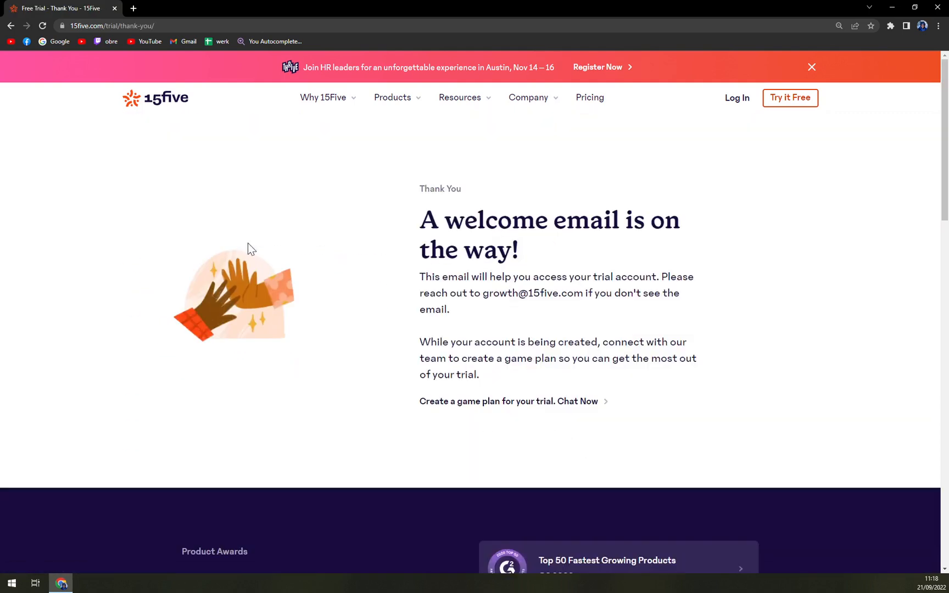
mouse_move(305, 209)
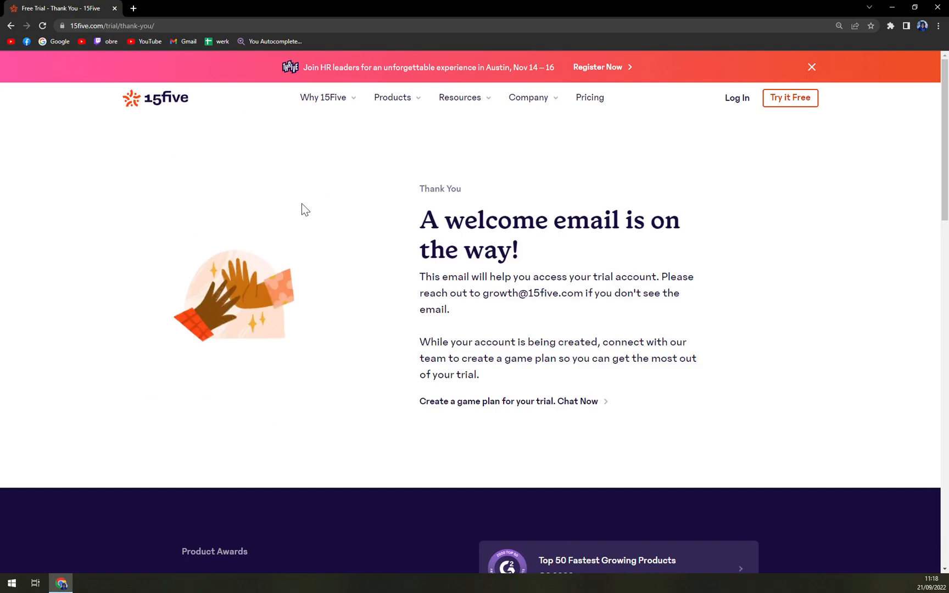
mouse_move(509, 413)
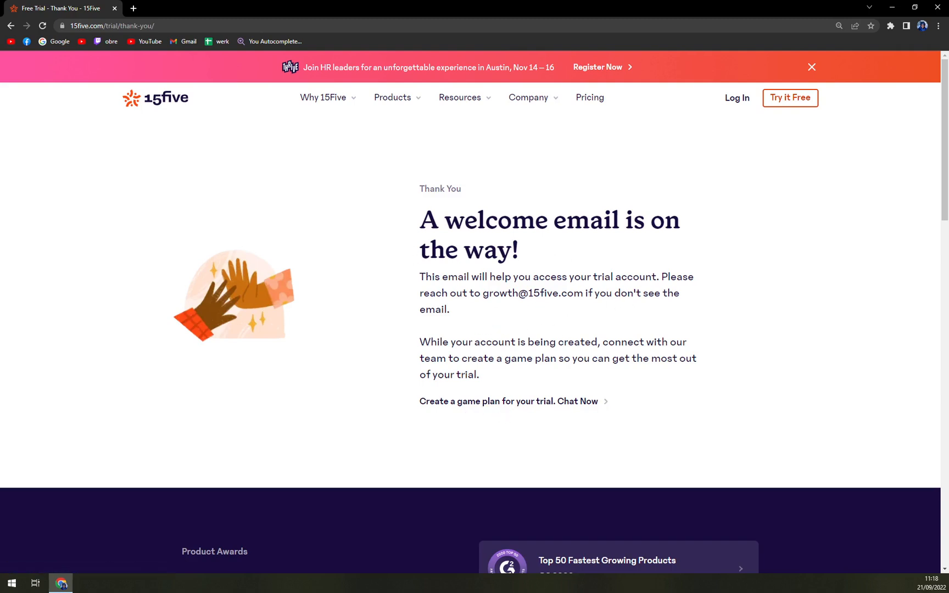
mouse_move(477, 310)
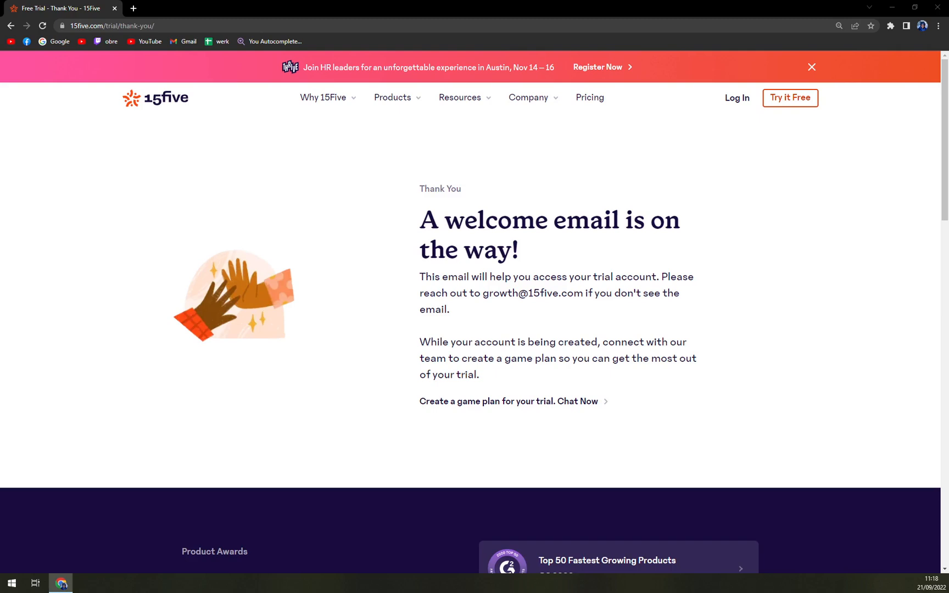
mouse_move(354, 218)
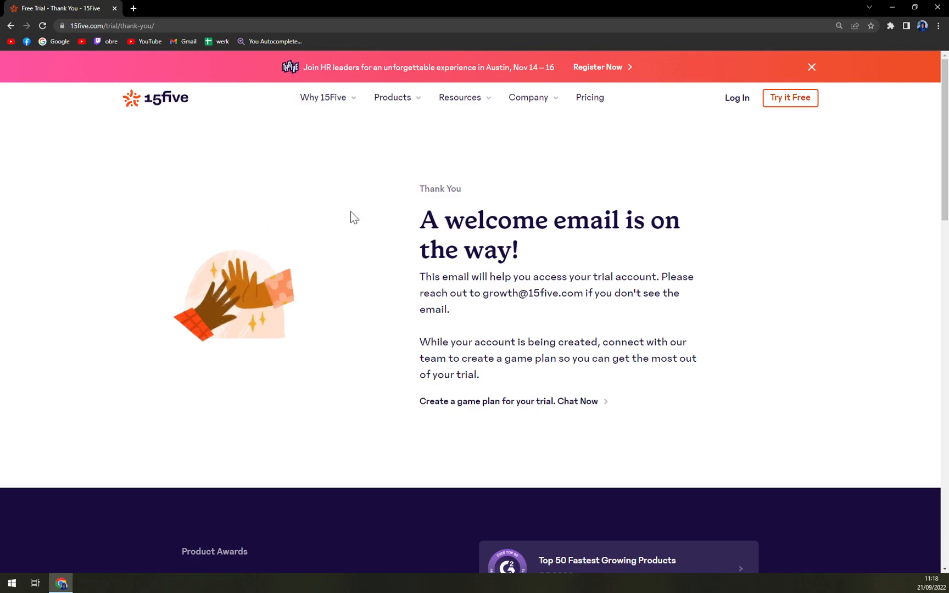
mouse_move(652, 309)
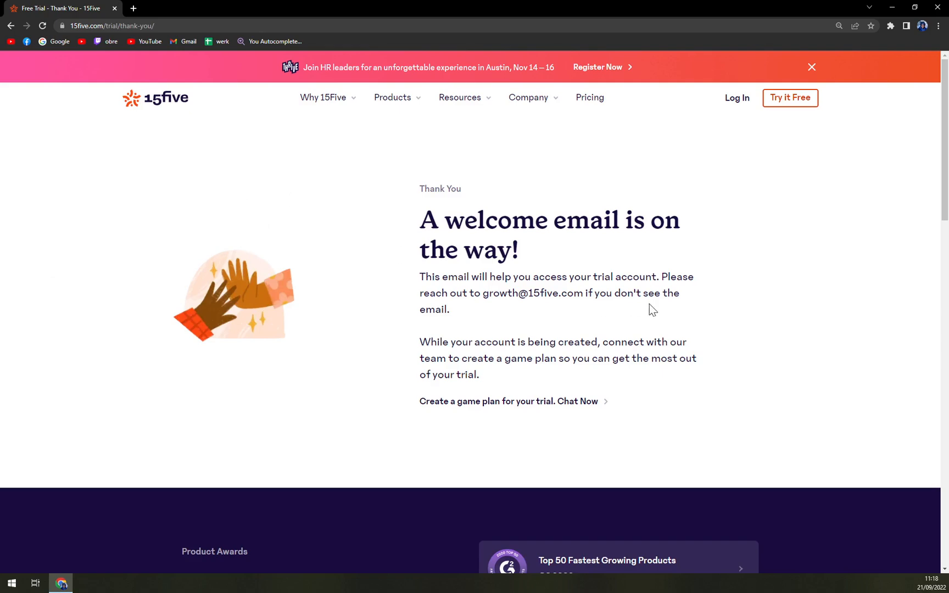
mouse_move(611, 314)
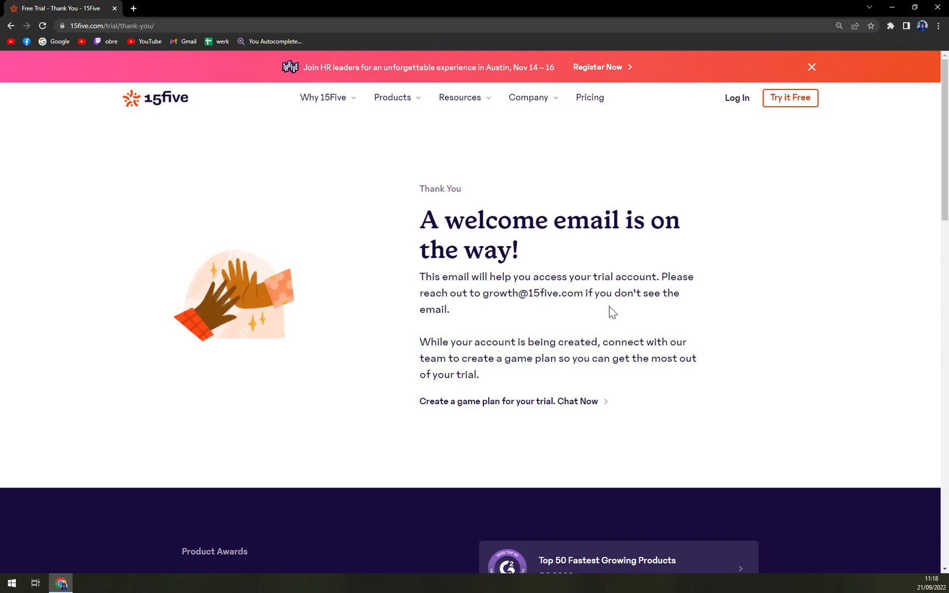
mouse_move(493, 409)
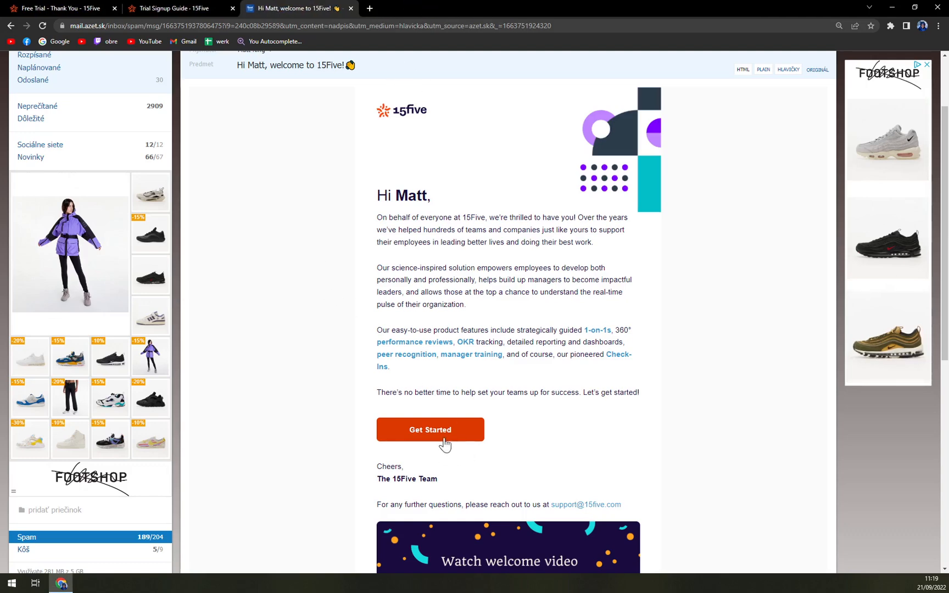
left_click(430, 430)
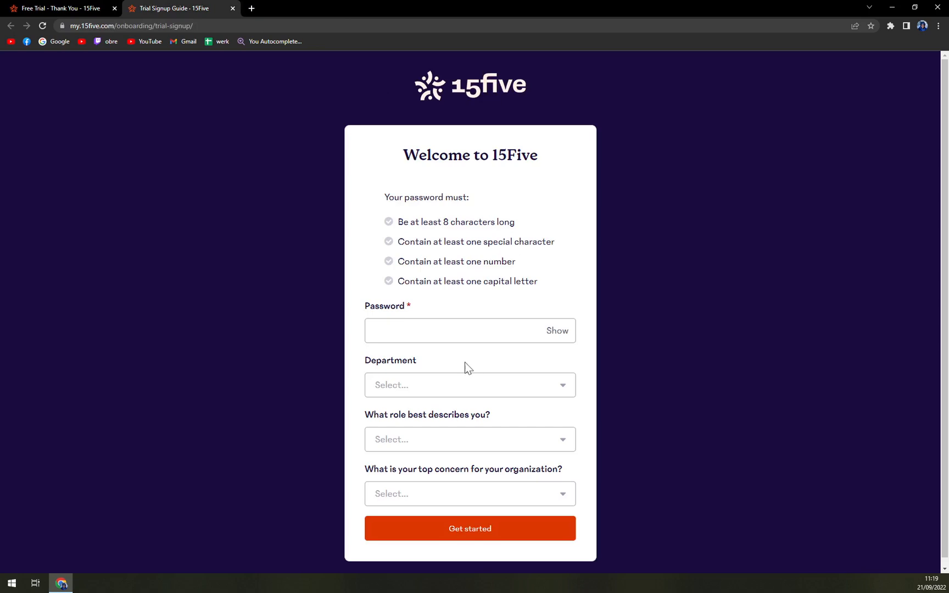
Step: Enter a valid password, choose Operations, Director and Performance Reviews, and finish with Get started
type("••")
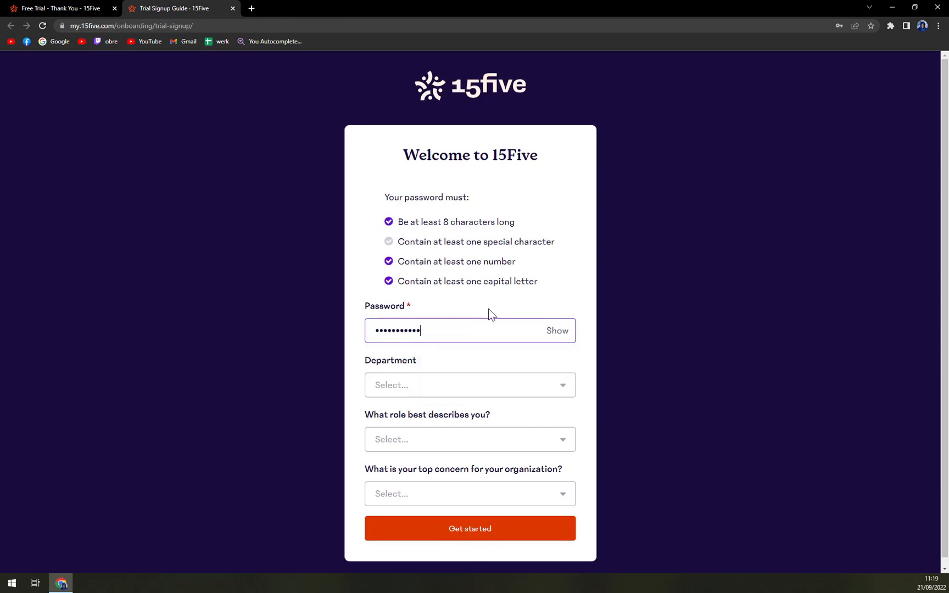
type("*")
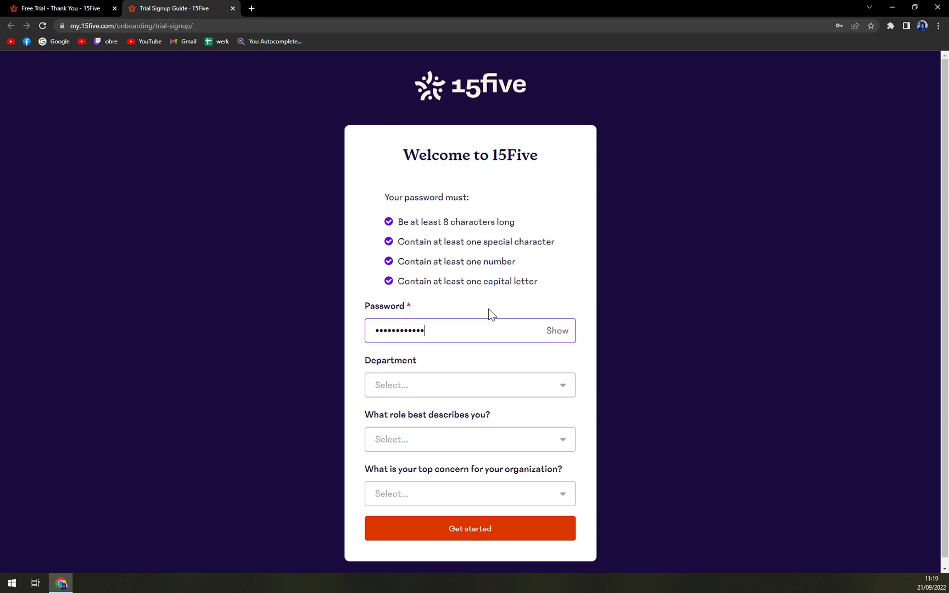
left_click(470, 385)
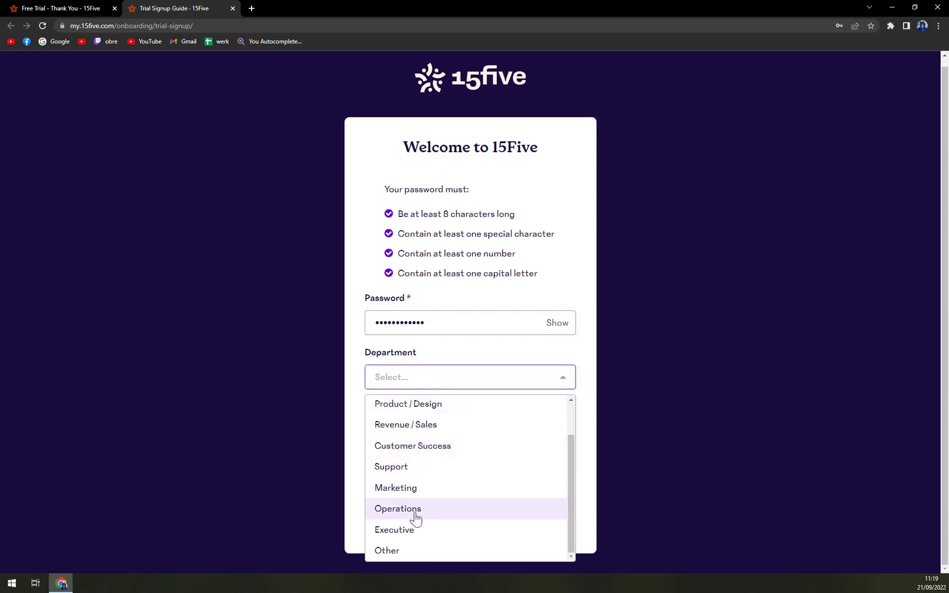
left_click(397, 509)
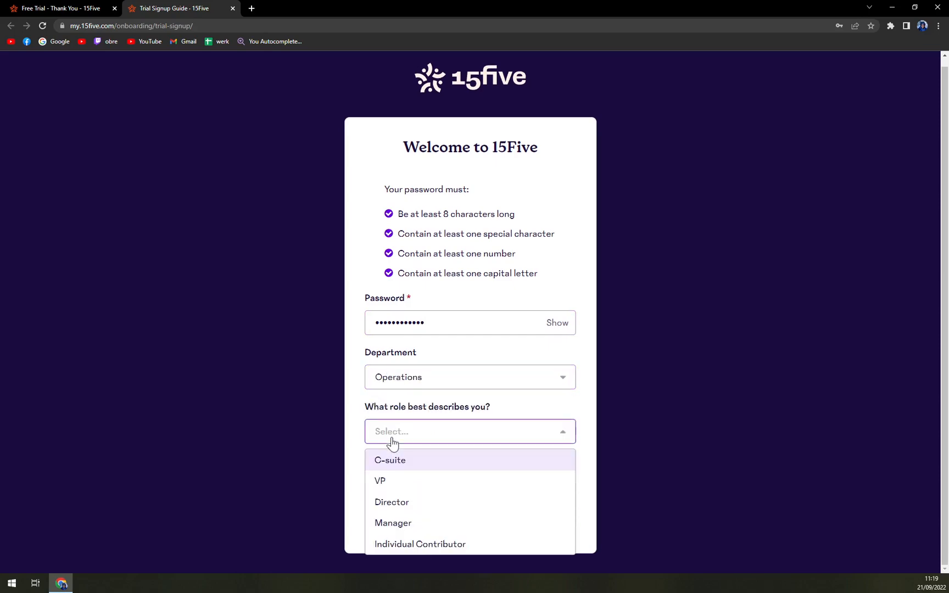
left_click(391, 502)
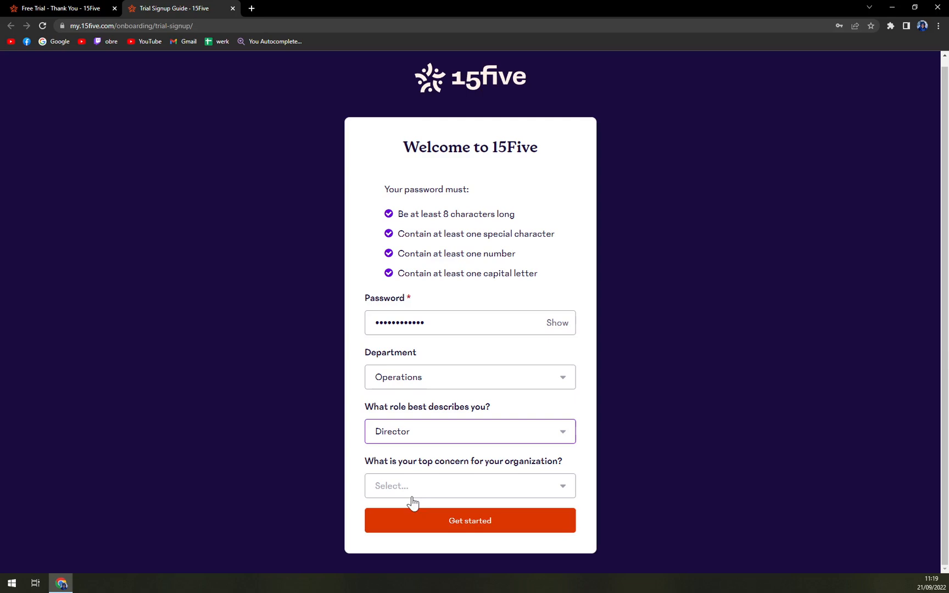
left_click(470, 485)
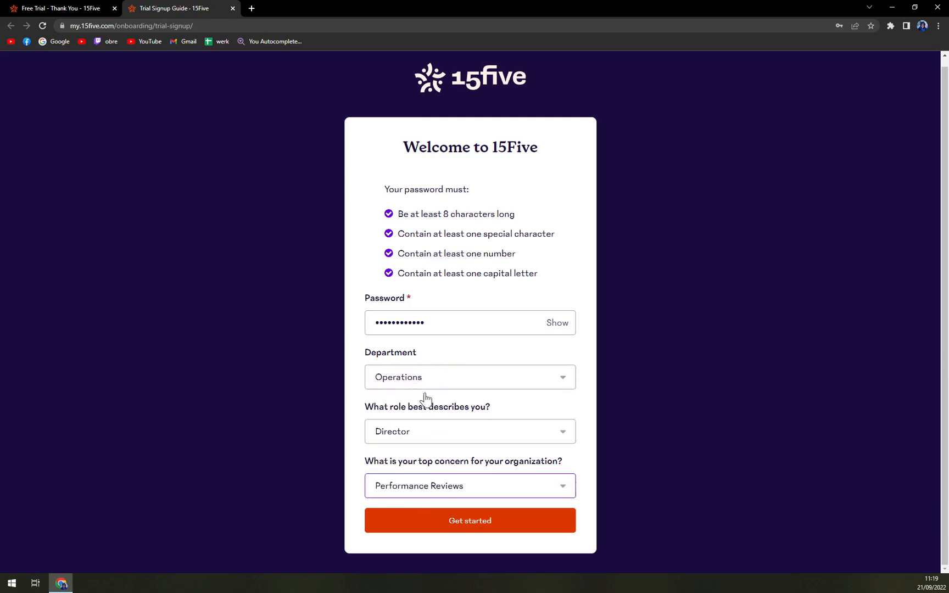
left_click(471, 521)
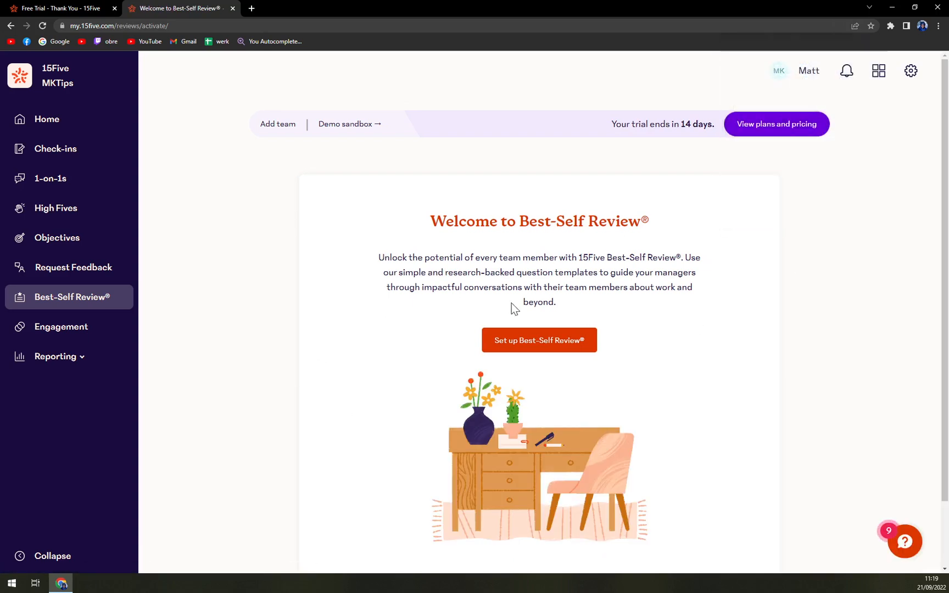
mouse_move(266, 238)
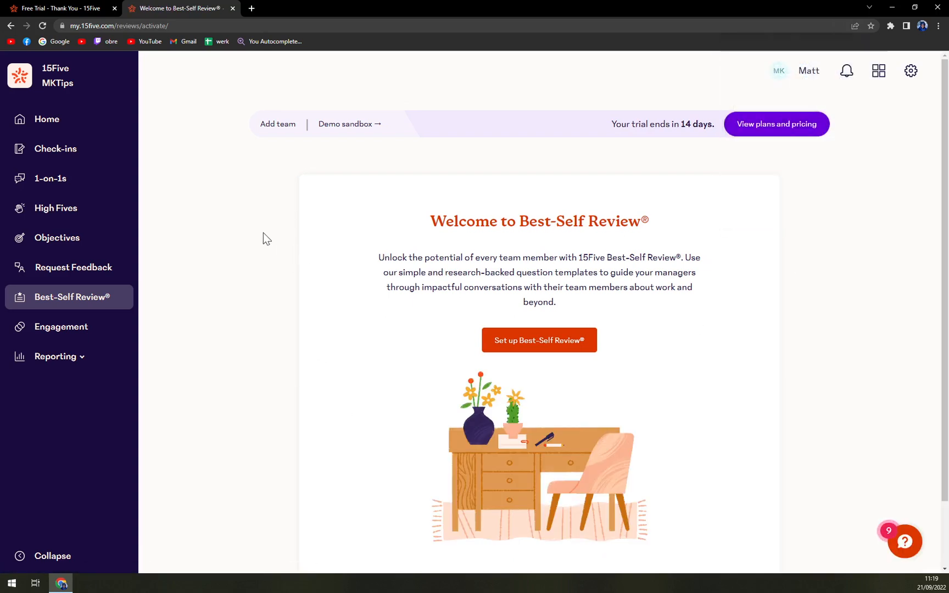
mouse_move(84, 148)
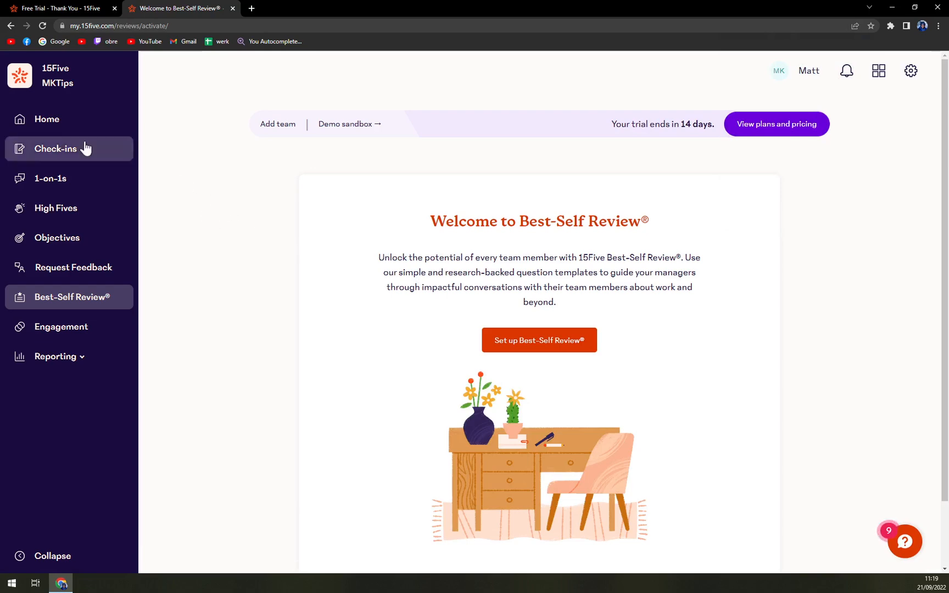
Step: Go to the Home profile, dismiss the Getting Started guide tip, then head to Check-ins
left_click(46, 119)
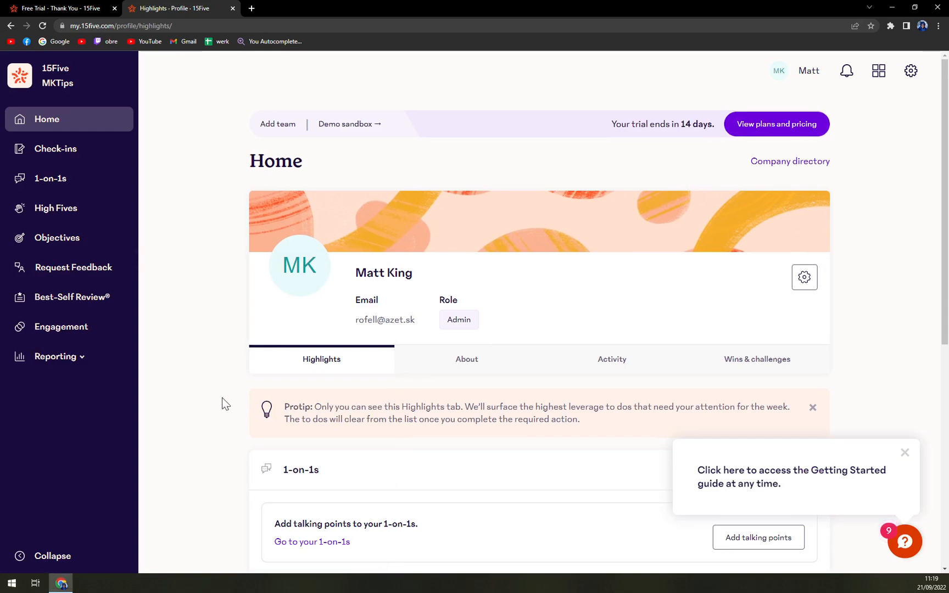
mouse_move(920, 451)
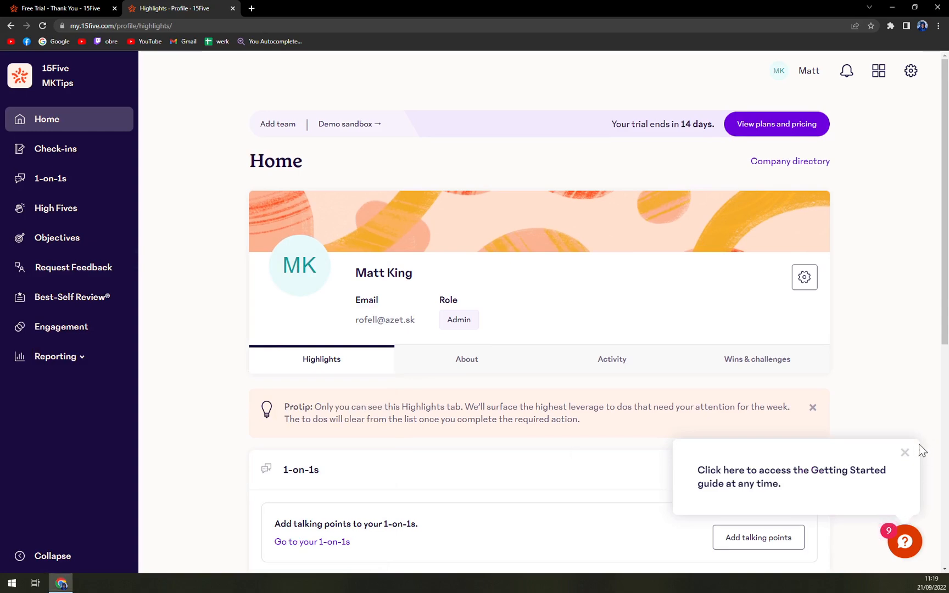
left_click(903, 452)
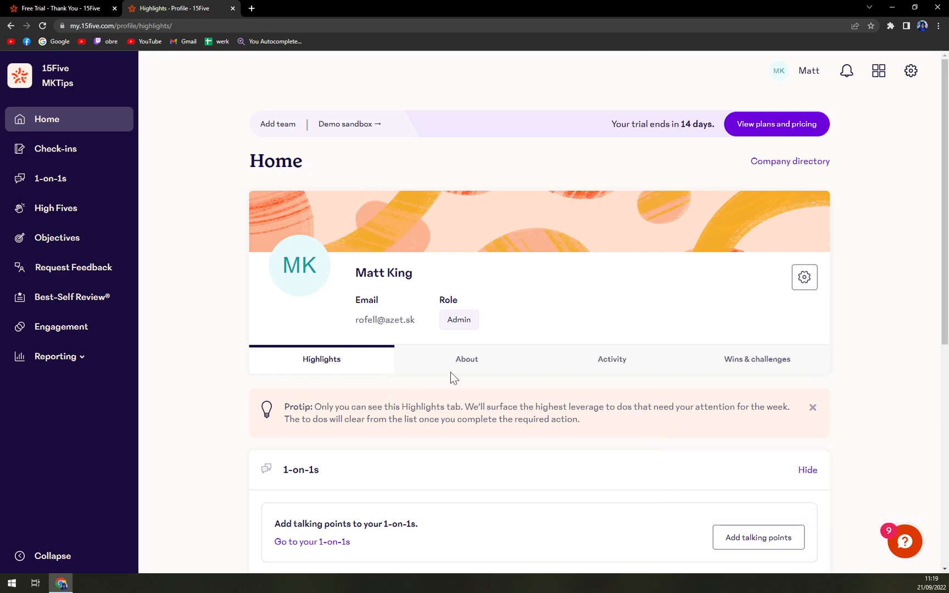
mouse_move(193, 265)
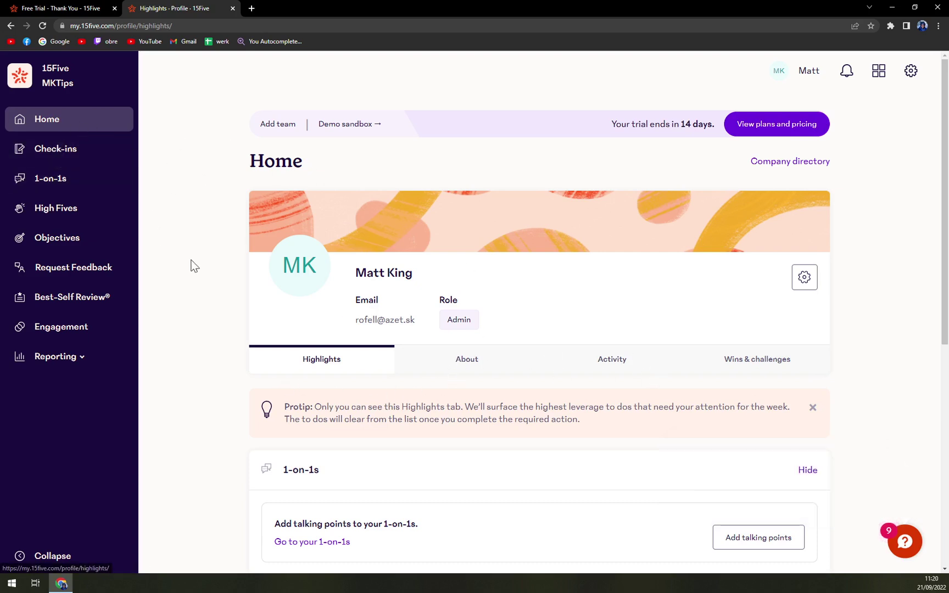
mouse_move(684, 177)
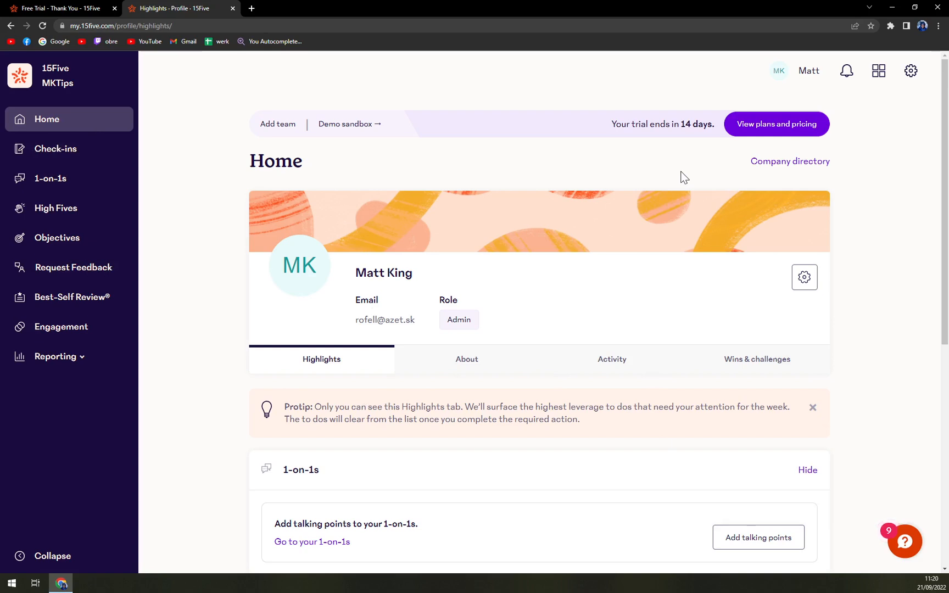
mouse_move(425, 209)
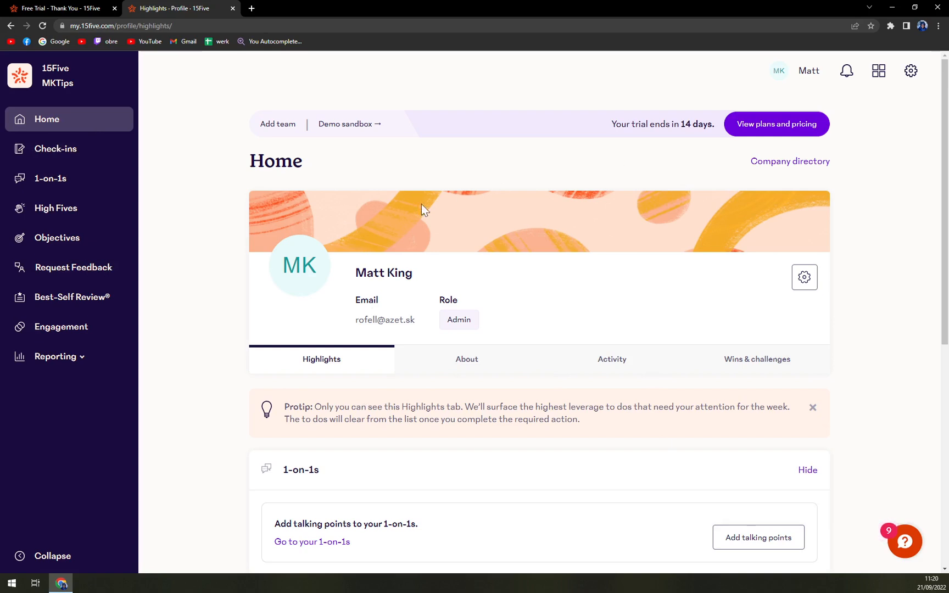
left_click(55, 149)
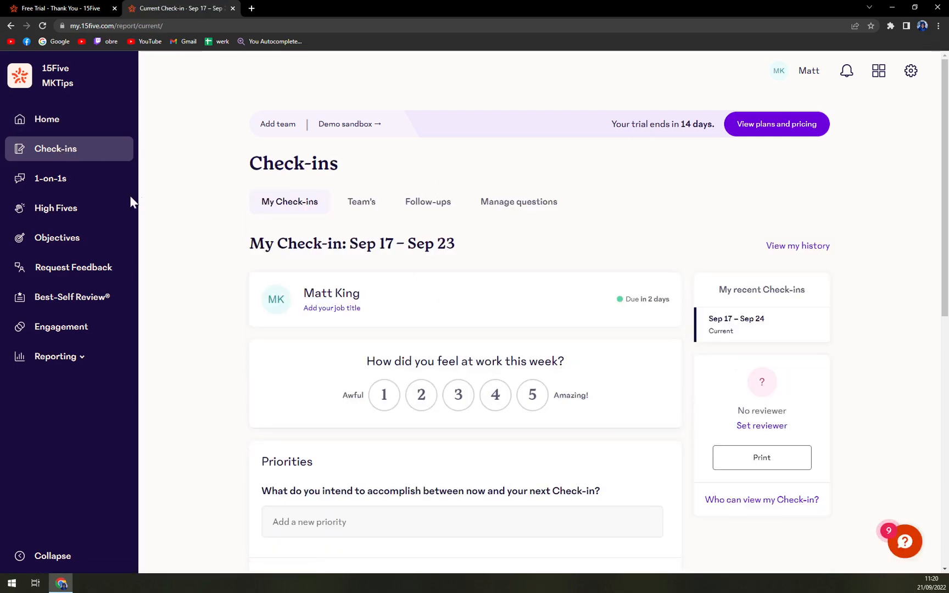
Step: Visit the 1-on-1s and High Fives pages from the sidebar, then go to Objectives
left_click(52, 178)
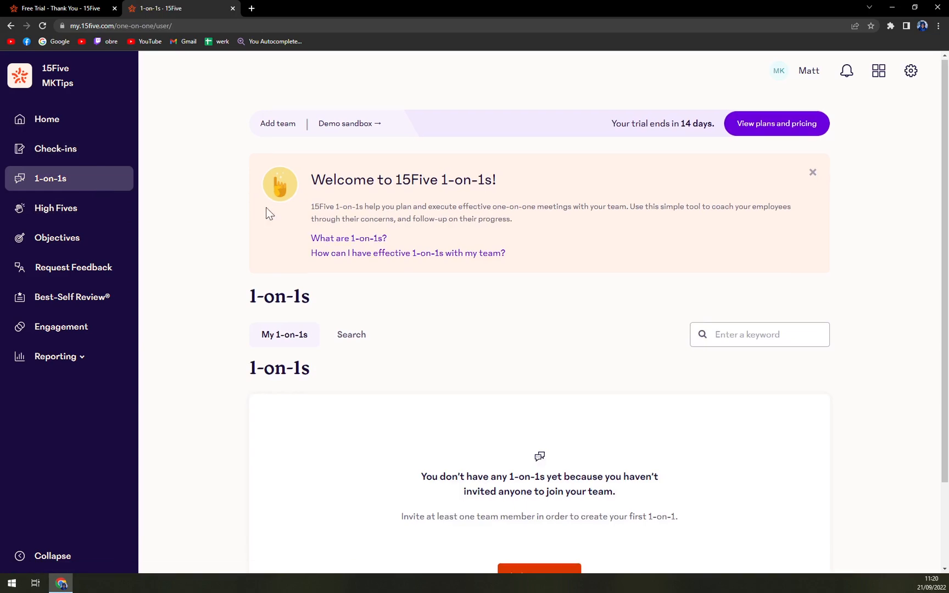
scroll("down", 3)
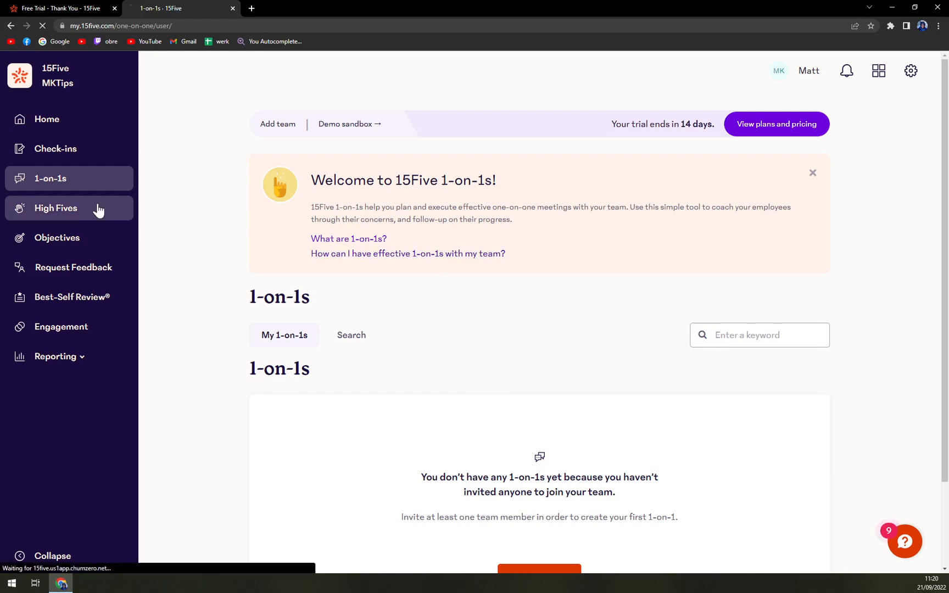
left_click(54, 208)
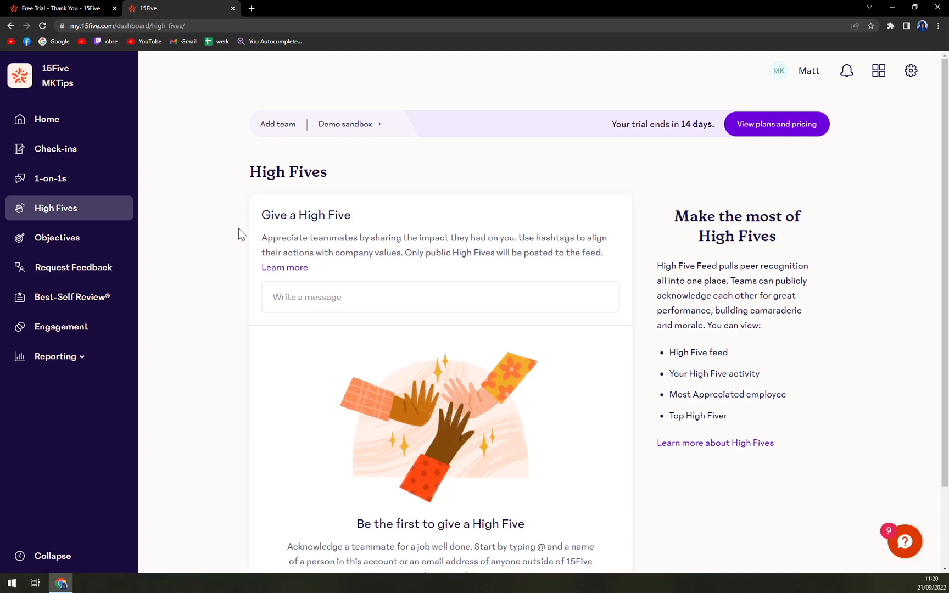
scroll("down", 3)
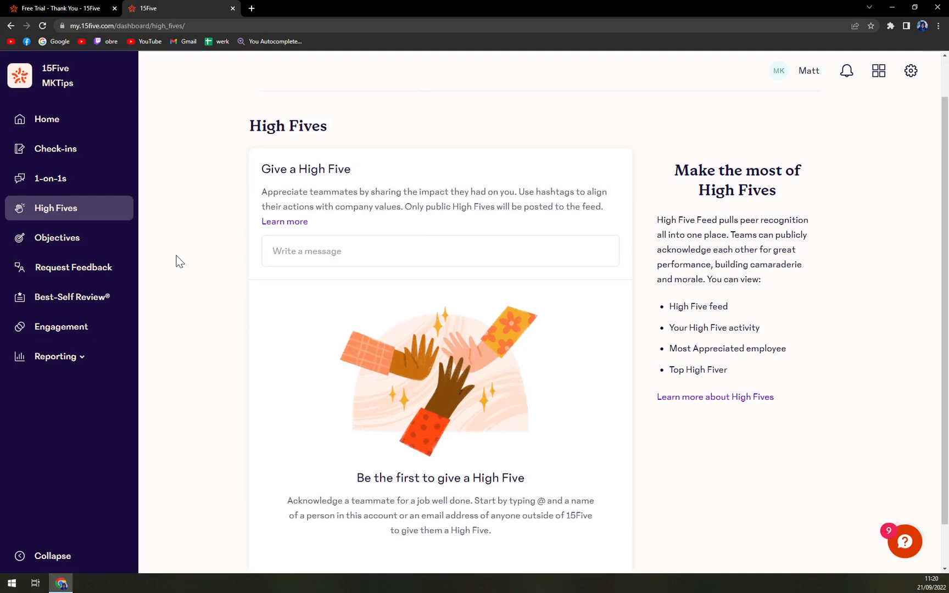
mouse_move(74, 256)
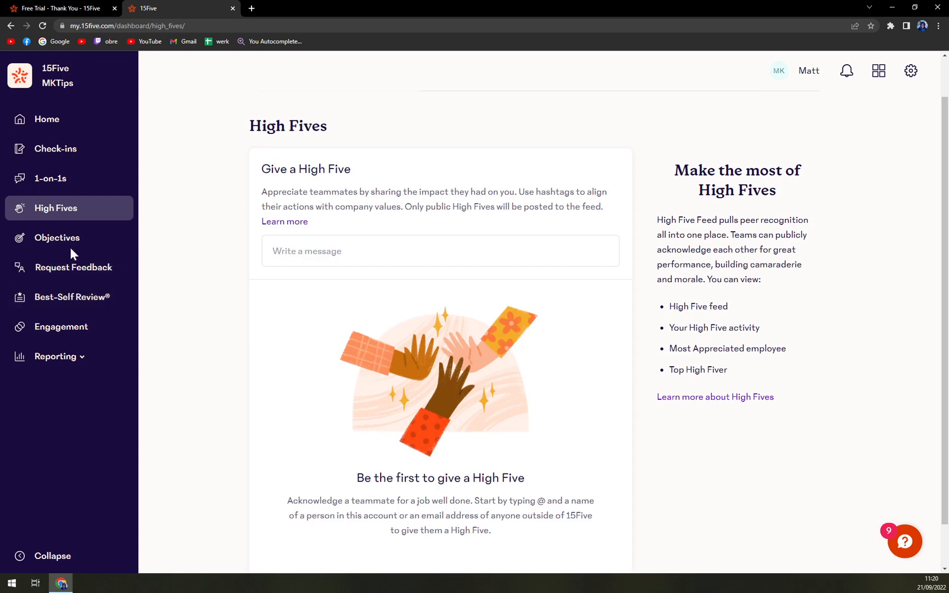
left_click(57, 237)
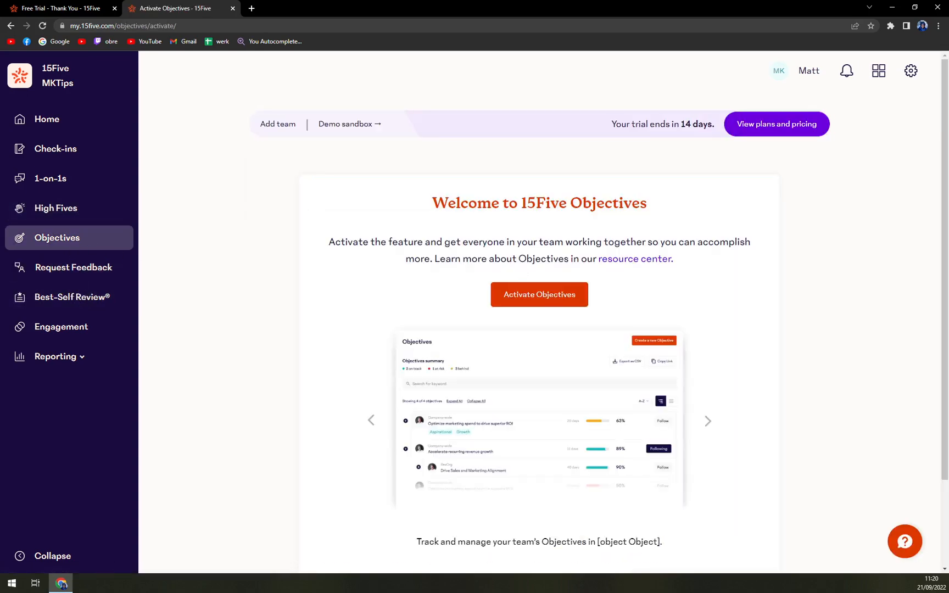
Step: Activate Objectives, then view the Engagement getting-started page
left_click(539, 294)
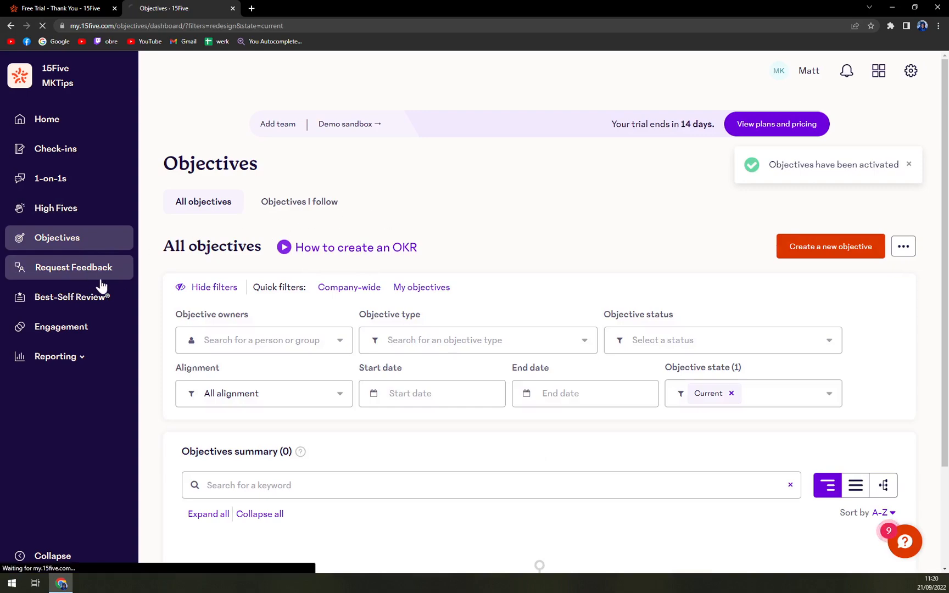
left_click(71, 297)
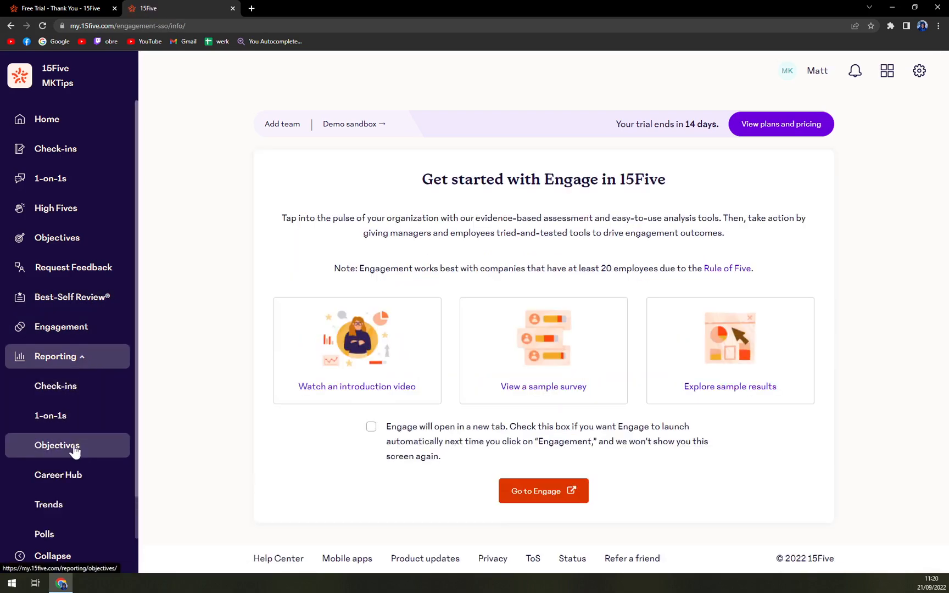
scroll("down", 3)
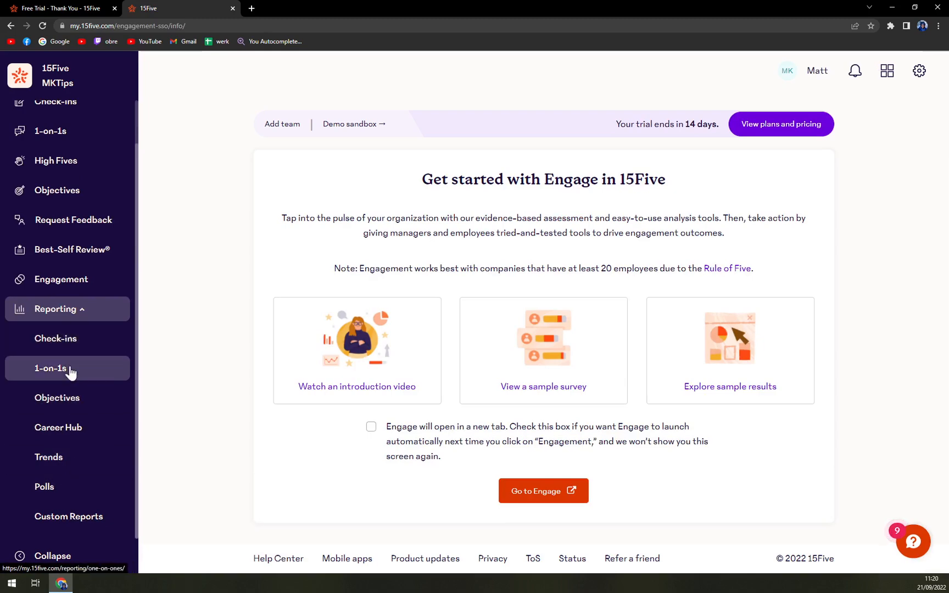
mouse_move(73, 409)
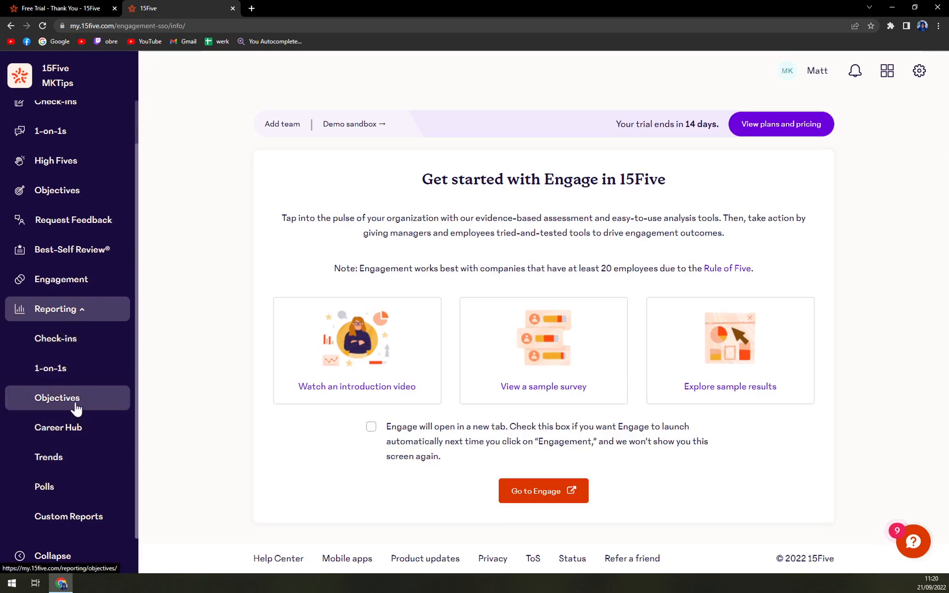
mouse_move(249, 236)
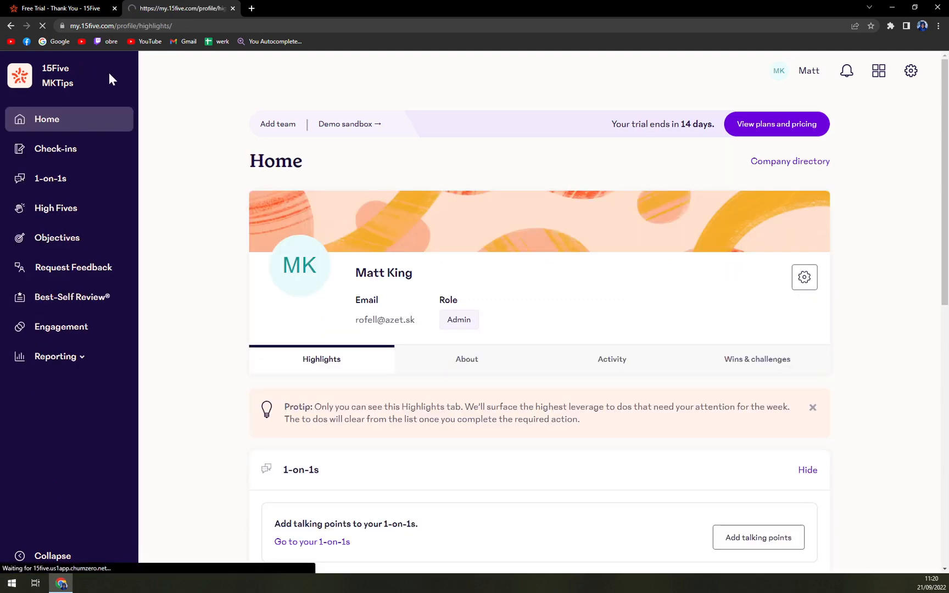
Step: Scroll the Home highlights, view the app library, then go to My settings via the gear icon
scroll("down", 3)
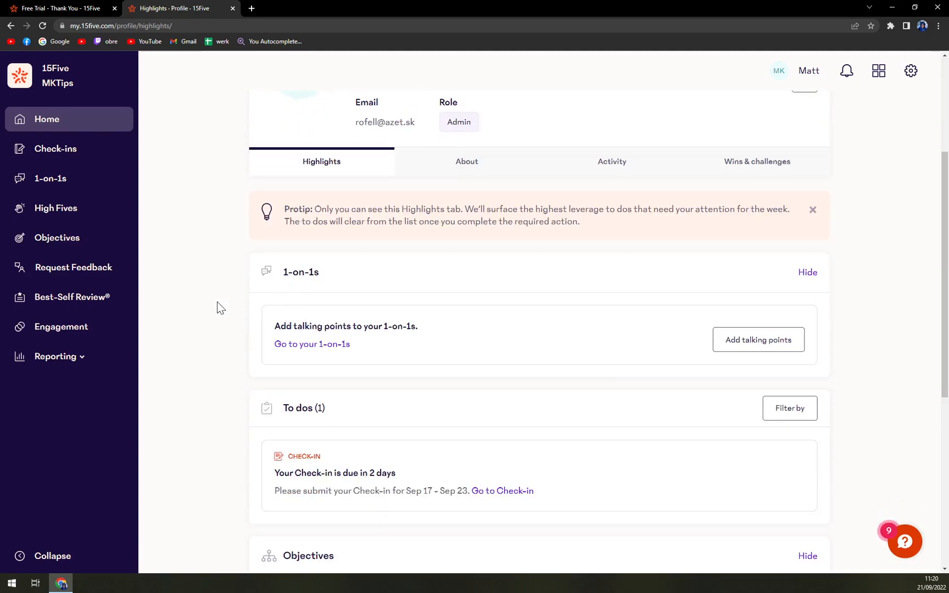
scroll("down", 3)
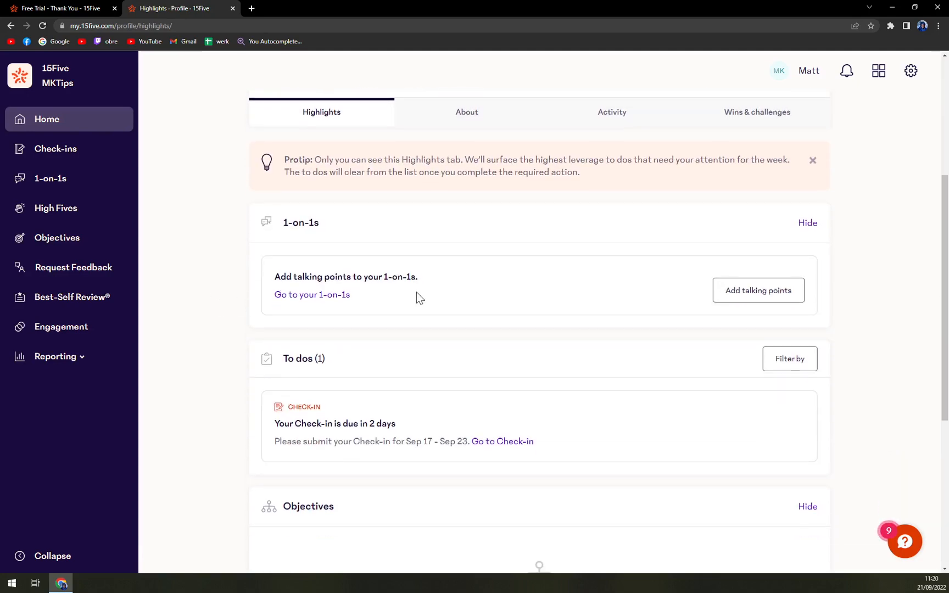
mouse_move(549, 301)
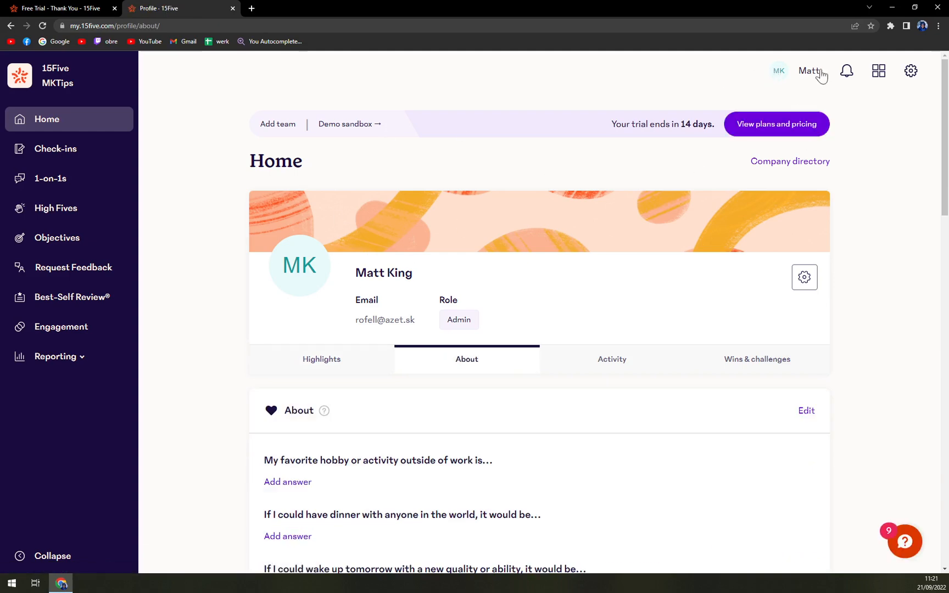
left_click(879, 70)
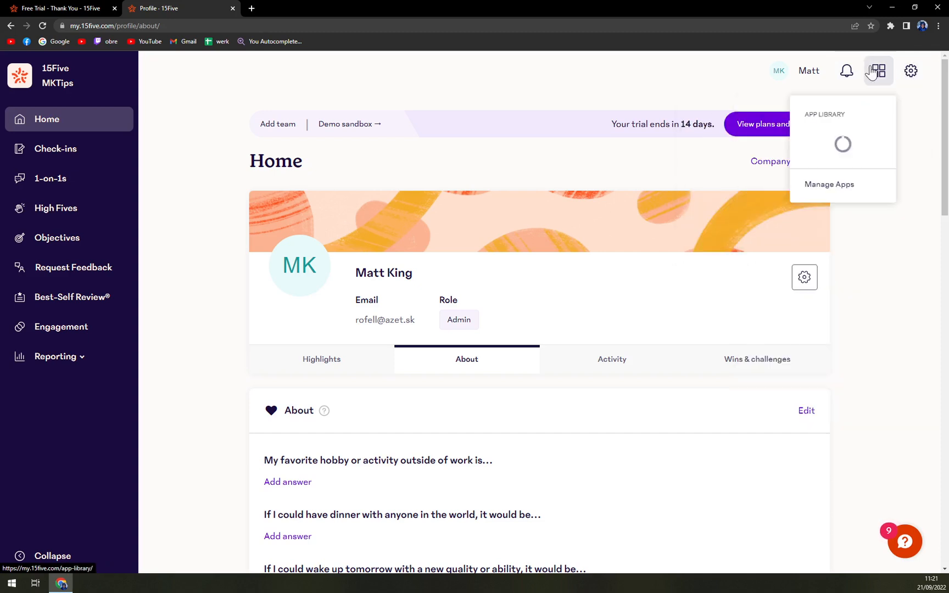
left_click(911, 70)
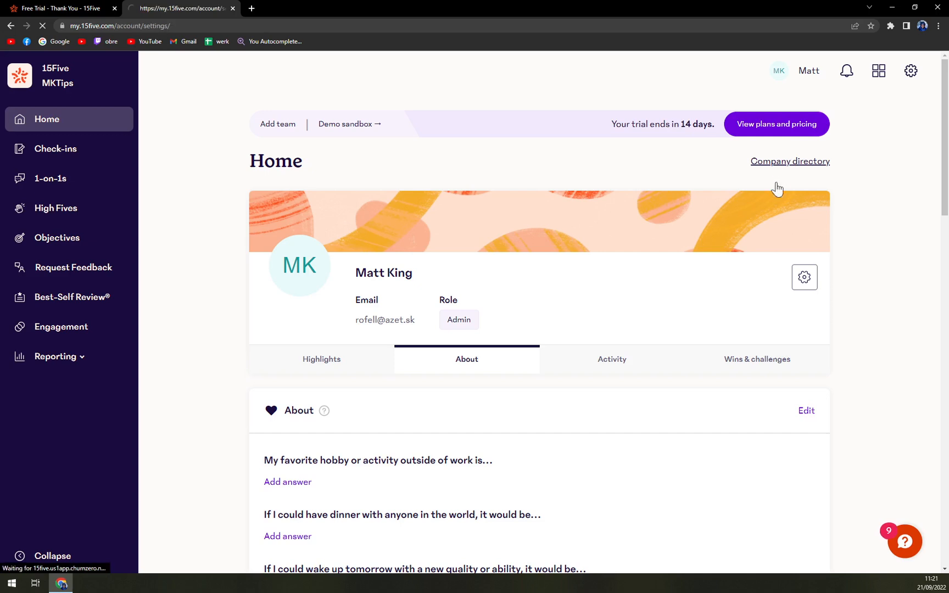
Step: Review My information, check-in frequency, manager and permissions, and save the settings
left_click(805, 277)
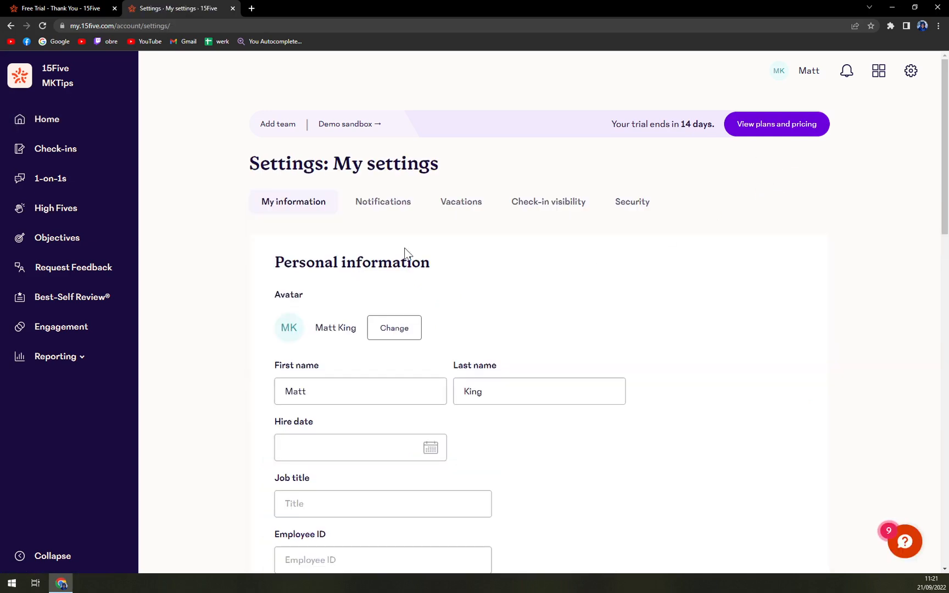
mouse_move(522, 204)
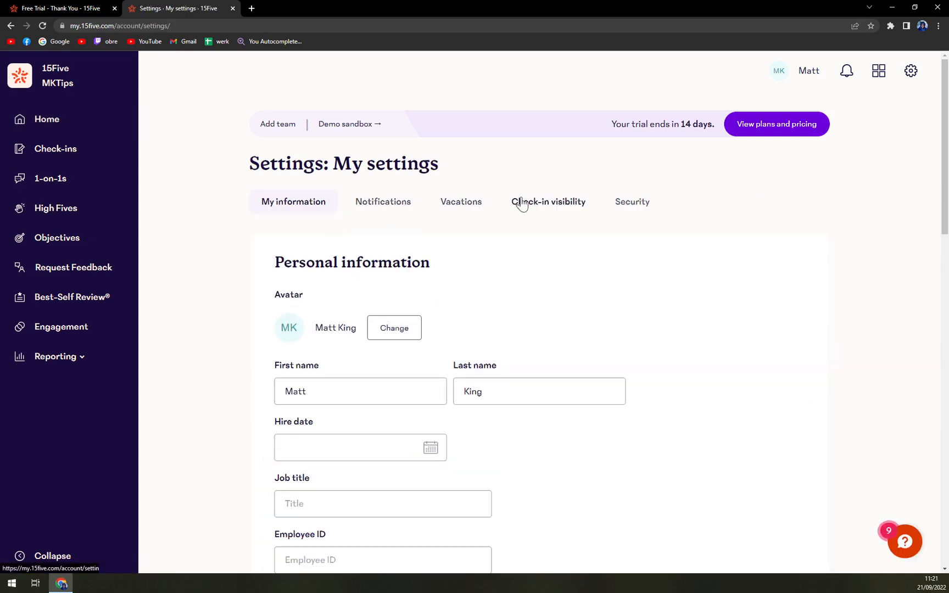
scroll("down", 3)
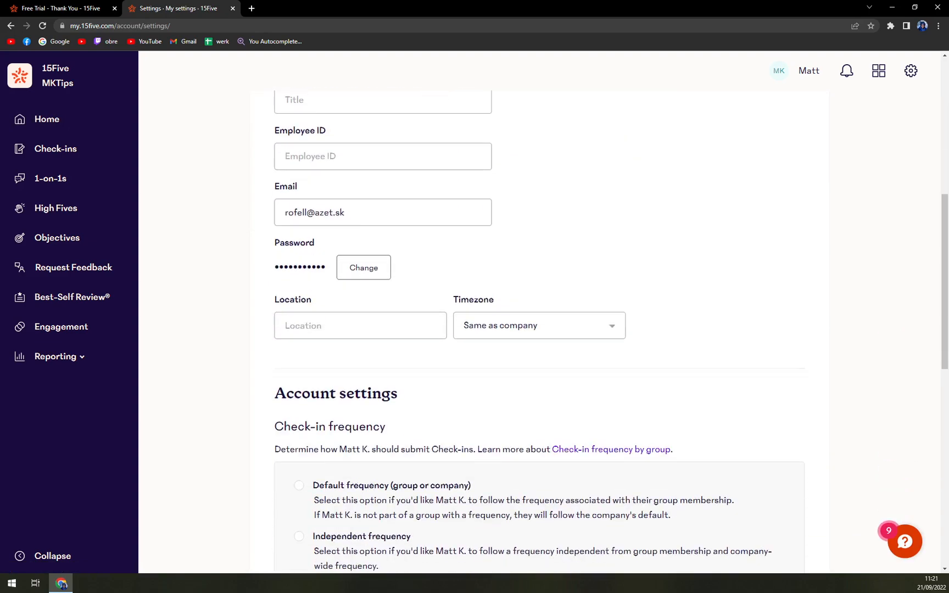
scroll("down", 3)
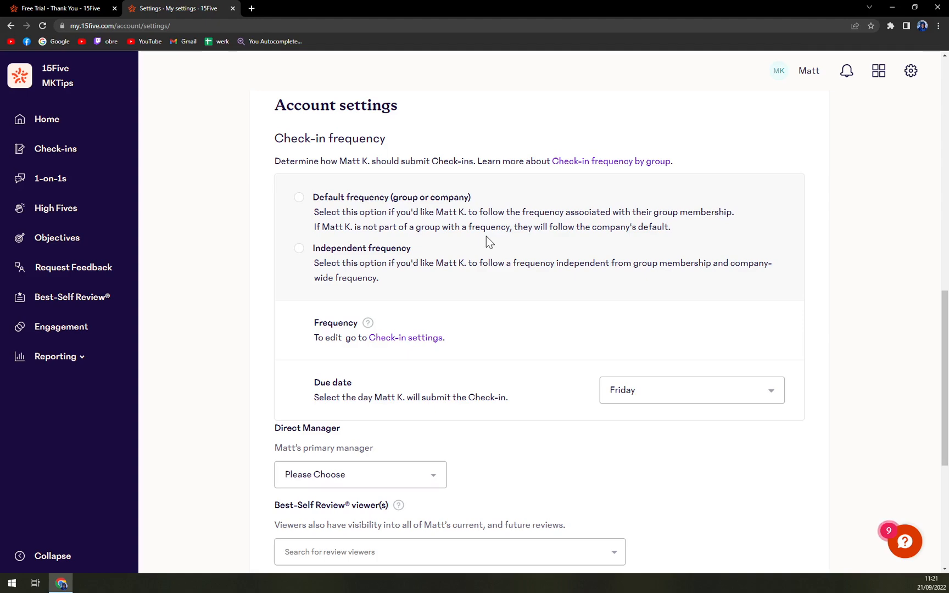
scroll("down", 3)
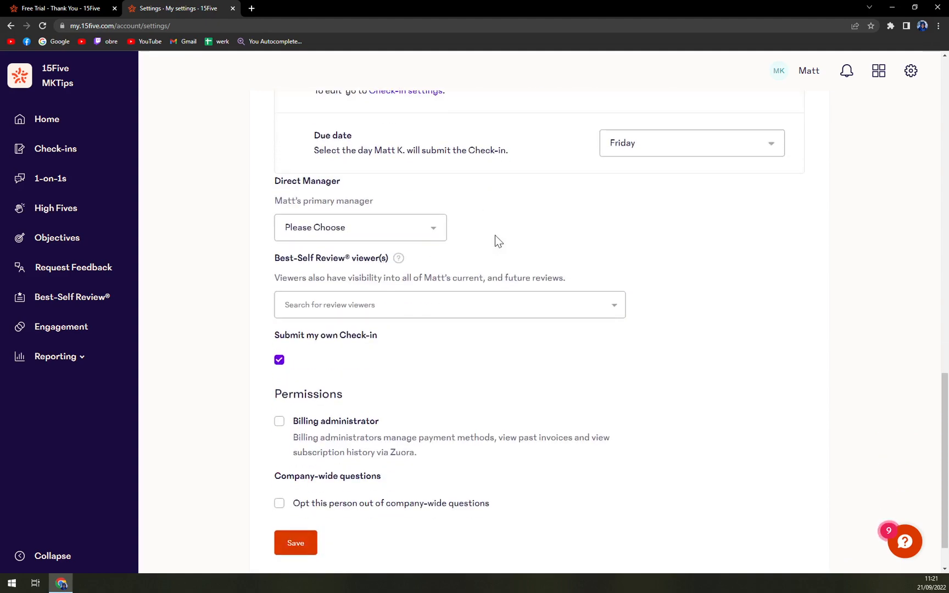
left_click(360, 227)
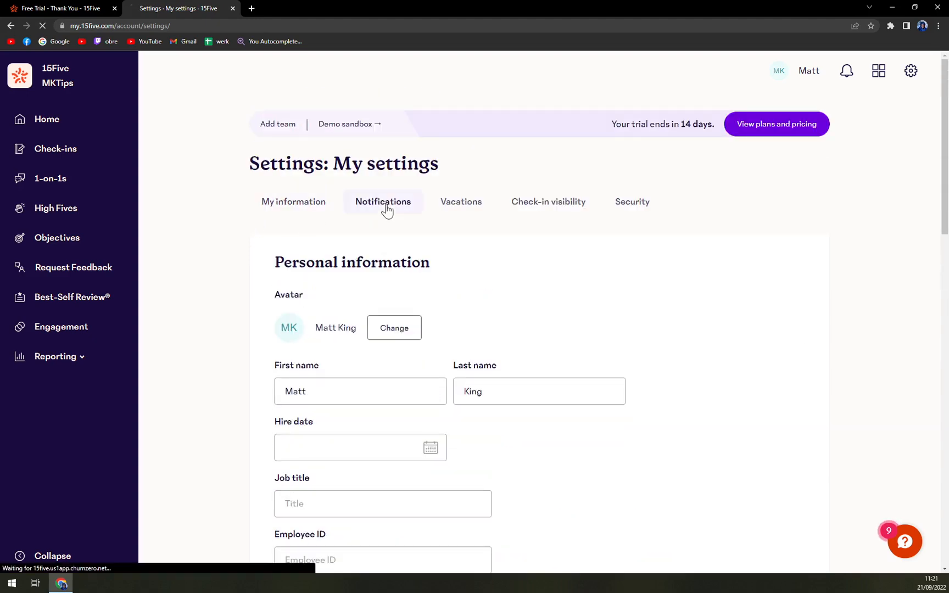
Step: On Notifications, switch off the Check-in Email toggle so every Check-in option is unchecked
left_click(382, 202)
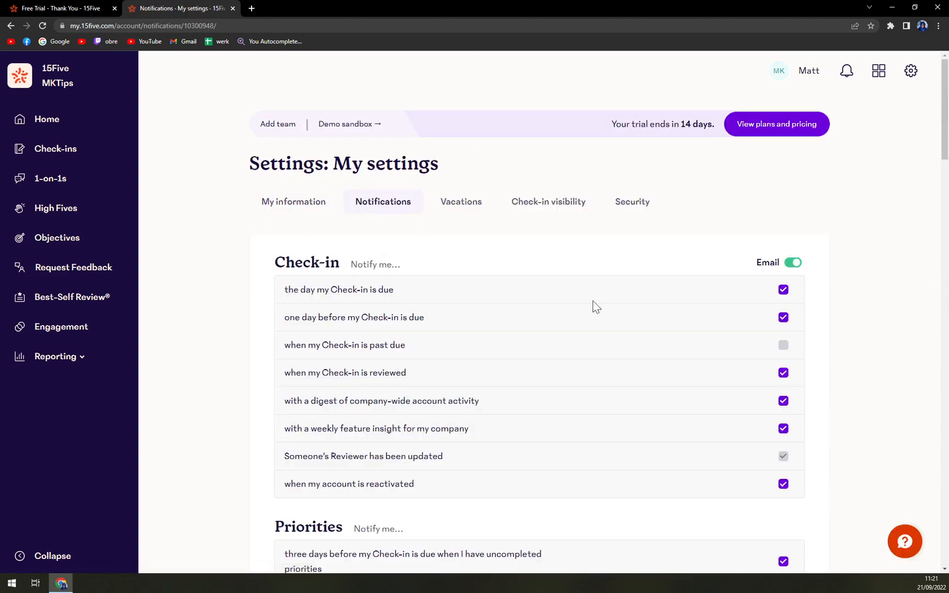
scroll("down", 3)
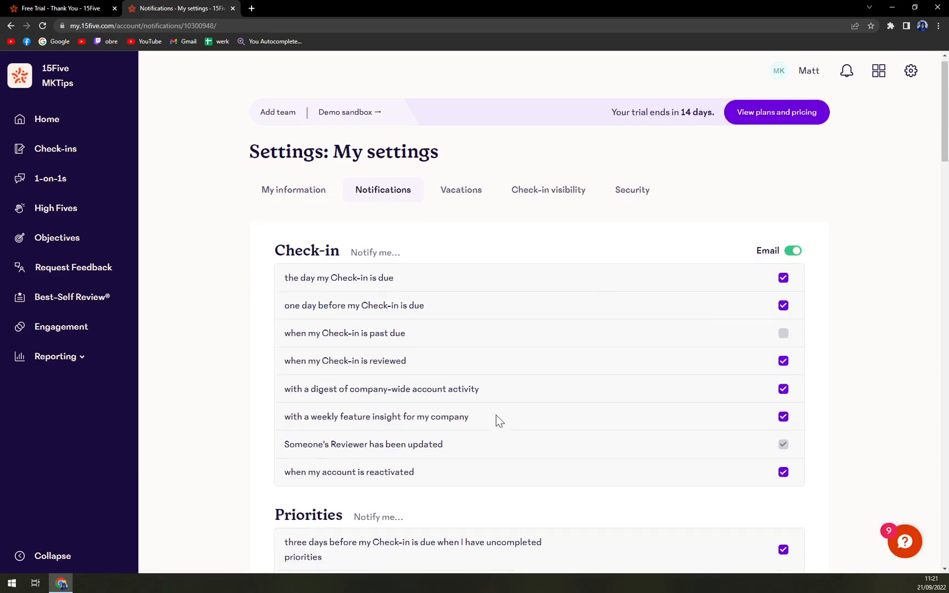
scroll("down", 3)
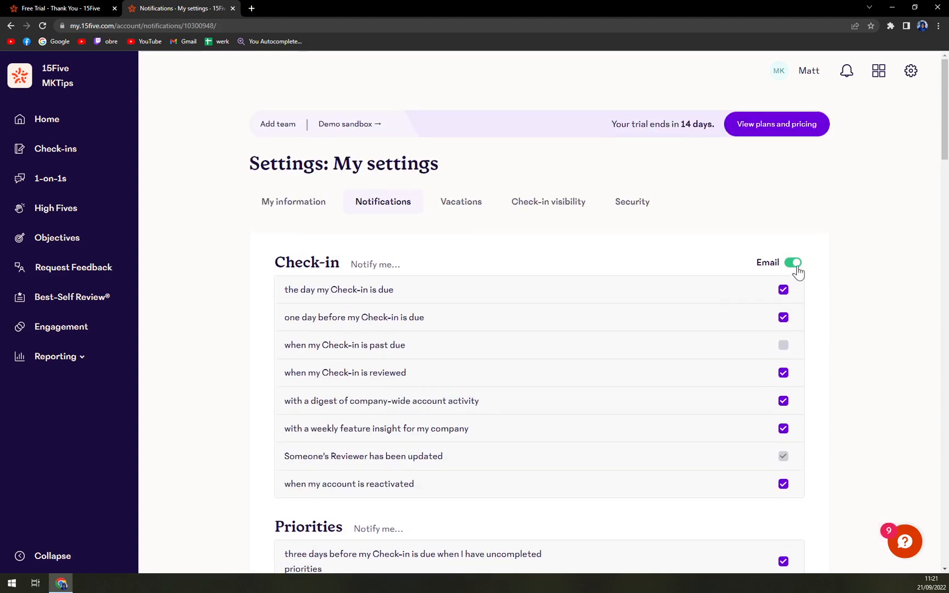
scroll("down", 3)
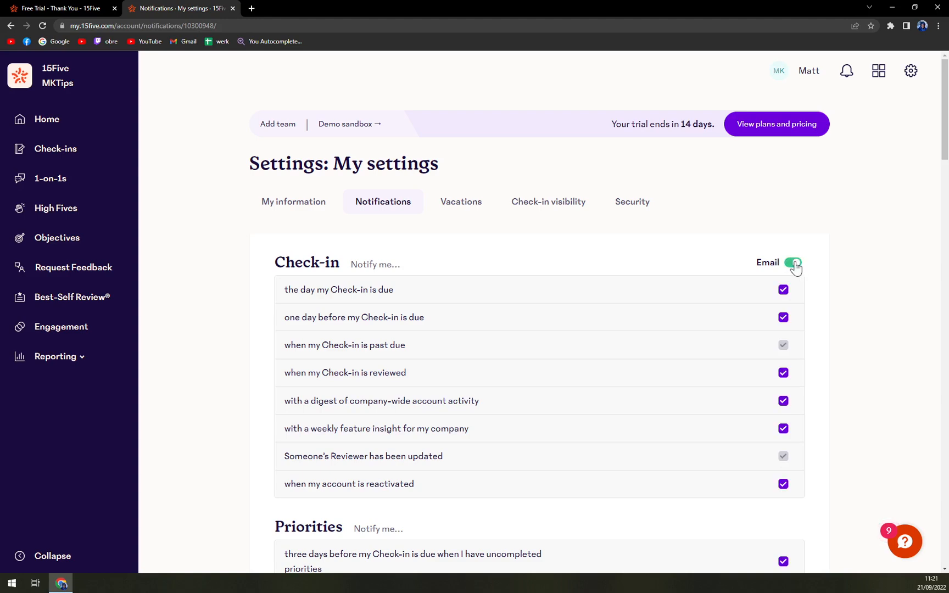
left_click(792, 262)
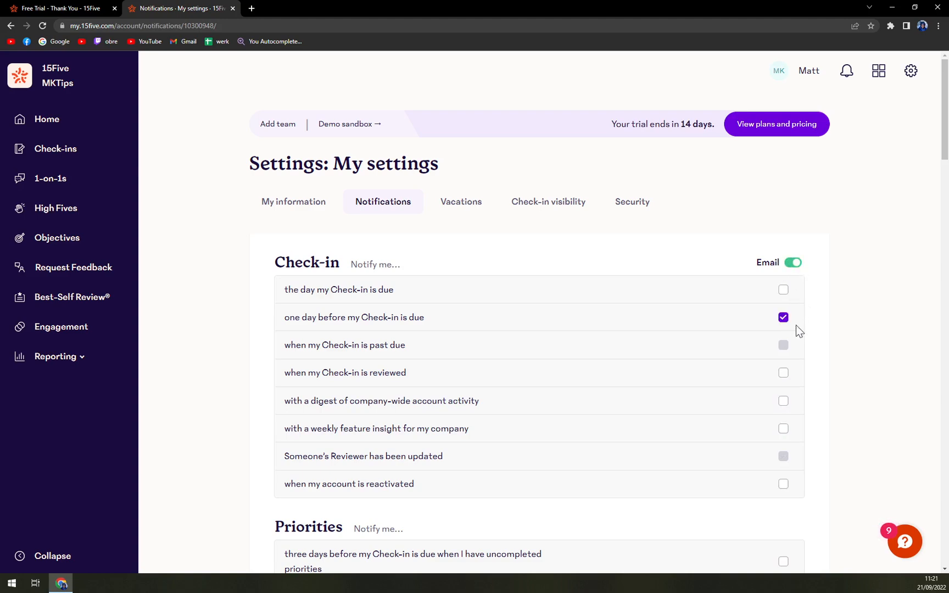
scroll("down", 3)
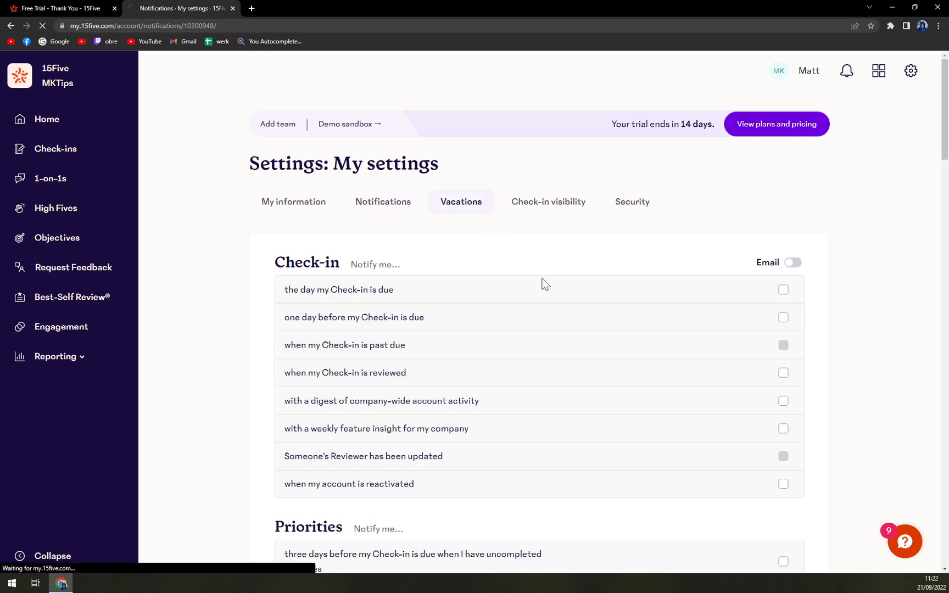
Step: Review the Vacations tab with its Notes field, then the Check-in visibility settings
left_click(462, 202)
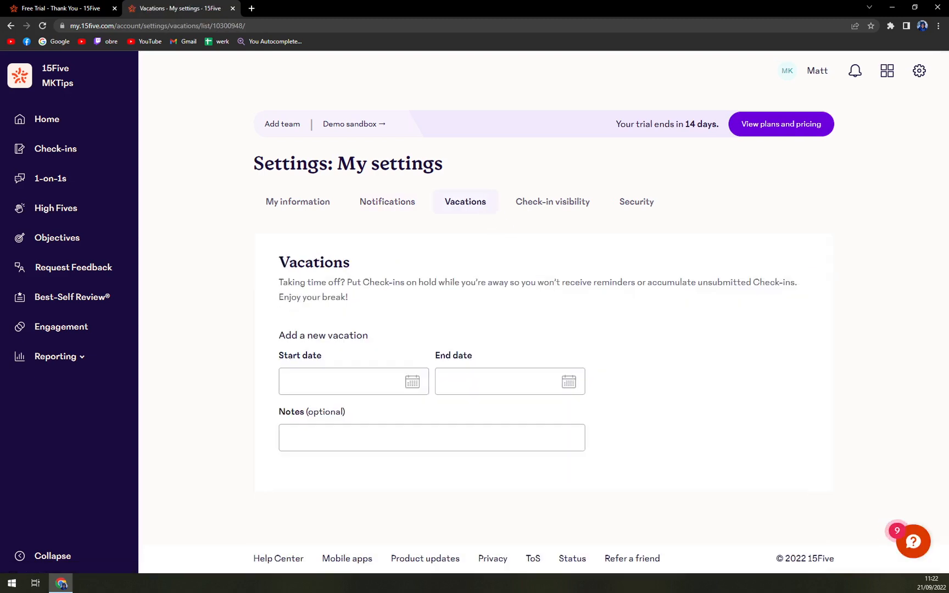
left_click(433, 439)
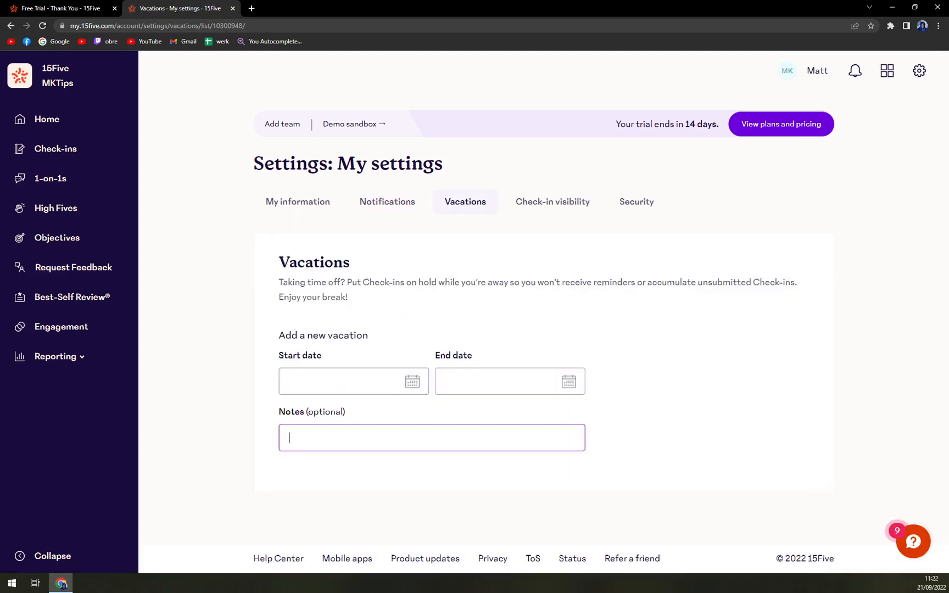
left_click(553, 202)
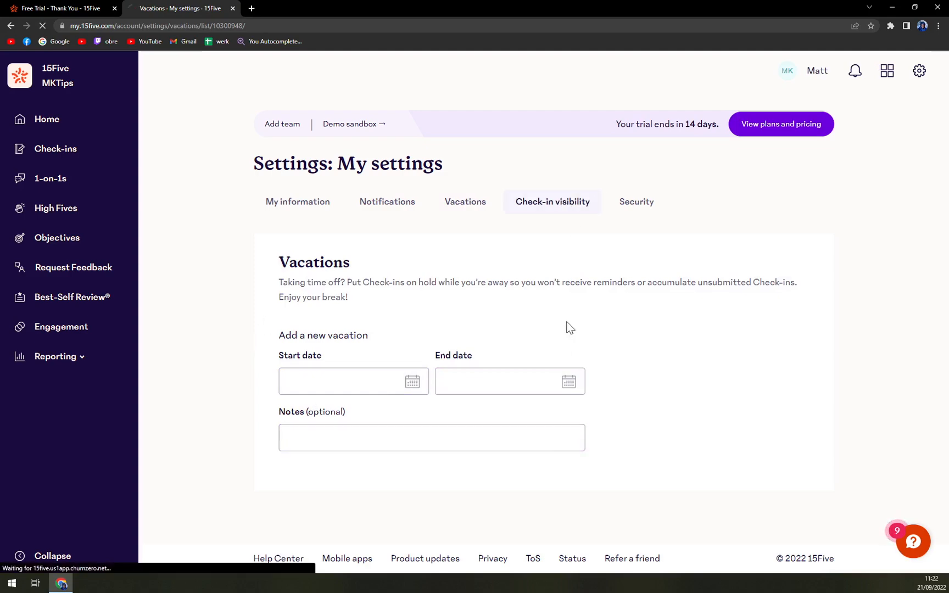
Step: View the Security tab showing two-step authentication and Google sign-in off, then head Home
left_click(552, 202)
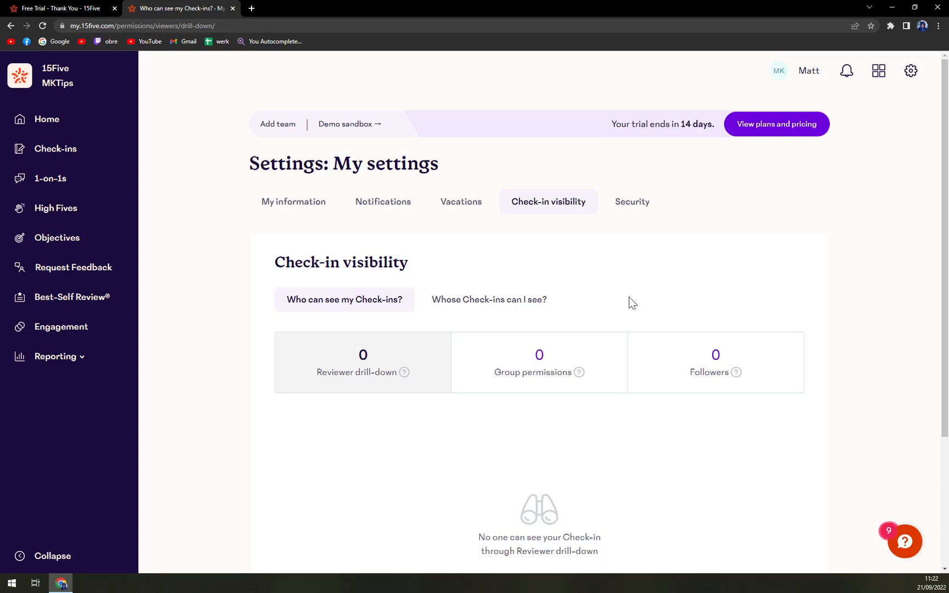
left_click(633, 202)
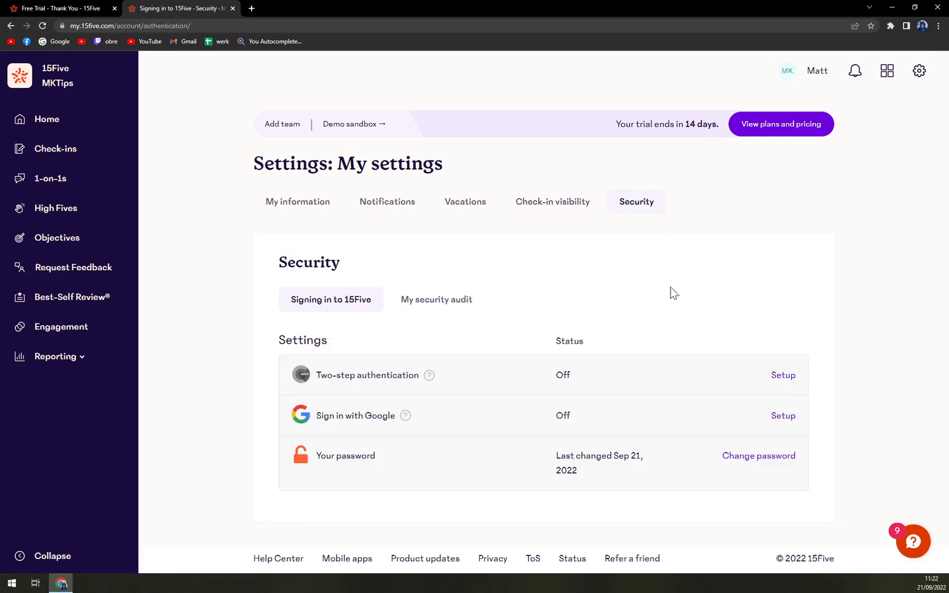
mouse_move(632, 278)
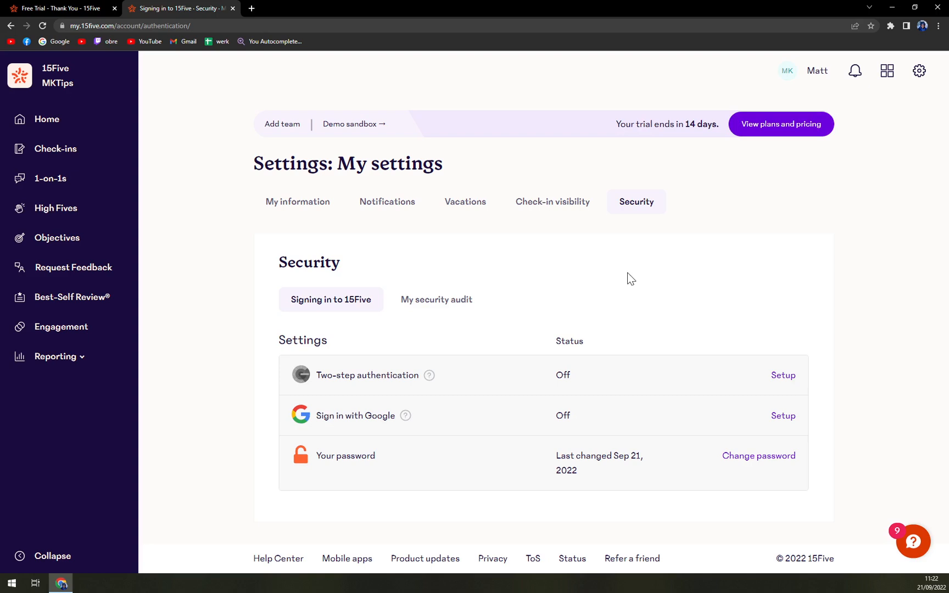
mouse_move(627, 277)
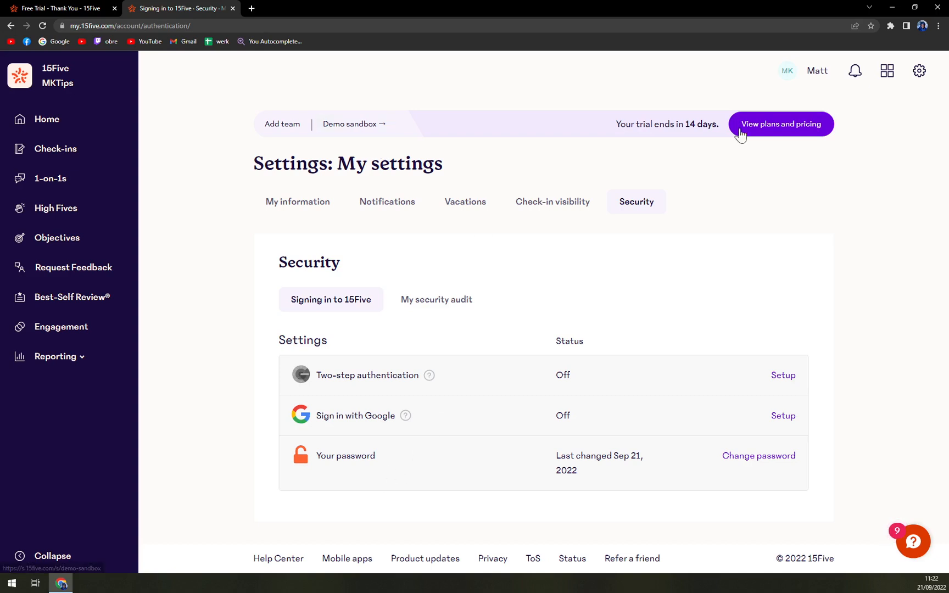
left_click(46, 119)
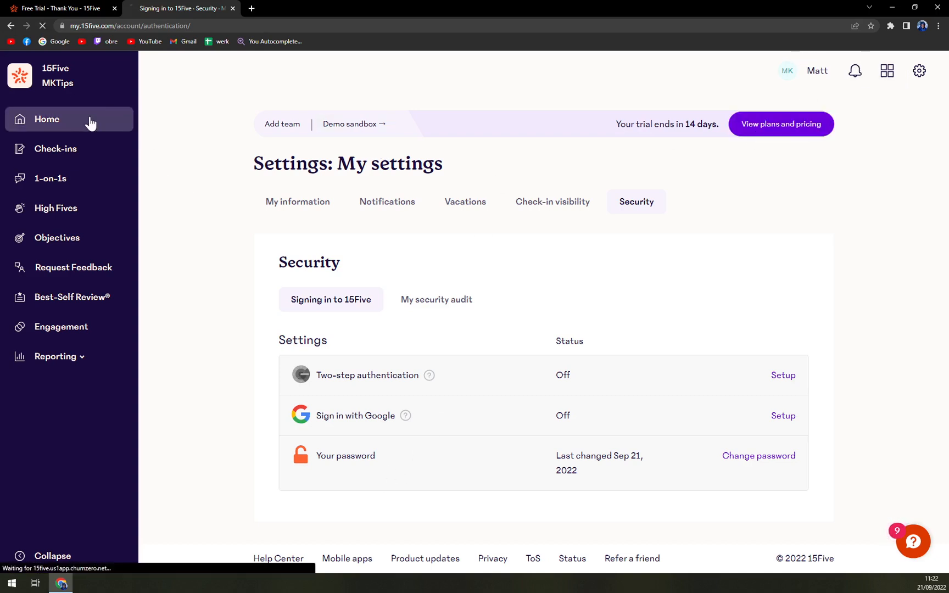
Step: Reopen the Home profile and view the empty Wins & challenges section
left_click(46, 118)
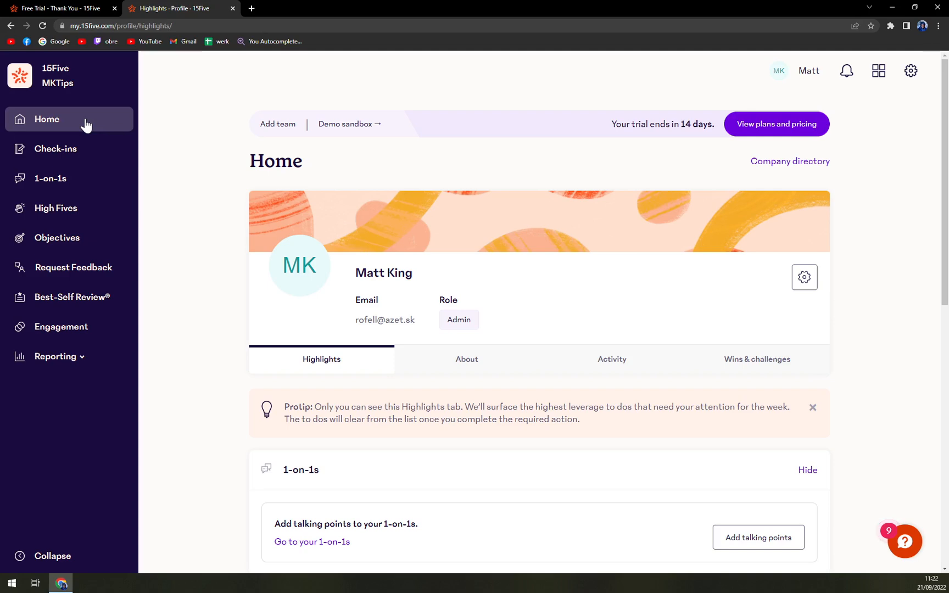
scroll("down", 3)
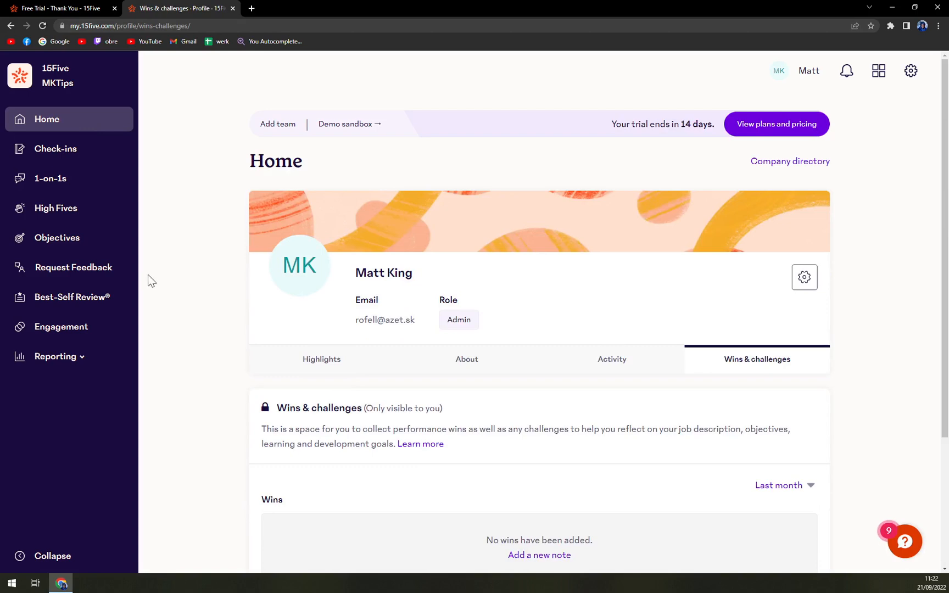
mouse_move(173, 125)
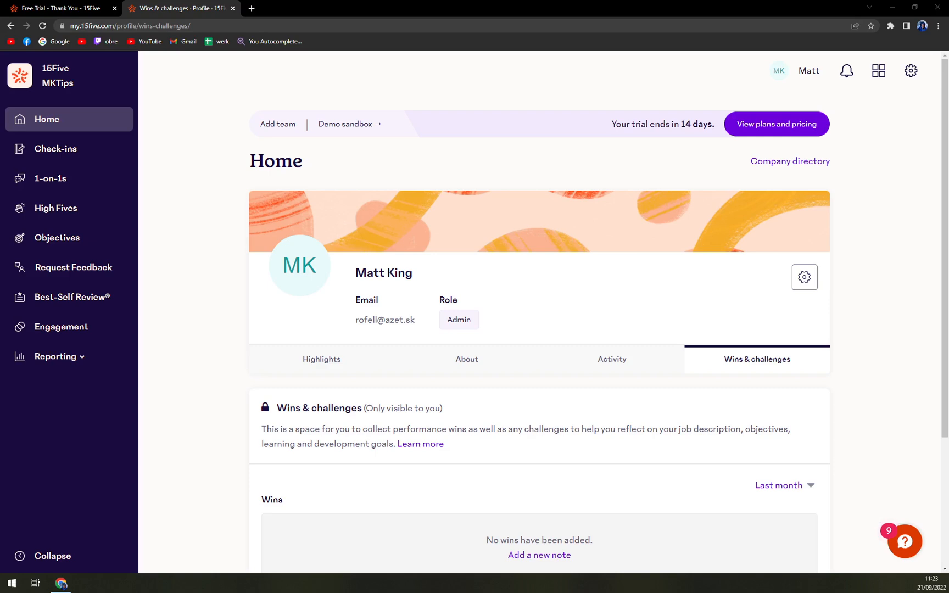
mouse_move(312, 279)
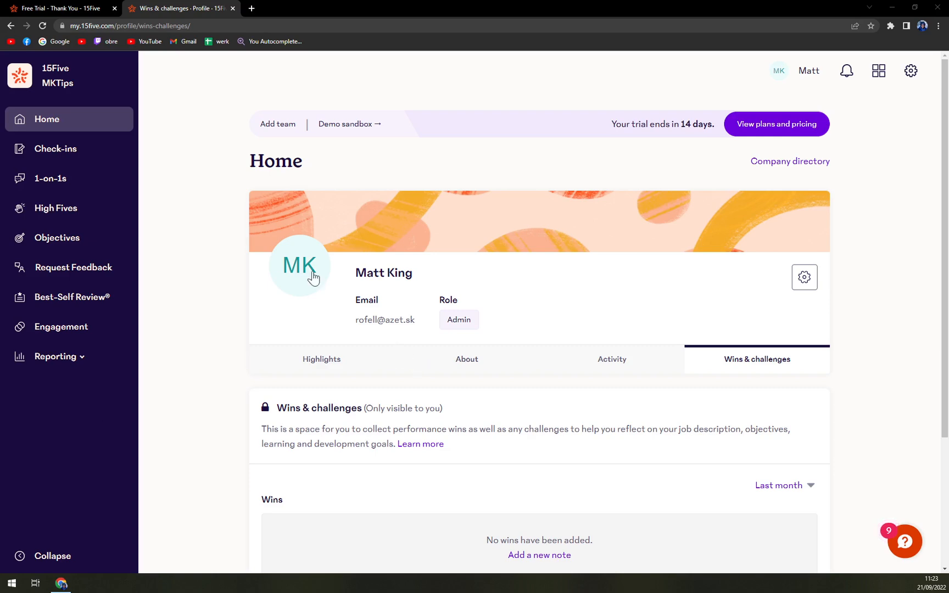
mouse_move(229, 181)
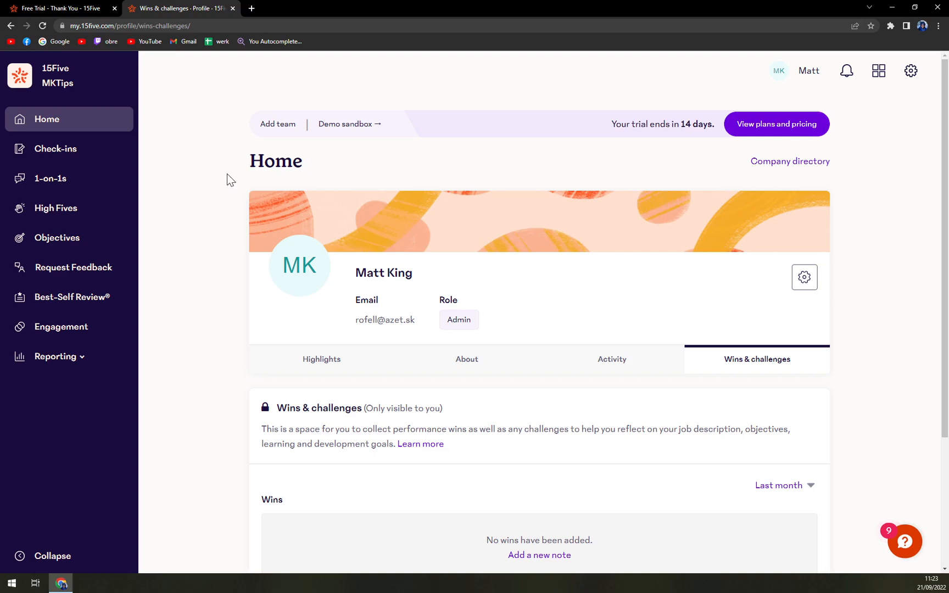
double_click(256, 161)
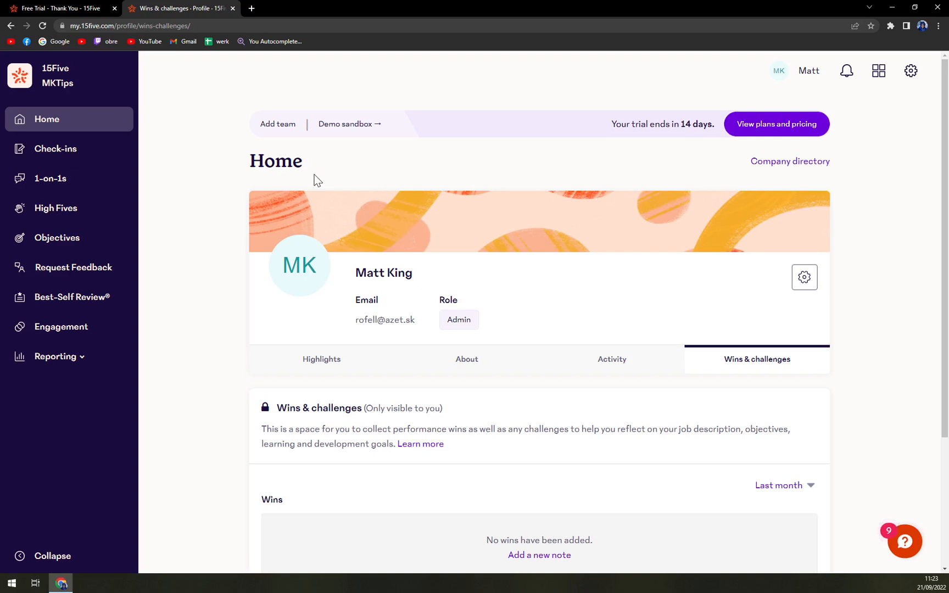
mouse_move(241, 154)
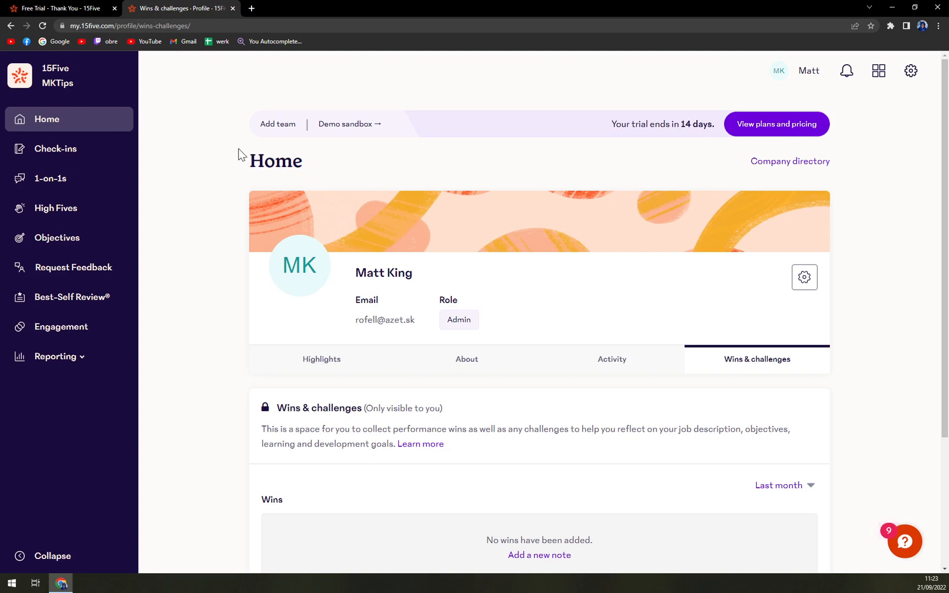
mouse_move(241, 159)
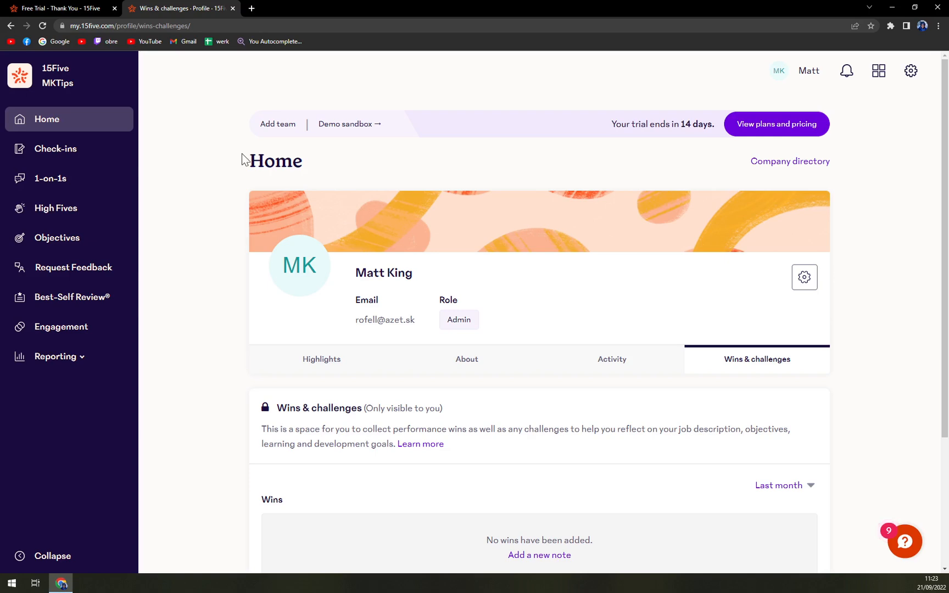